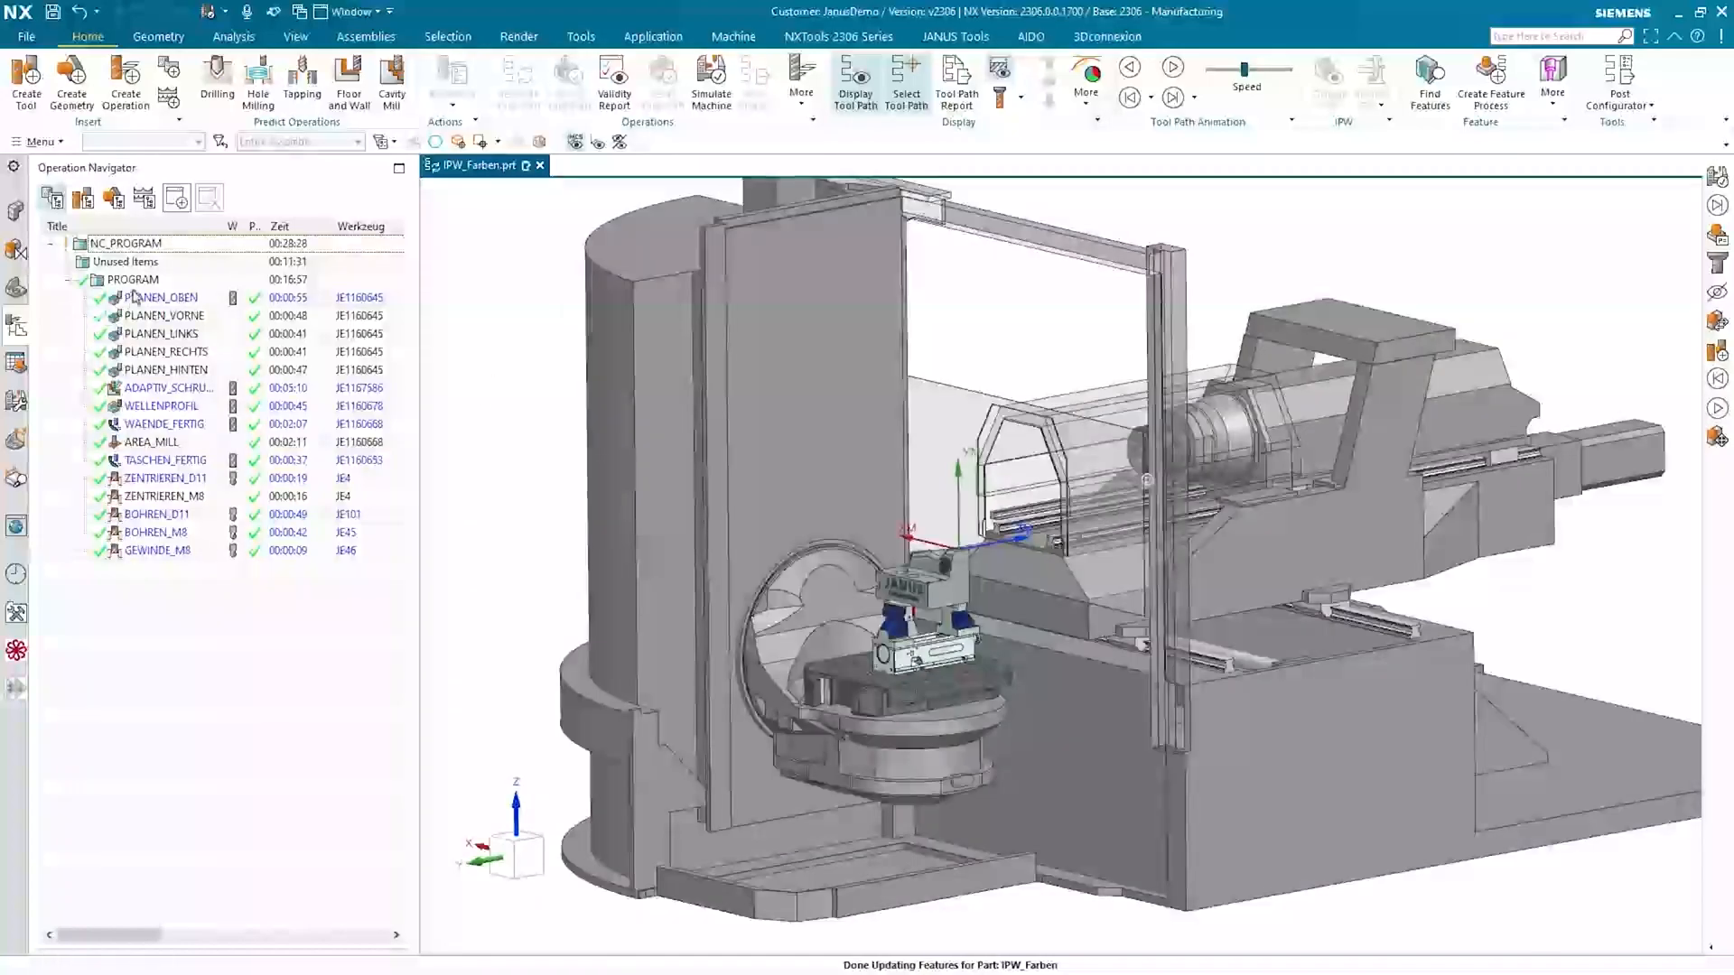
Start machine simulation for the whole PROGRAM group from the Operation Navigator
left_click(133, 278)
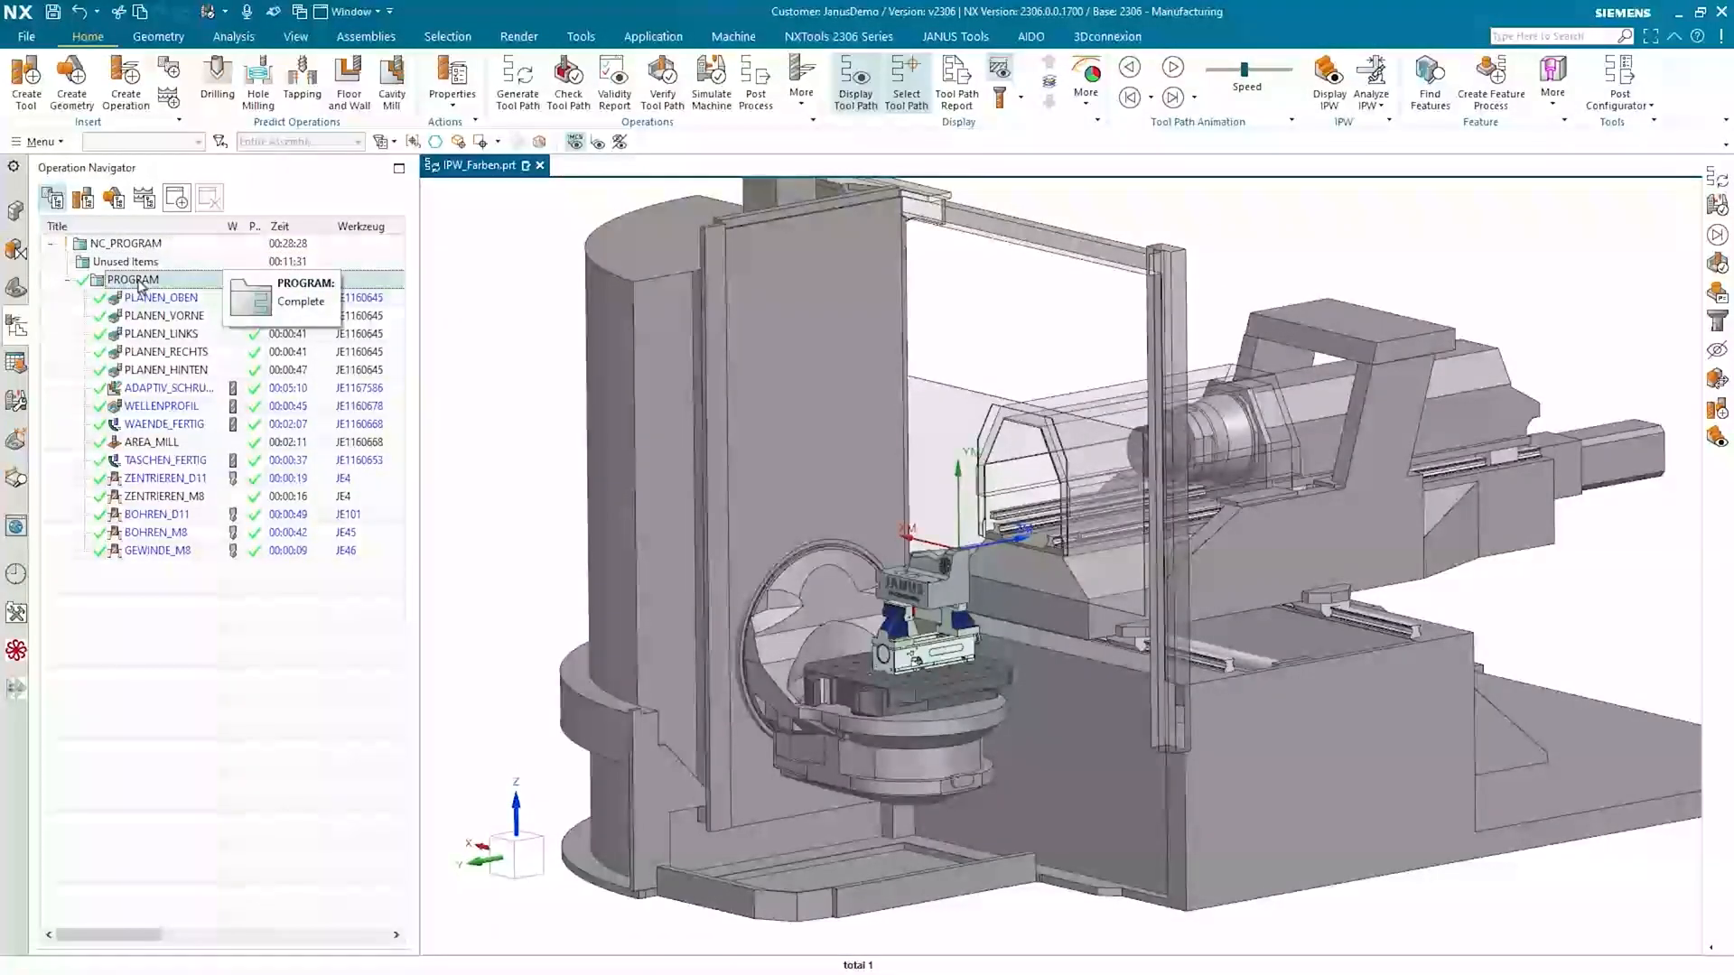
mouse_move(712, 83)
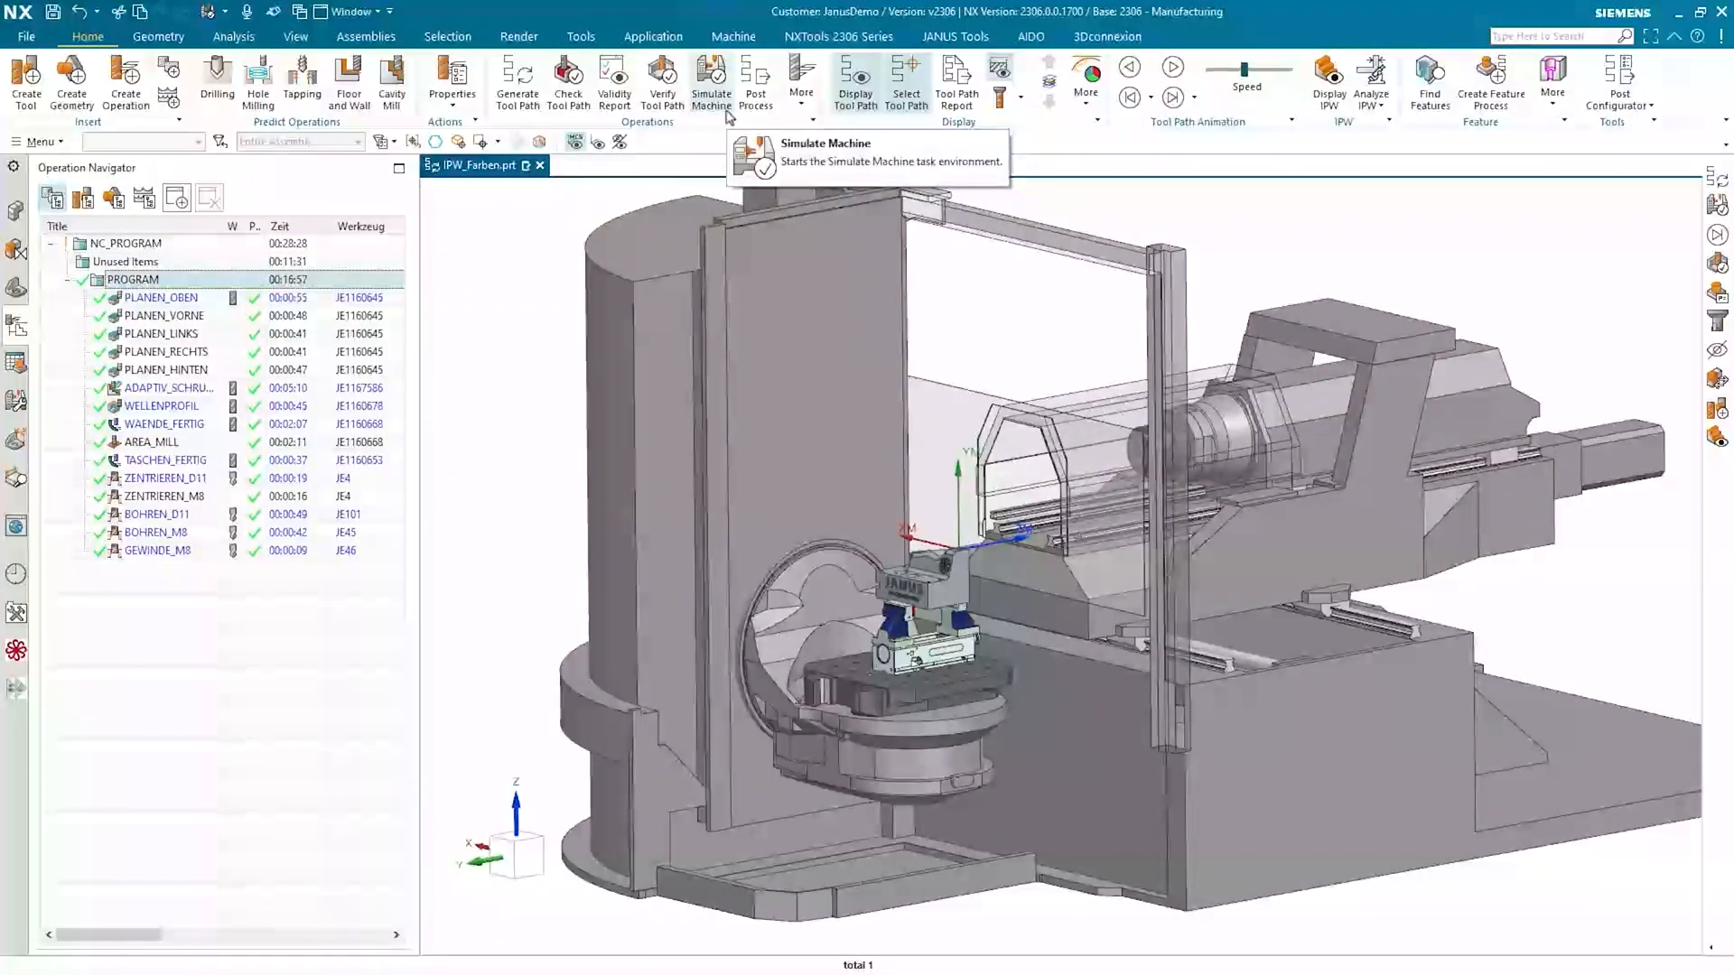
left_click(709, 79)
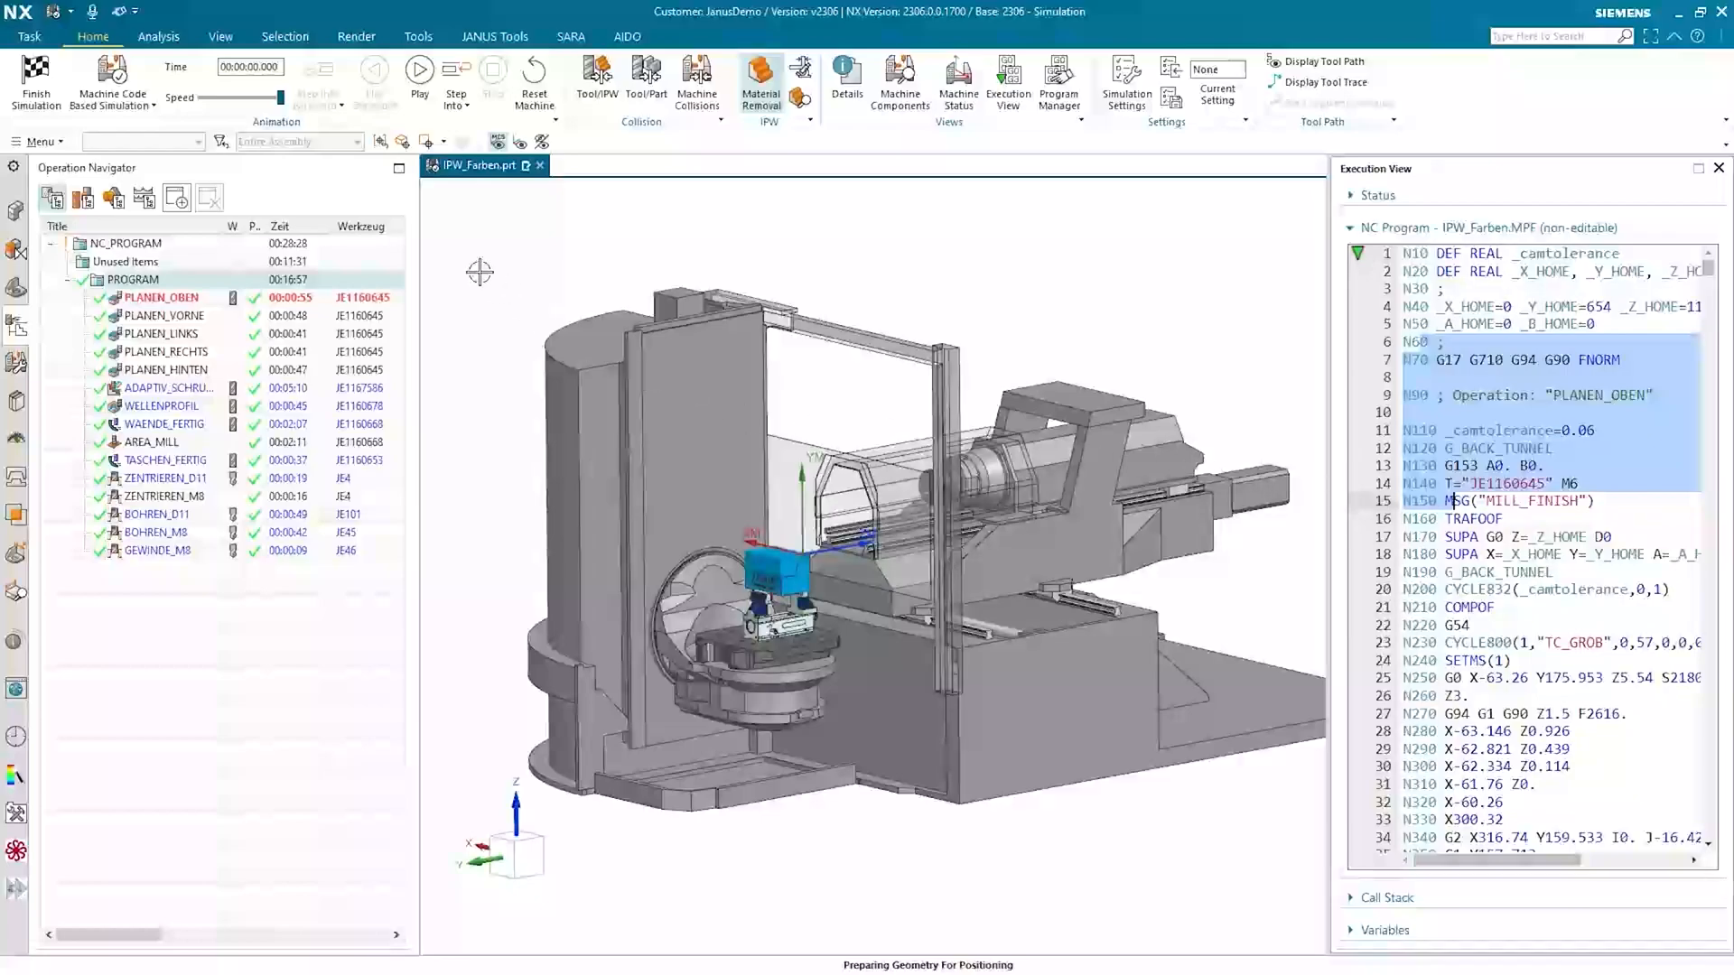
mouse_move(417, 76)
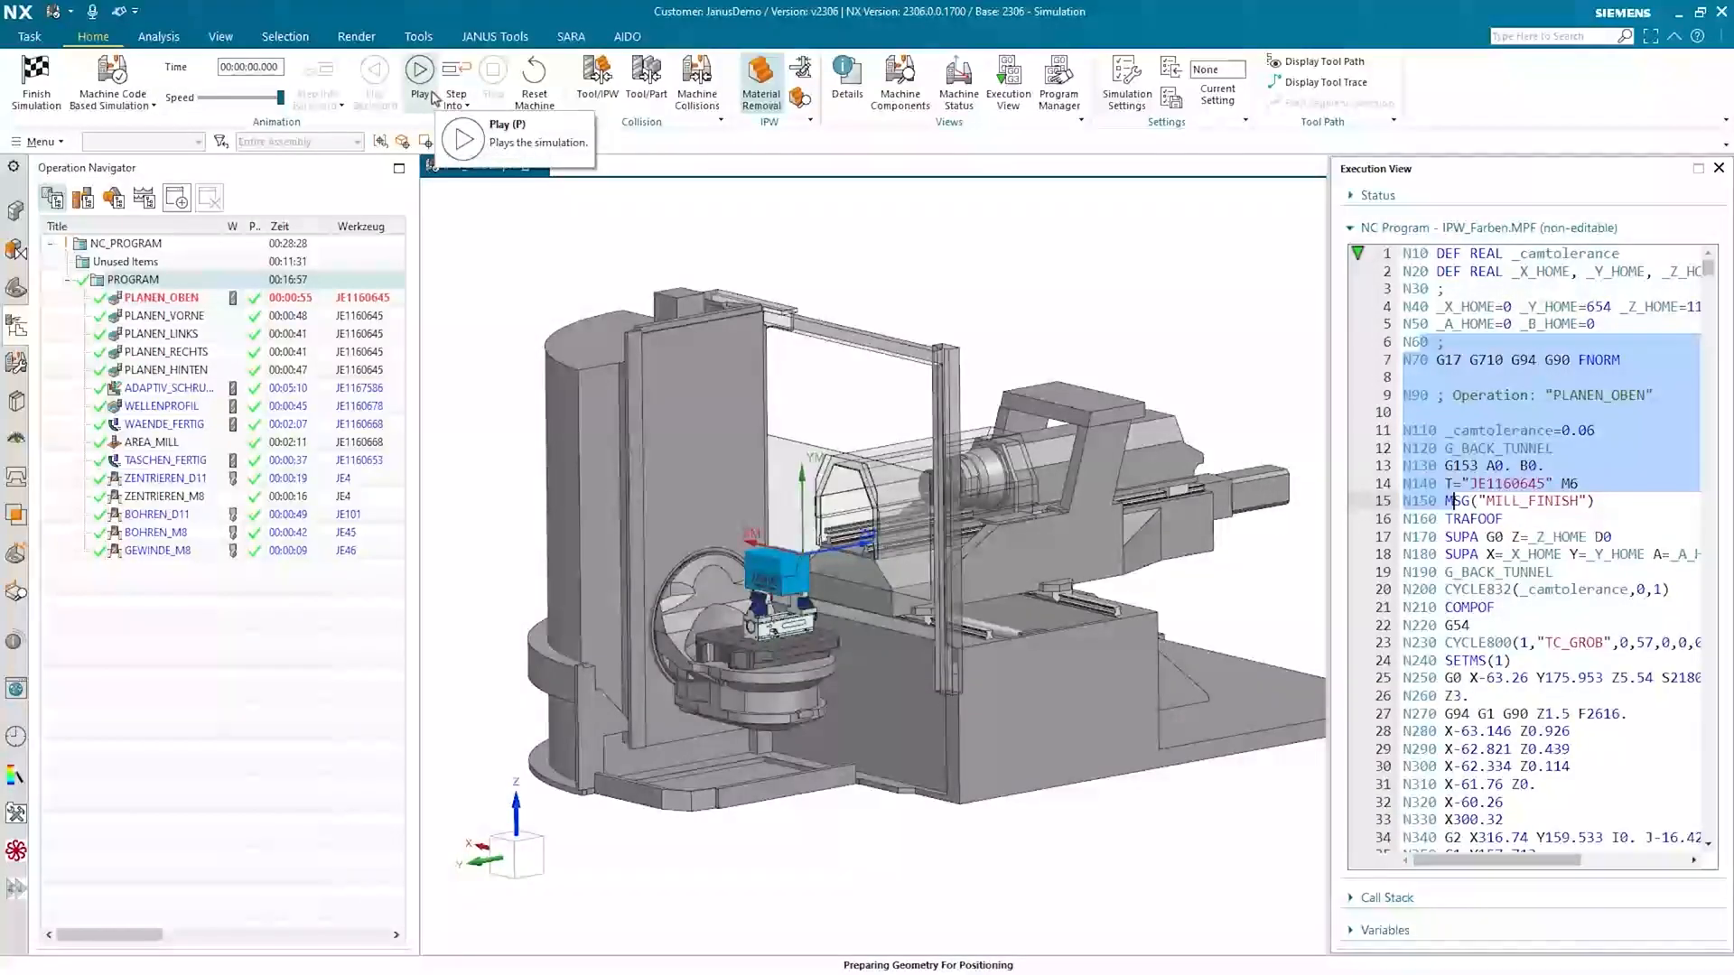
Play the simulation through the facing operations and pause it at about 00:04:16 in adaptive roughing
left_click(419, 69)
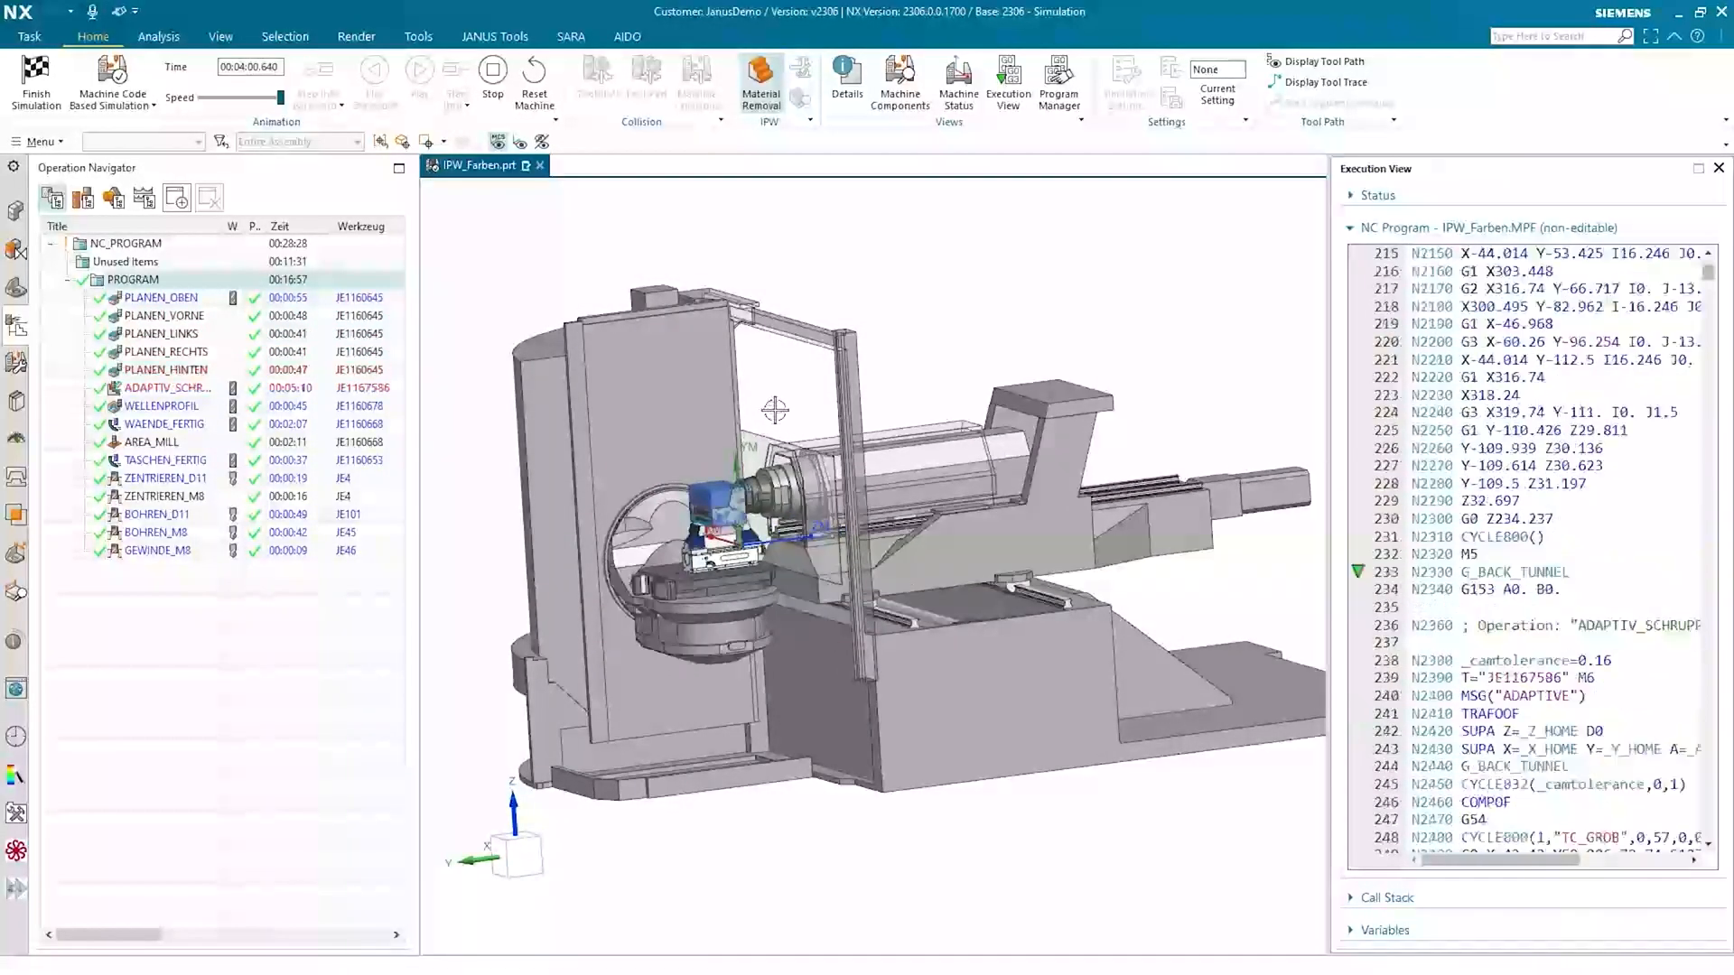
left_click(417, 69)
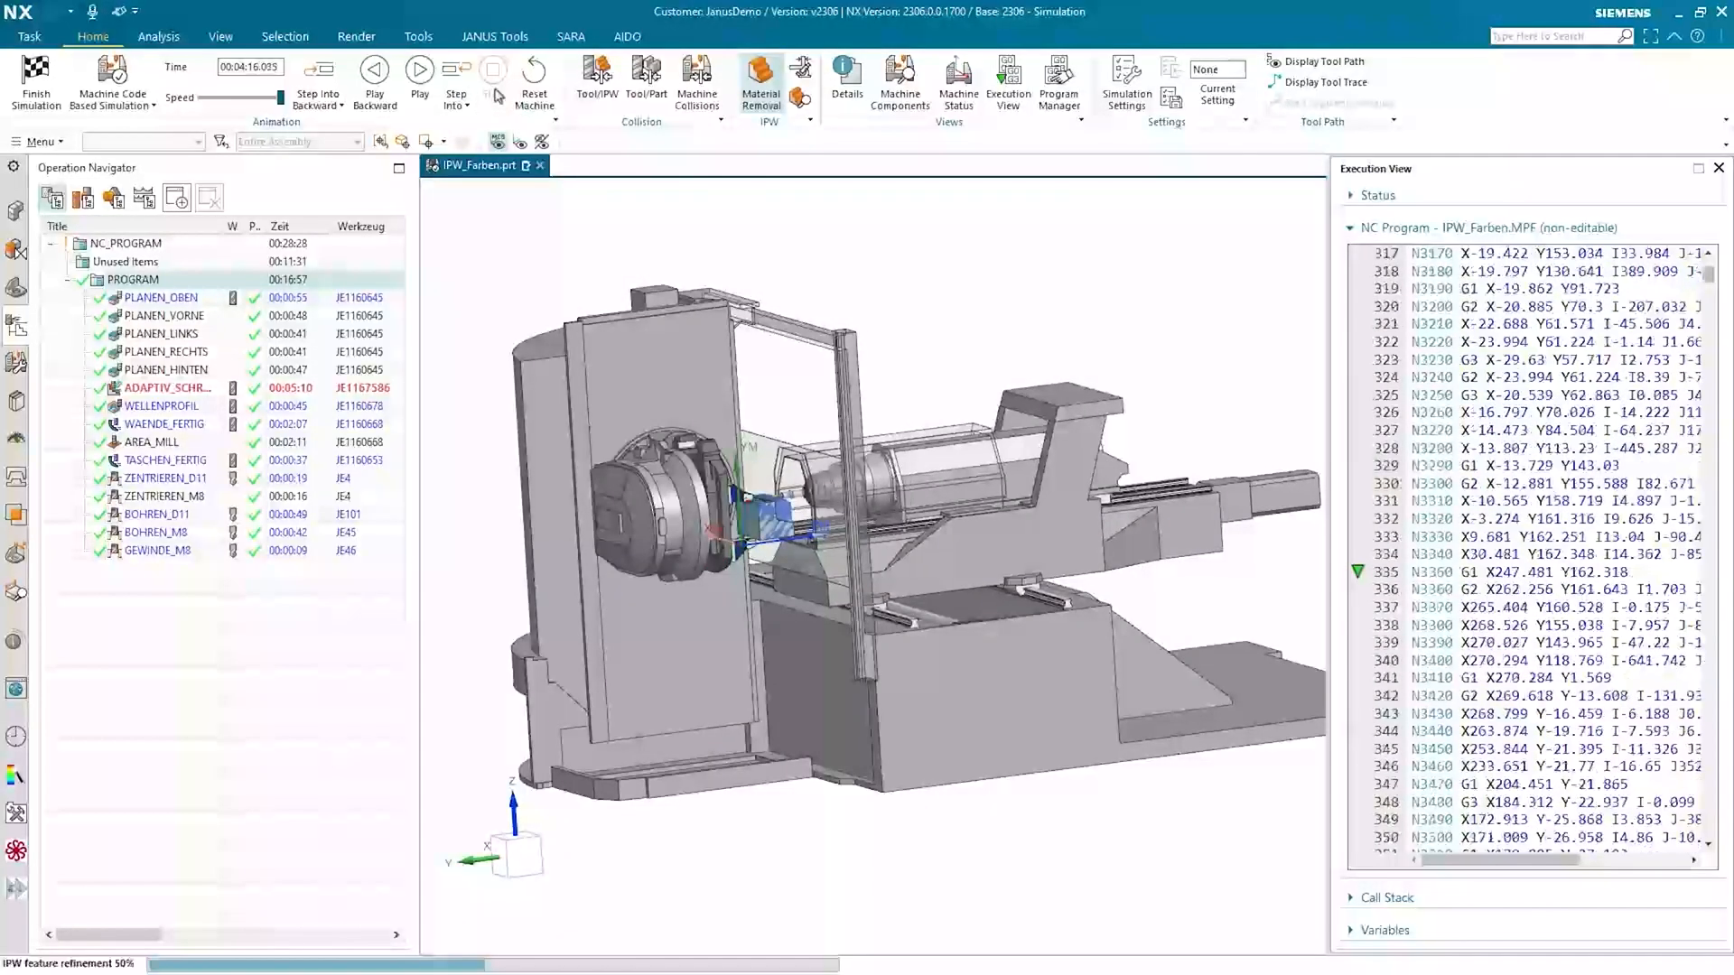
mouse_move(1125, 83)
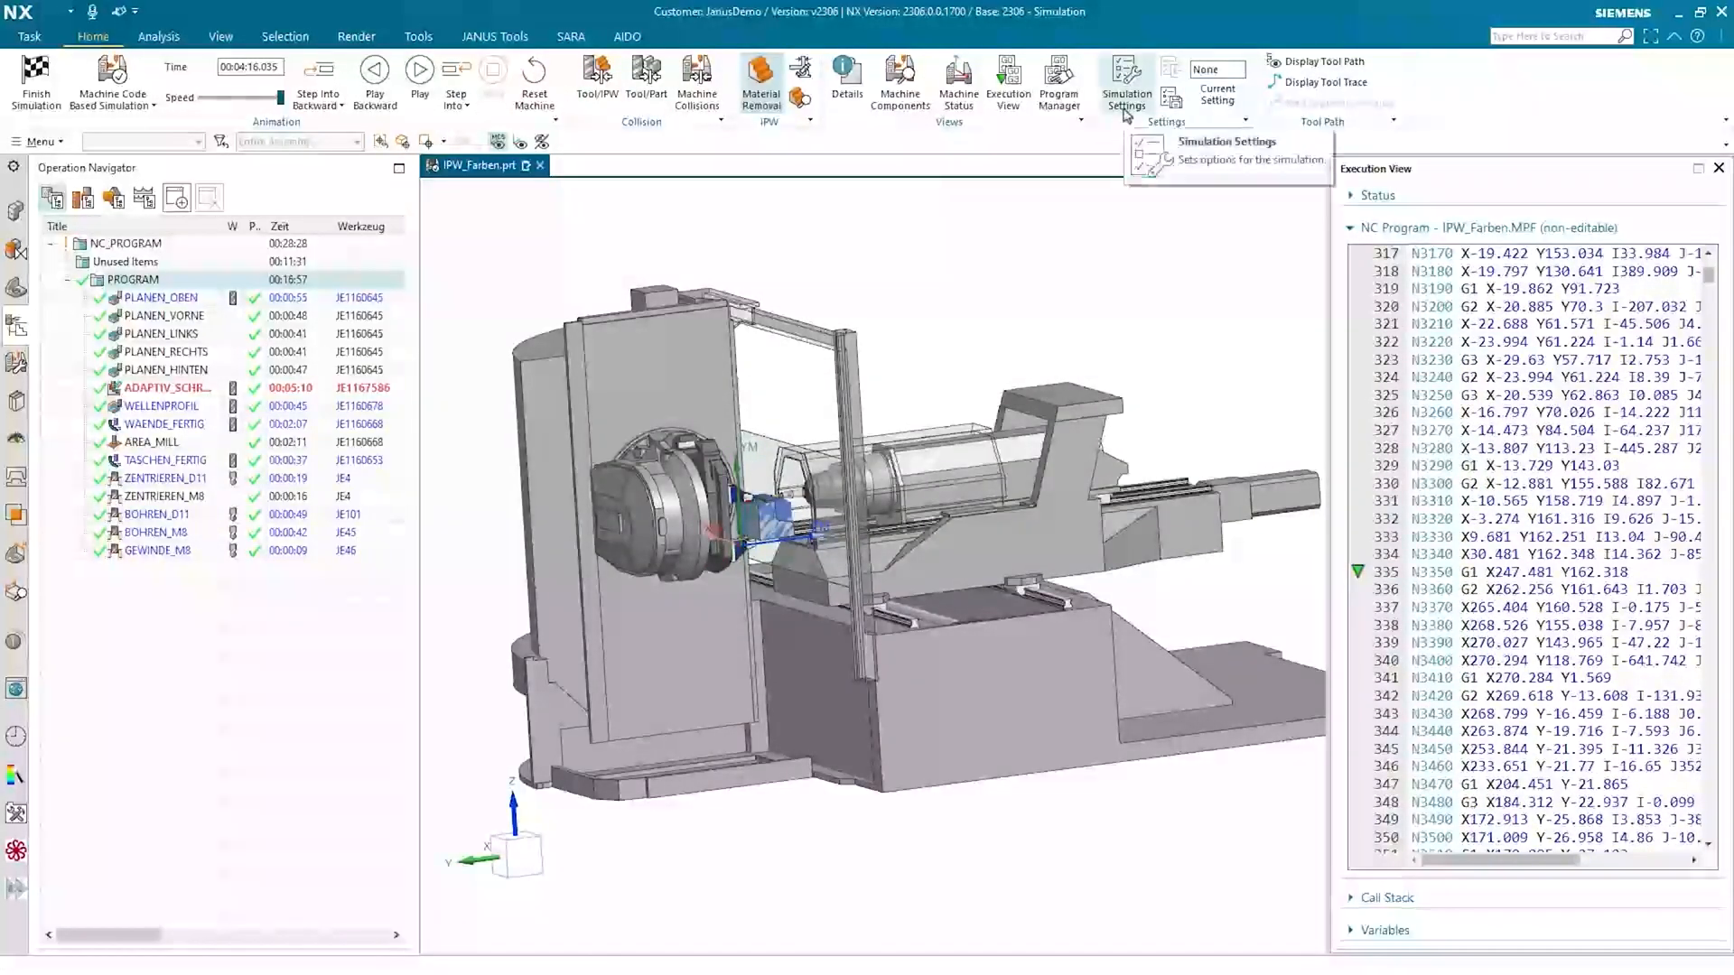
left_click(1125, 83)
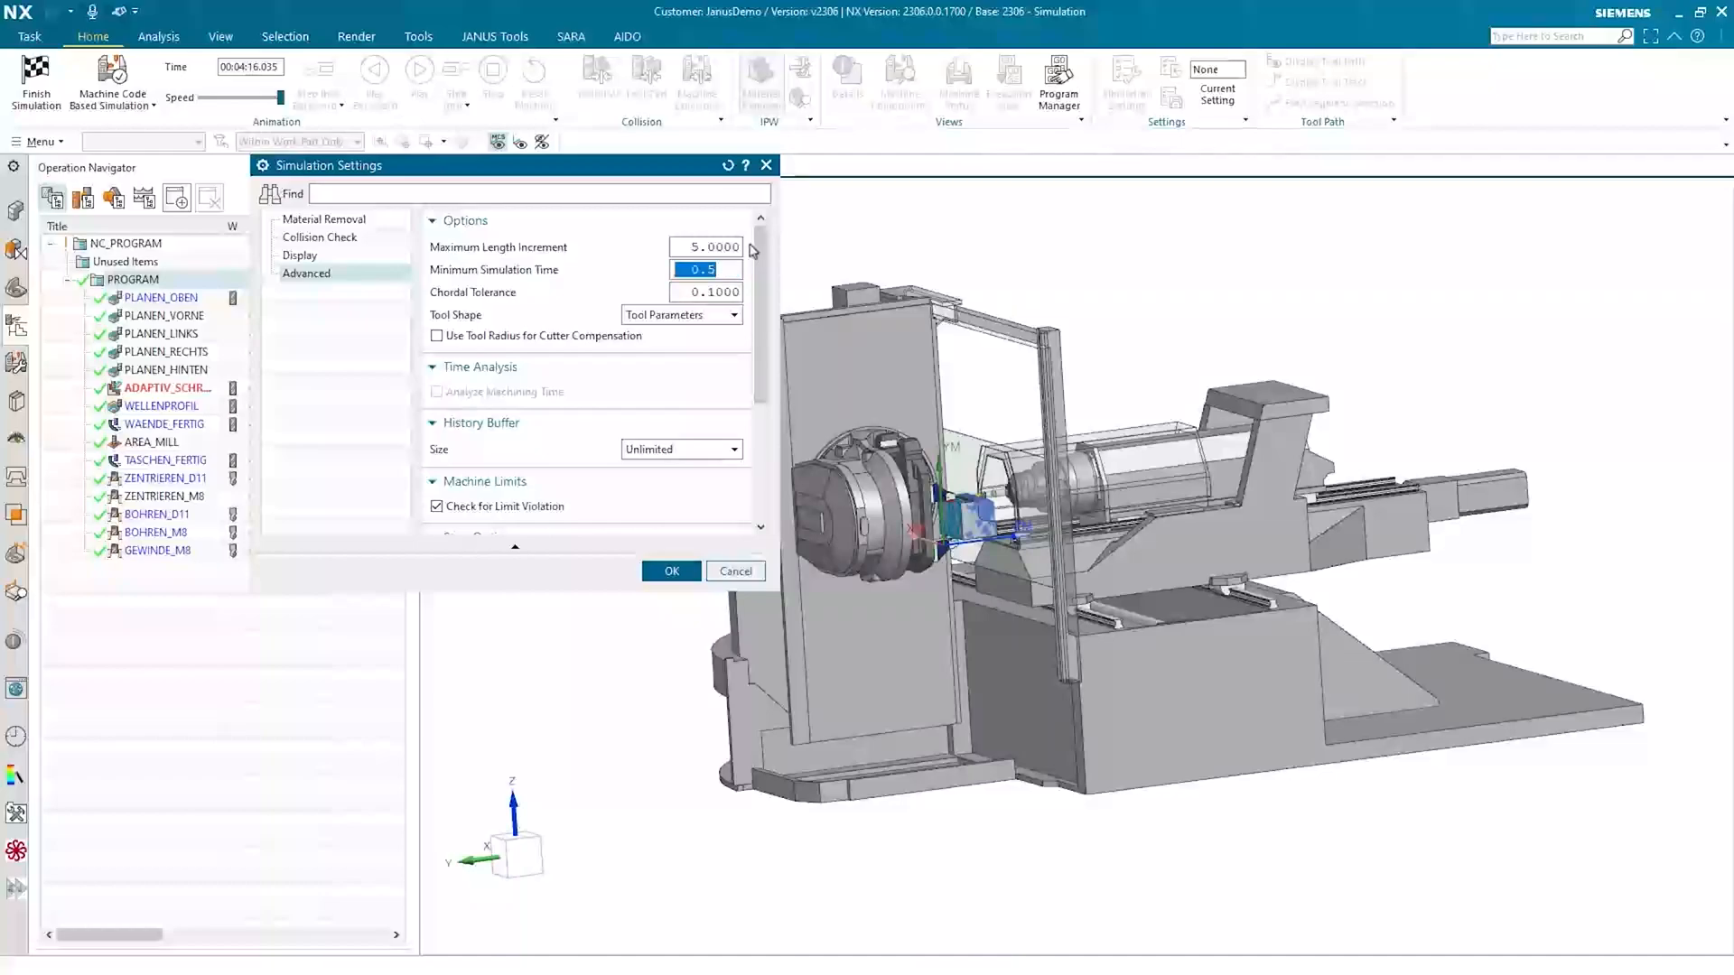
left_click(670, 570)
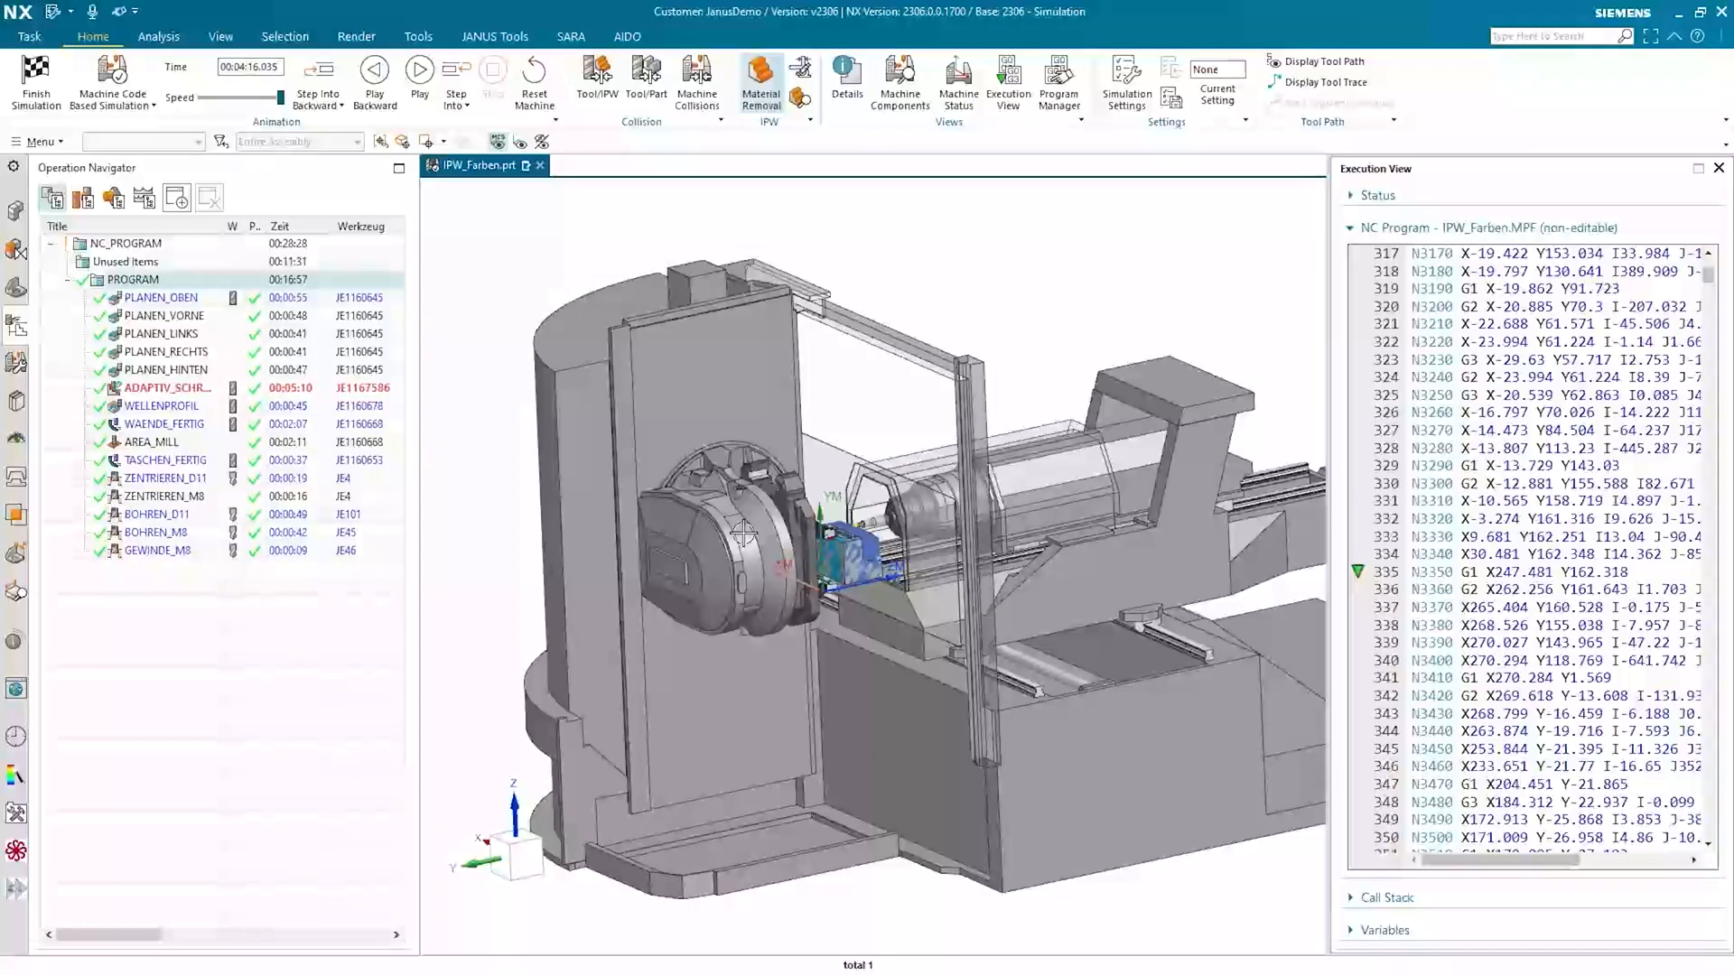
Run the simulation to program end (M30) at 00:28:04.9, leaving the fully machined JANUS part
left_click(419, 69)
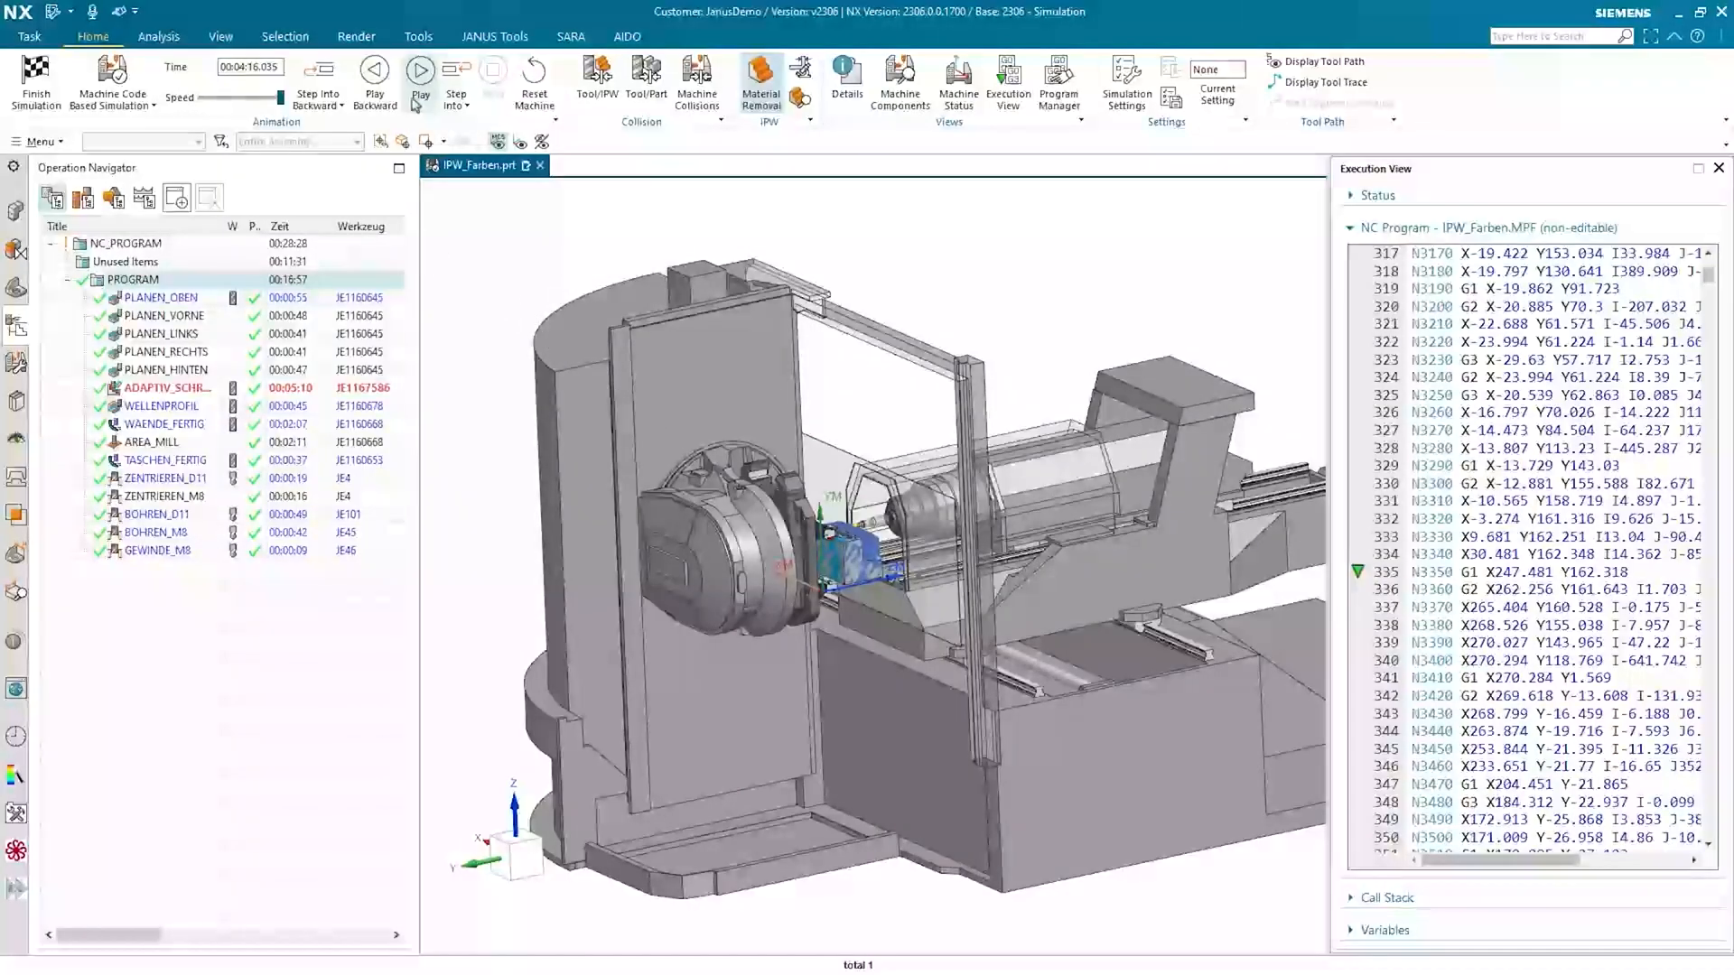
left_click(419, 68)
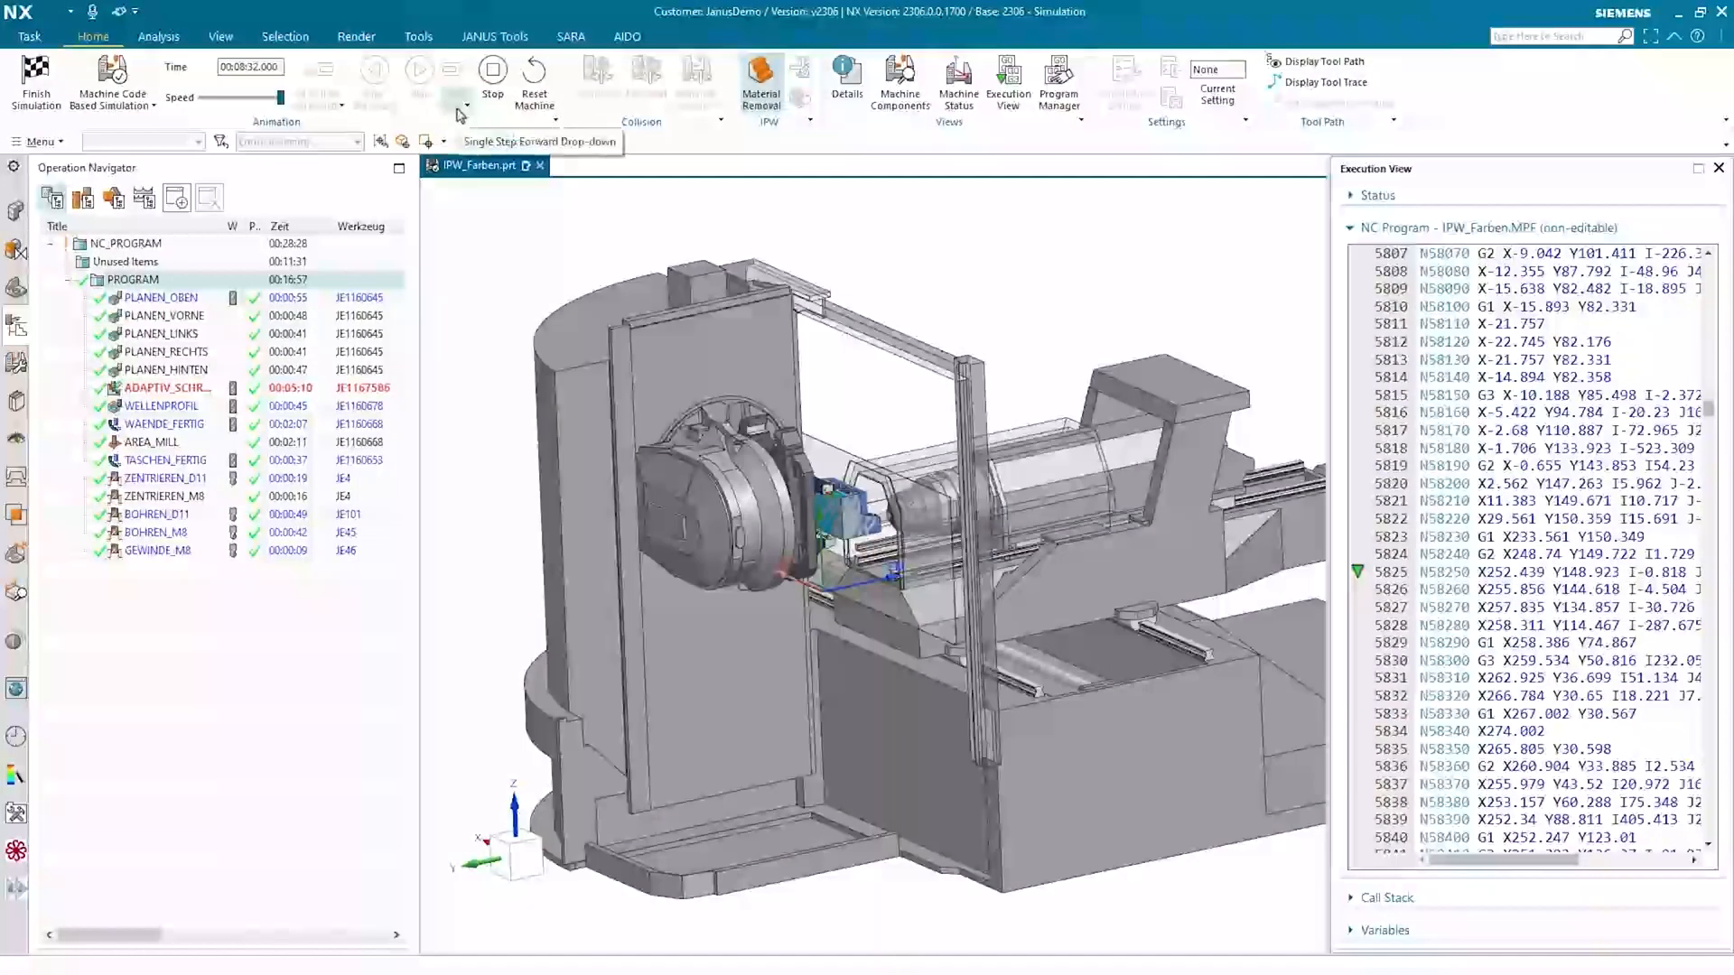
left_click(417, 70)
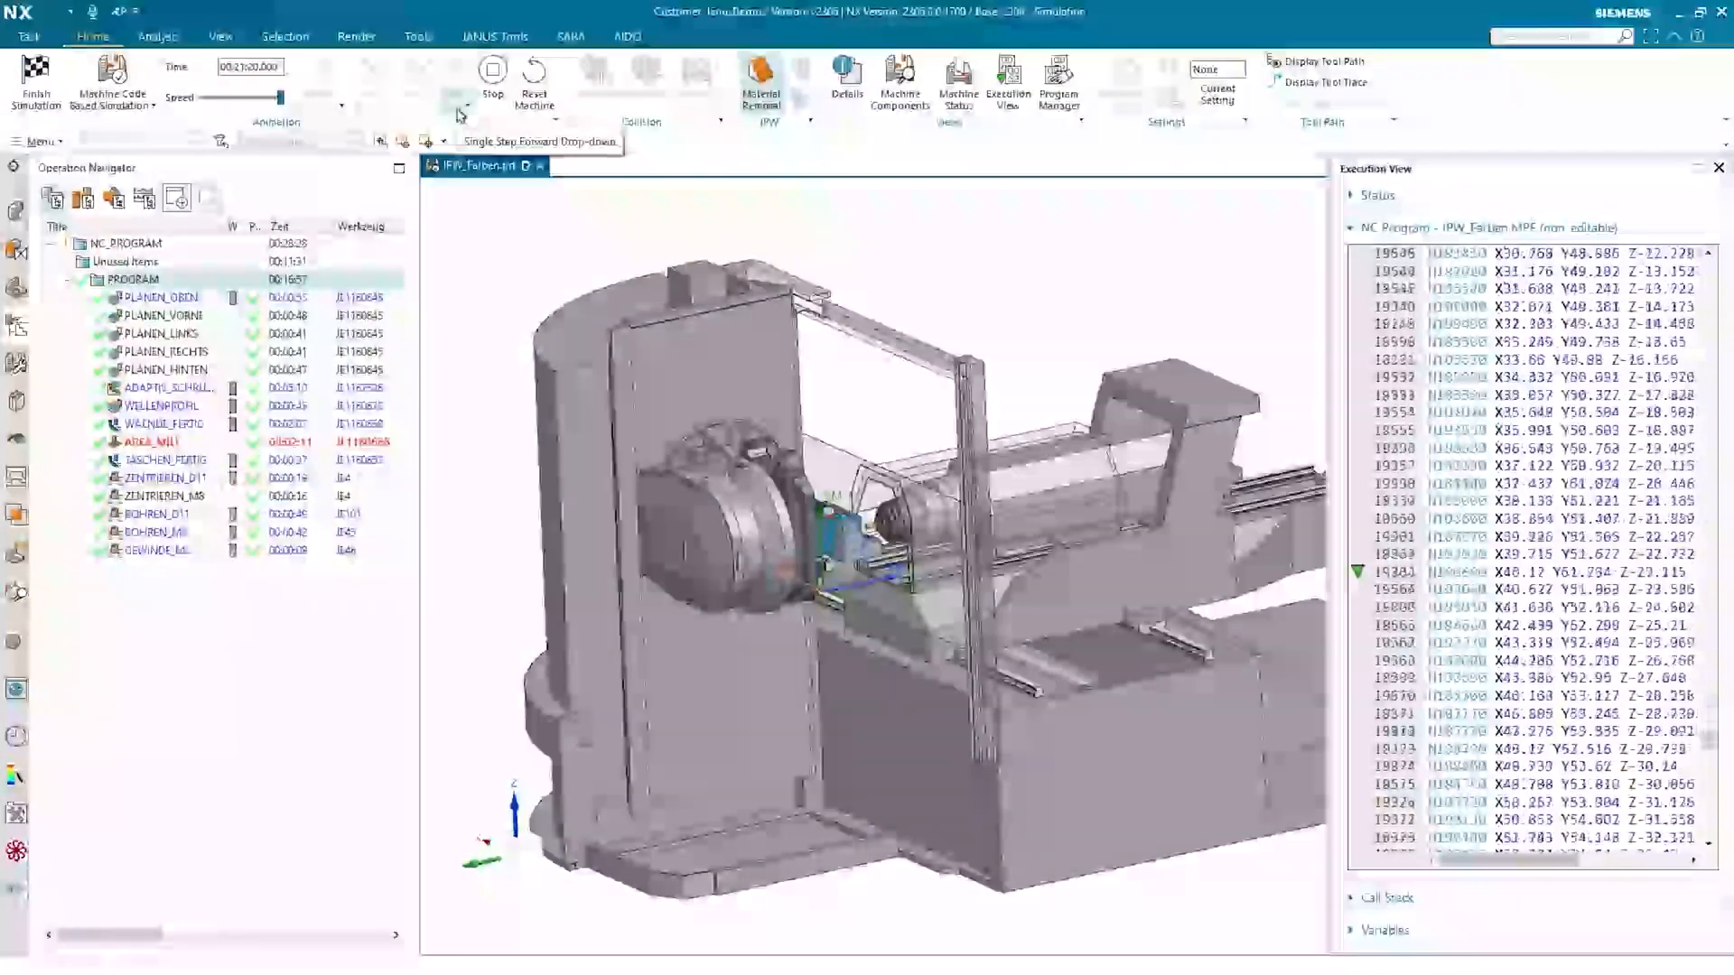
left_click(419, 72)
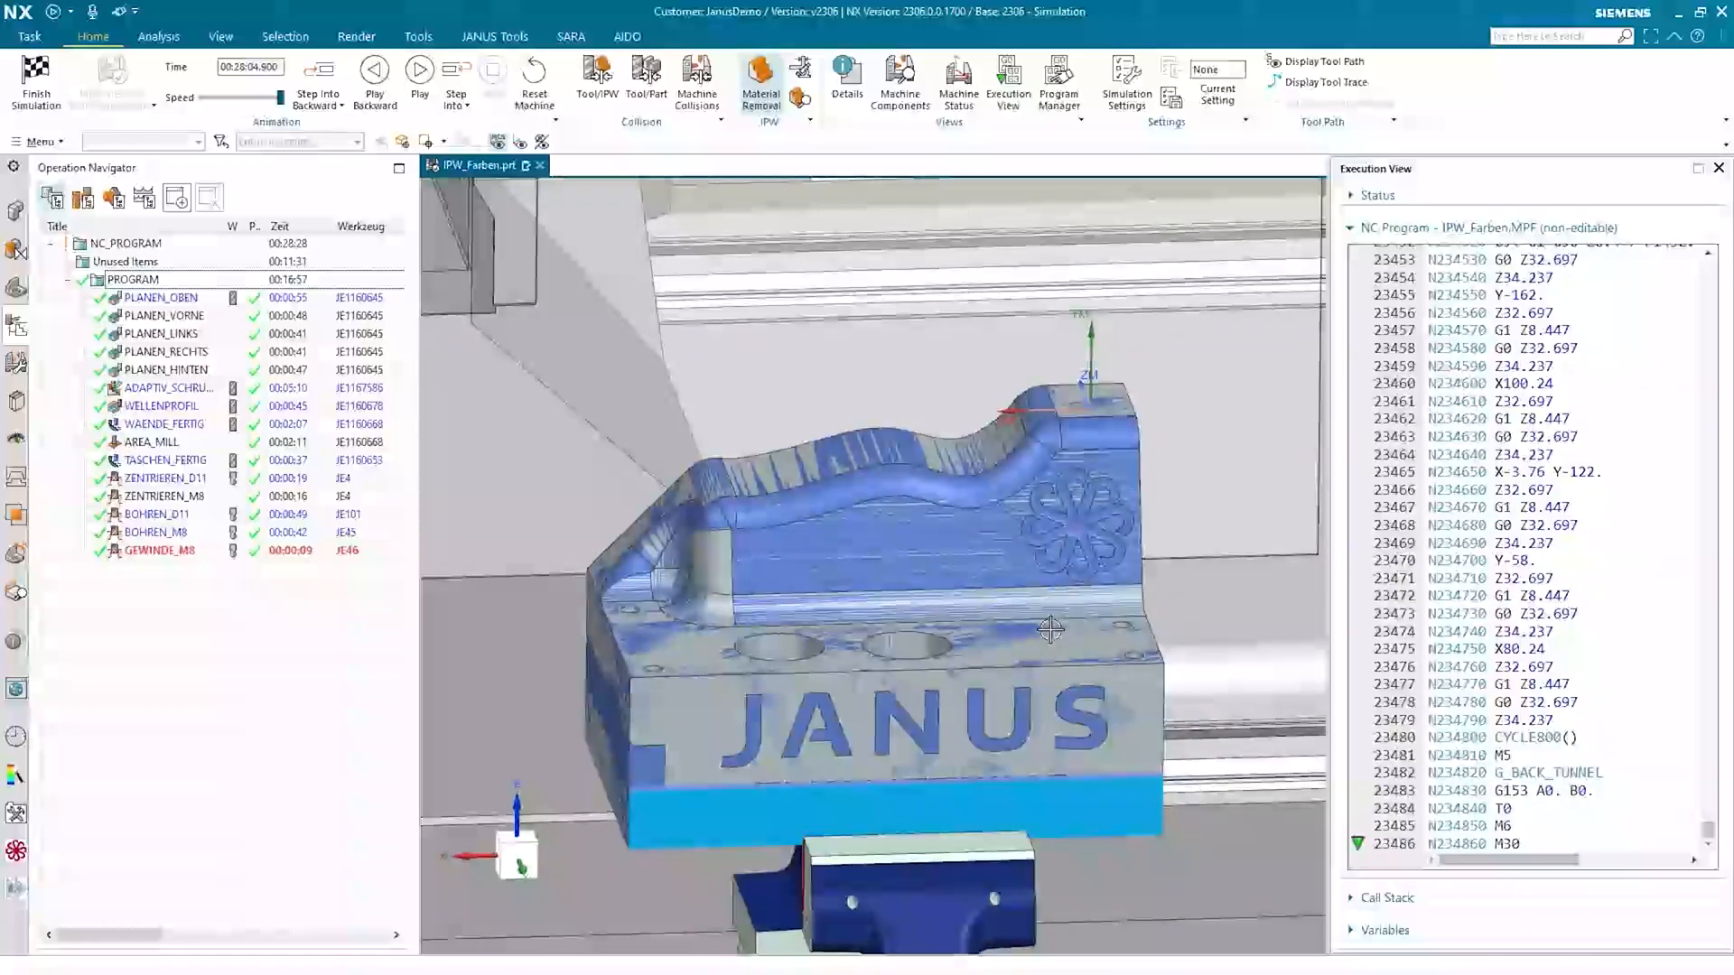
mouse_move(957, 553)
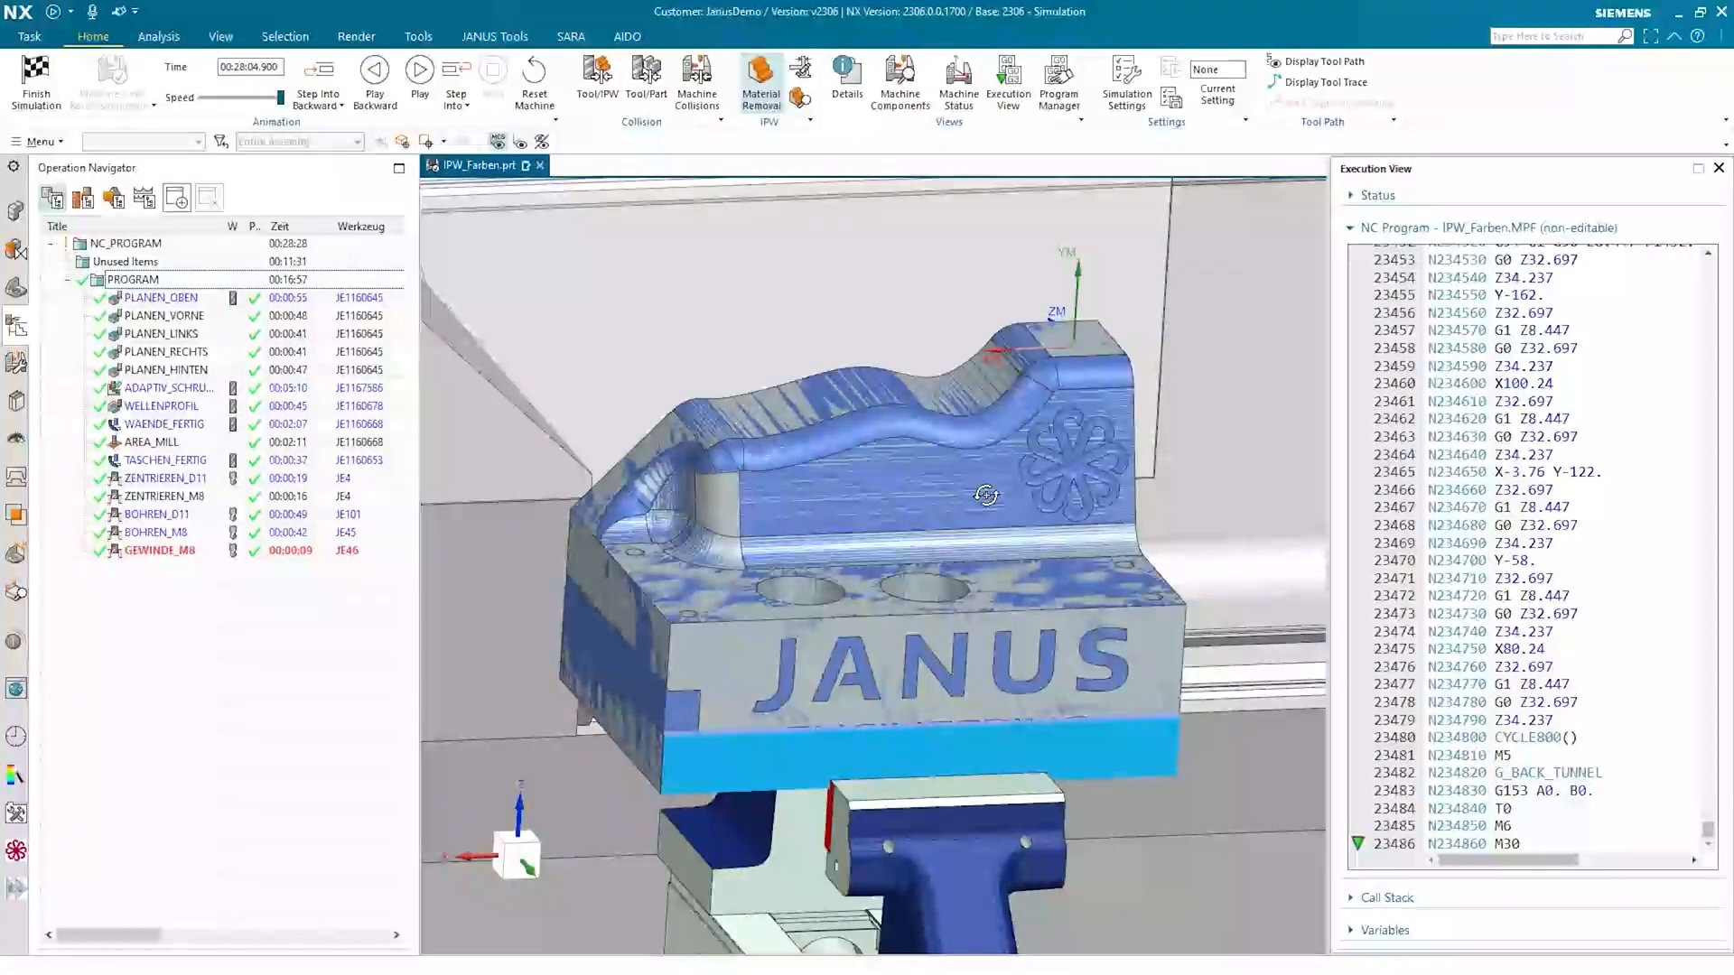
mouse_move(800, 78)
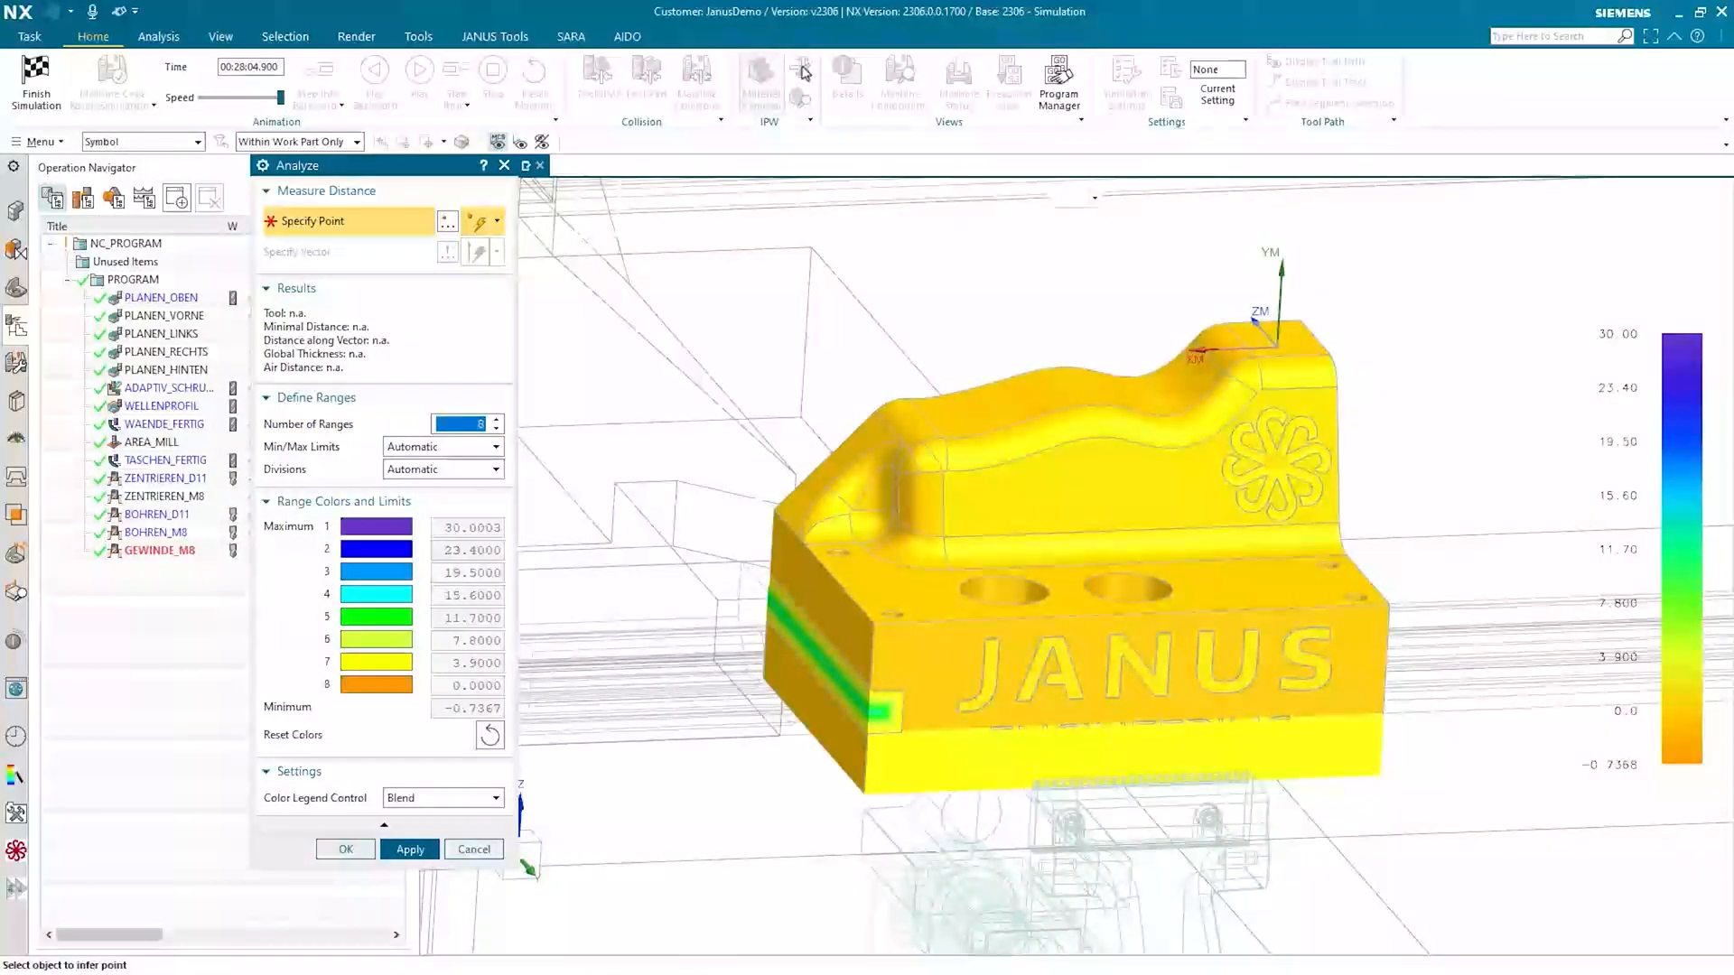
mouse_move(417, 377)
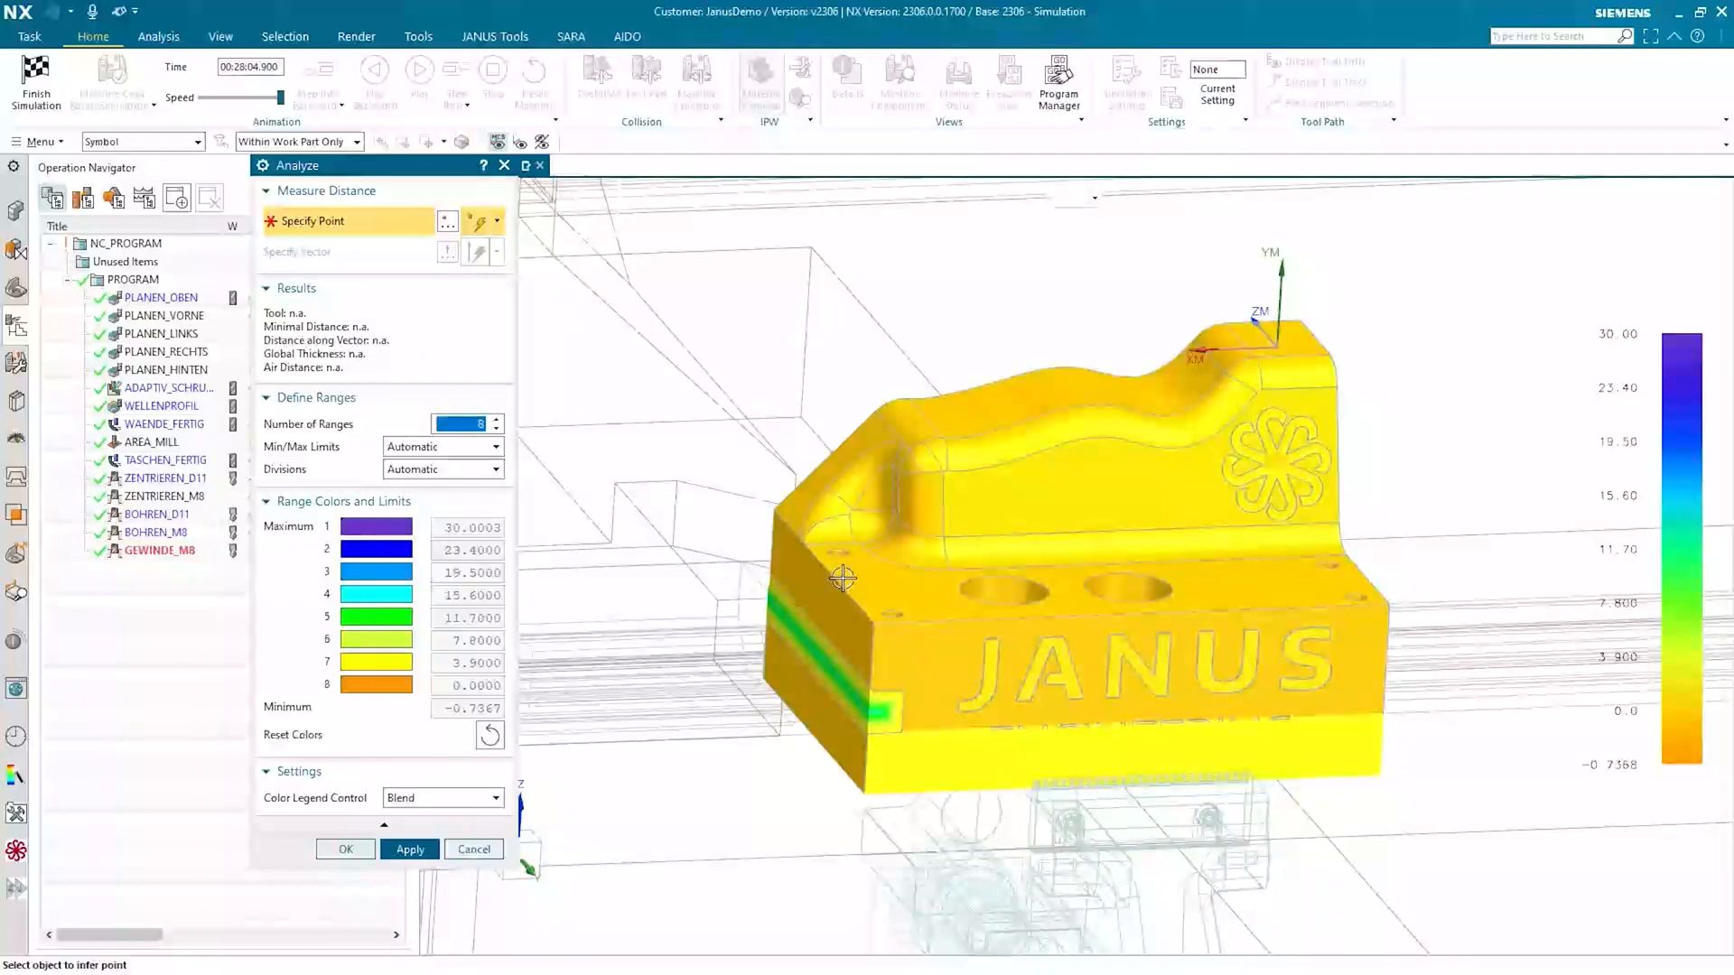
mouse_move(863, 585)
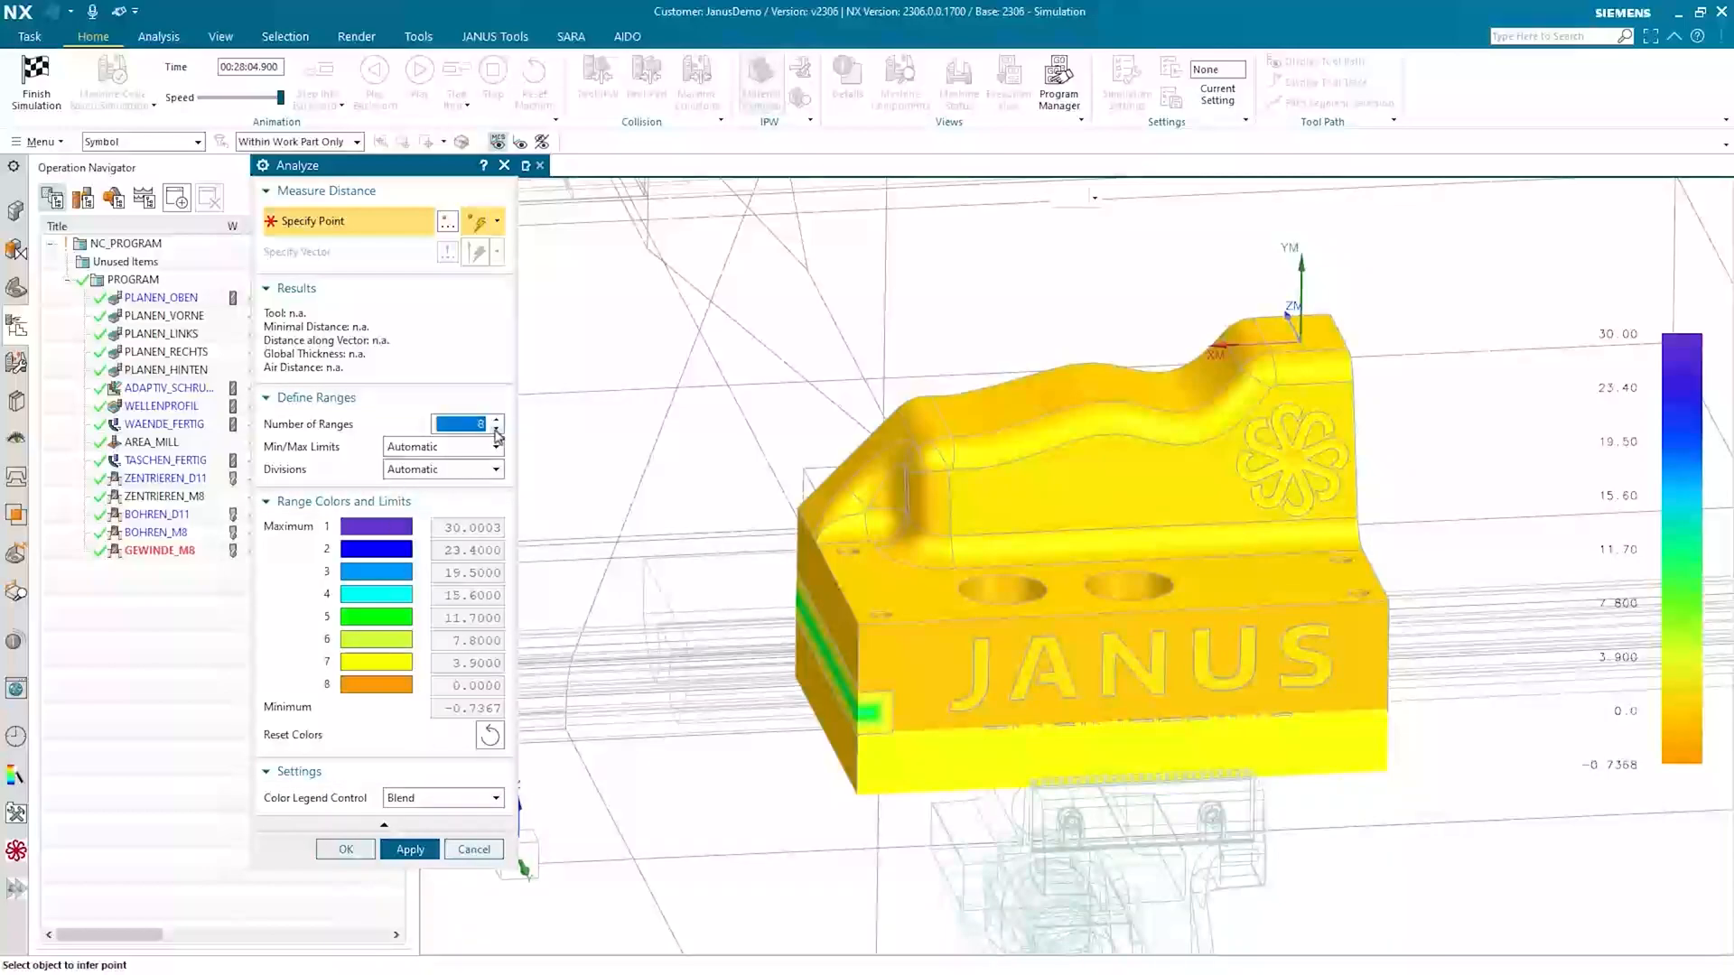
Lower the IPW analysis Number of Ranges from eight down to three
left_click(497, 430)
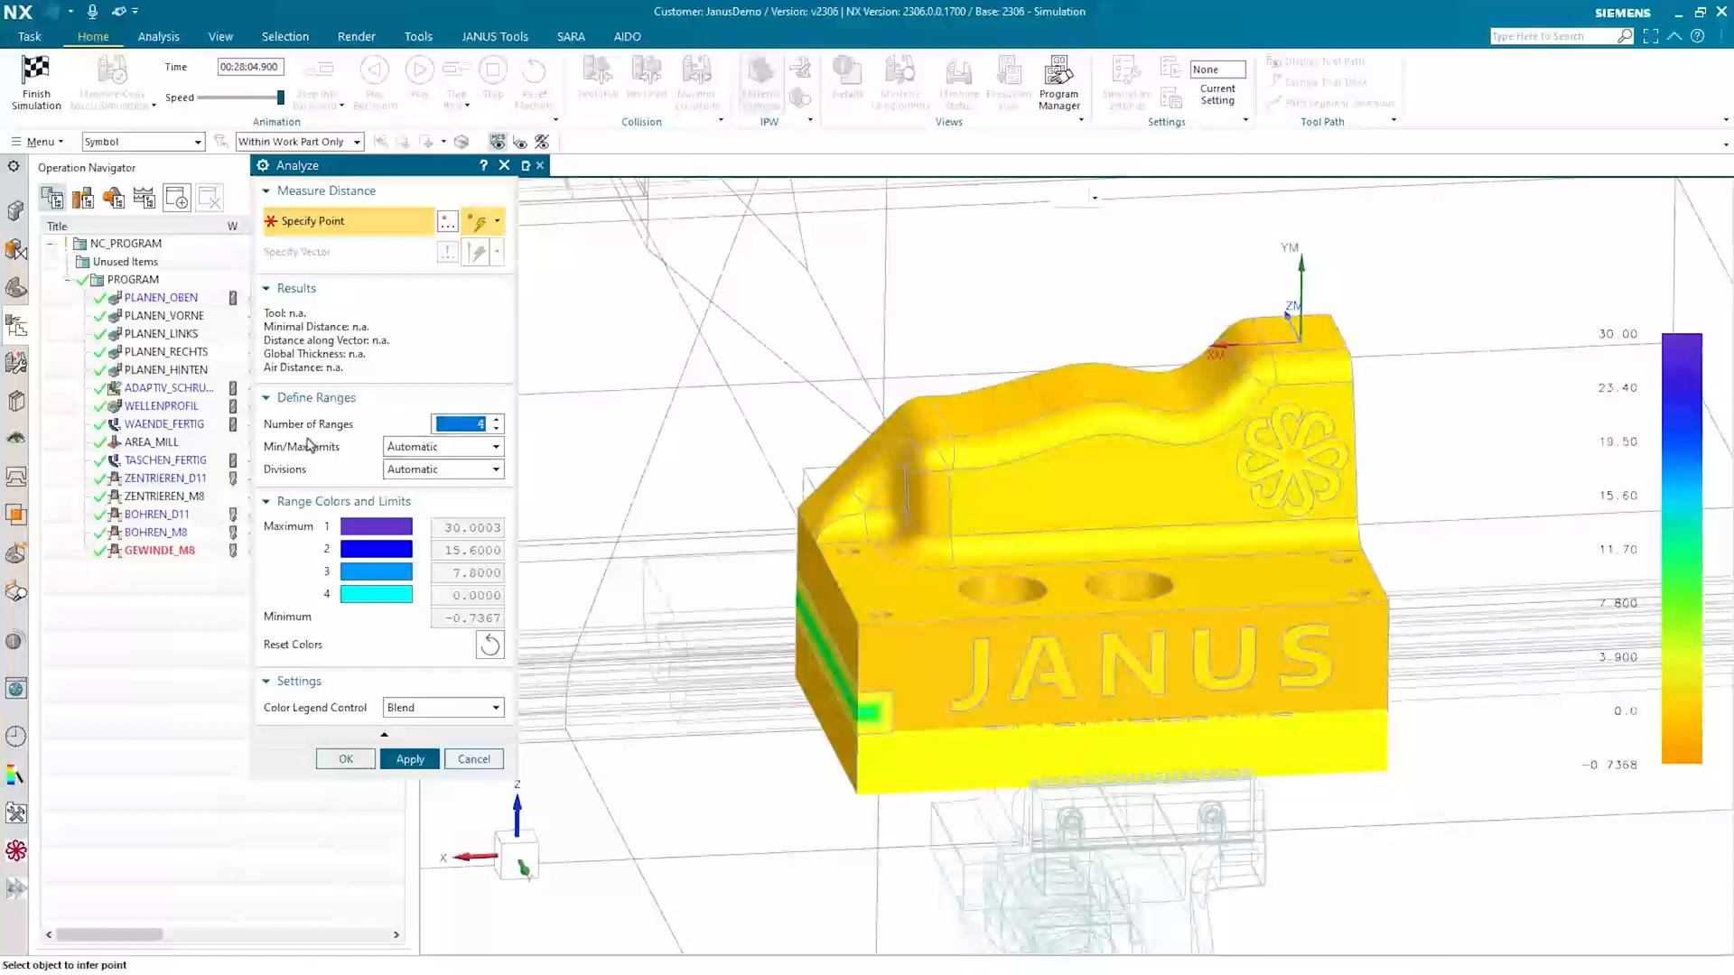
left_click(496, 430)
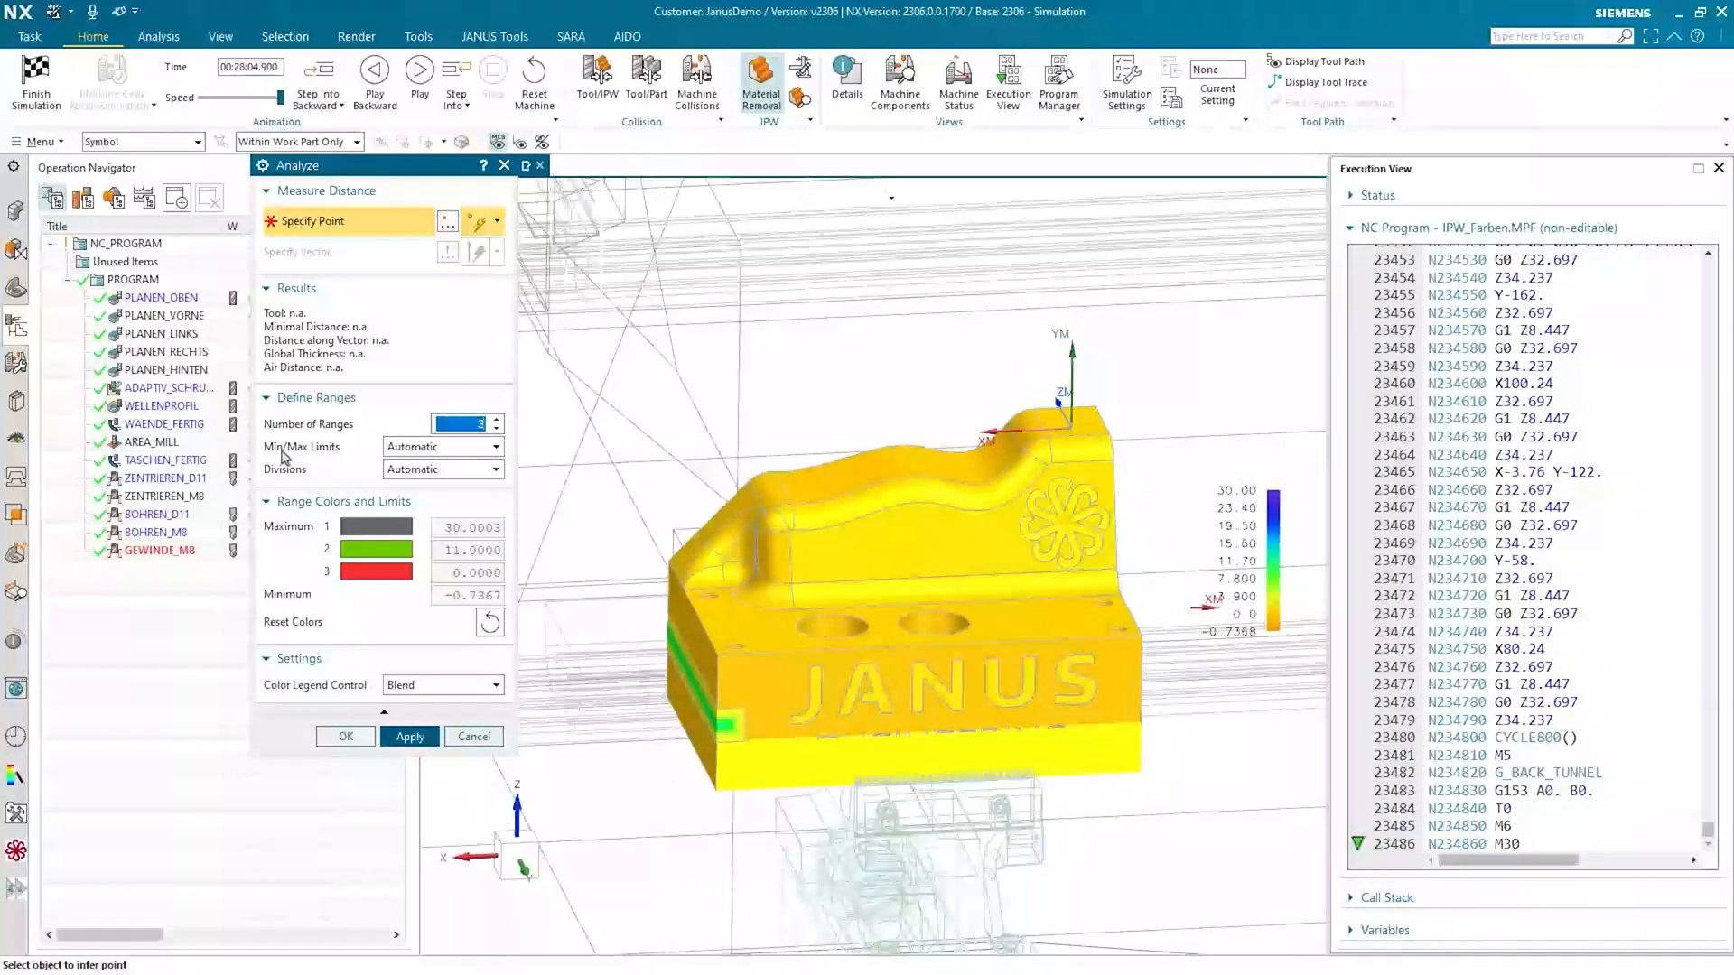
Make the range limits user-defined at Maximum 800, 0.2, -0.2 and Minimum -800
left_click(494, 446)
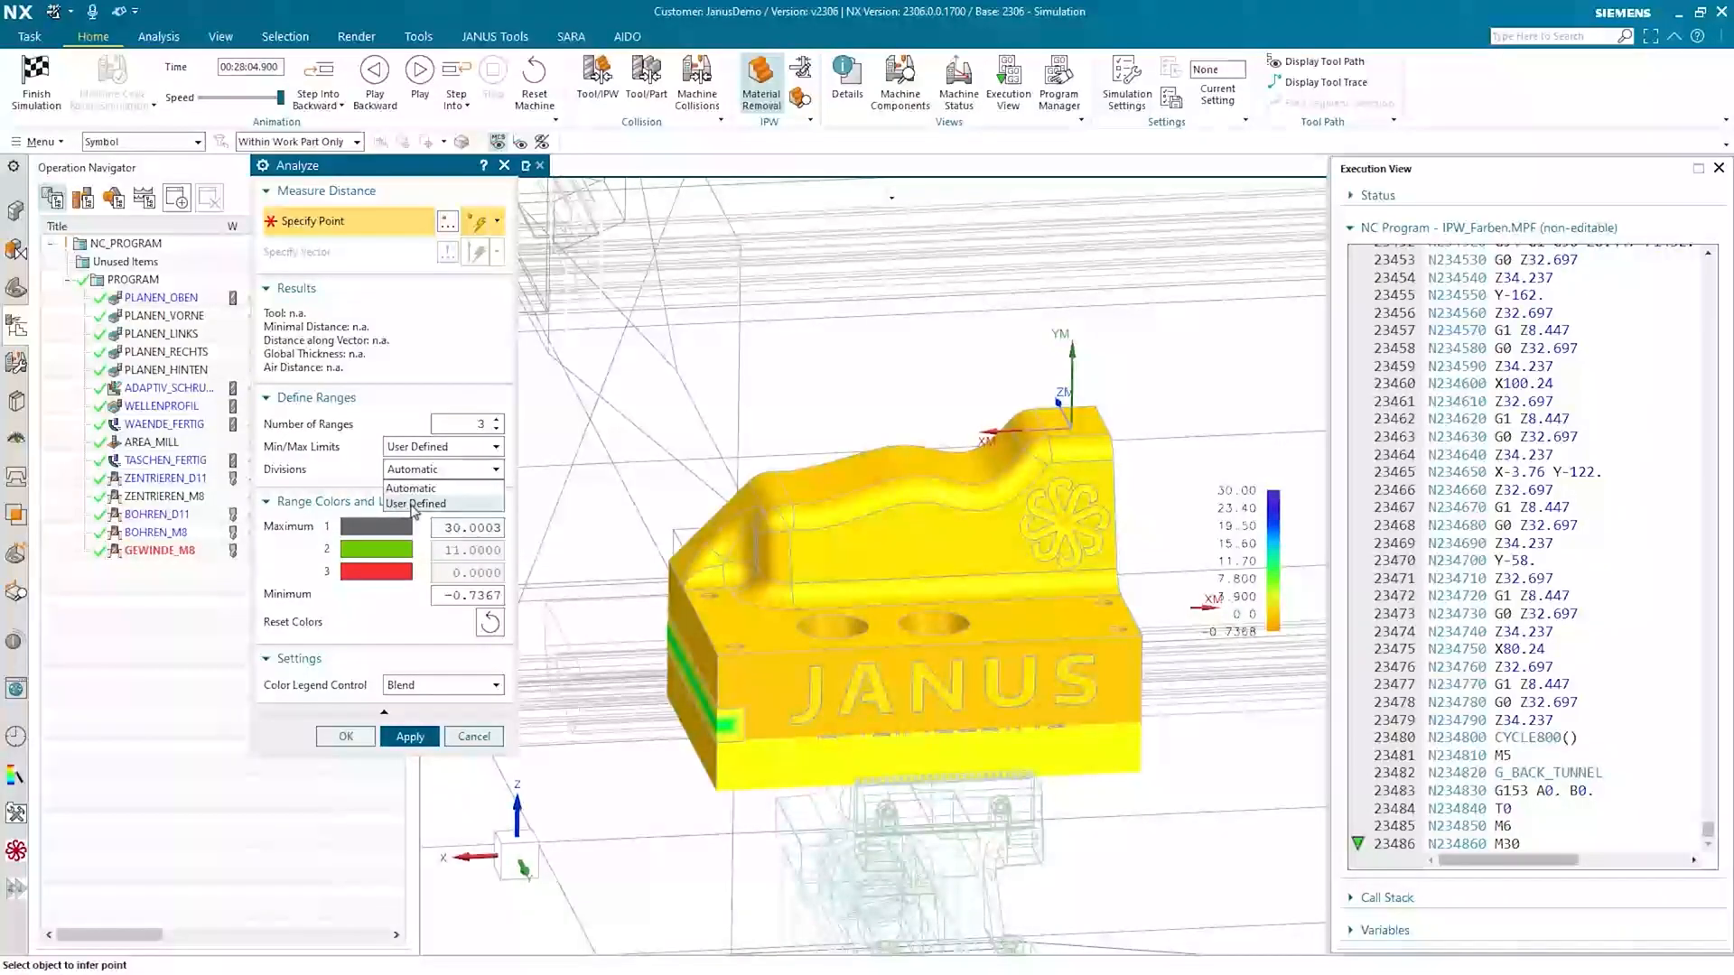
left_click(413, 504)
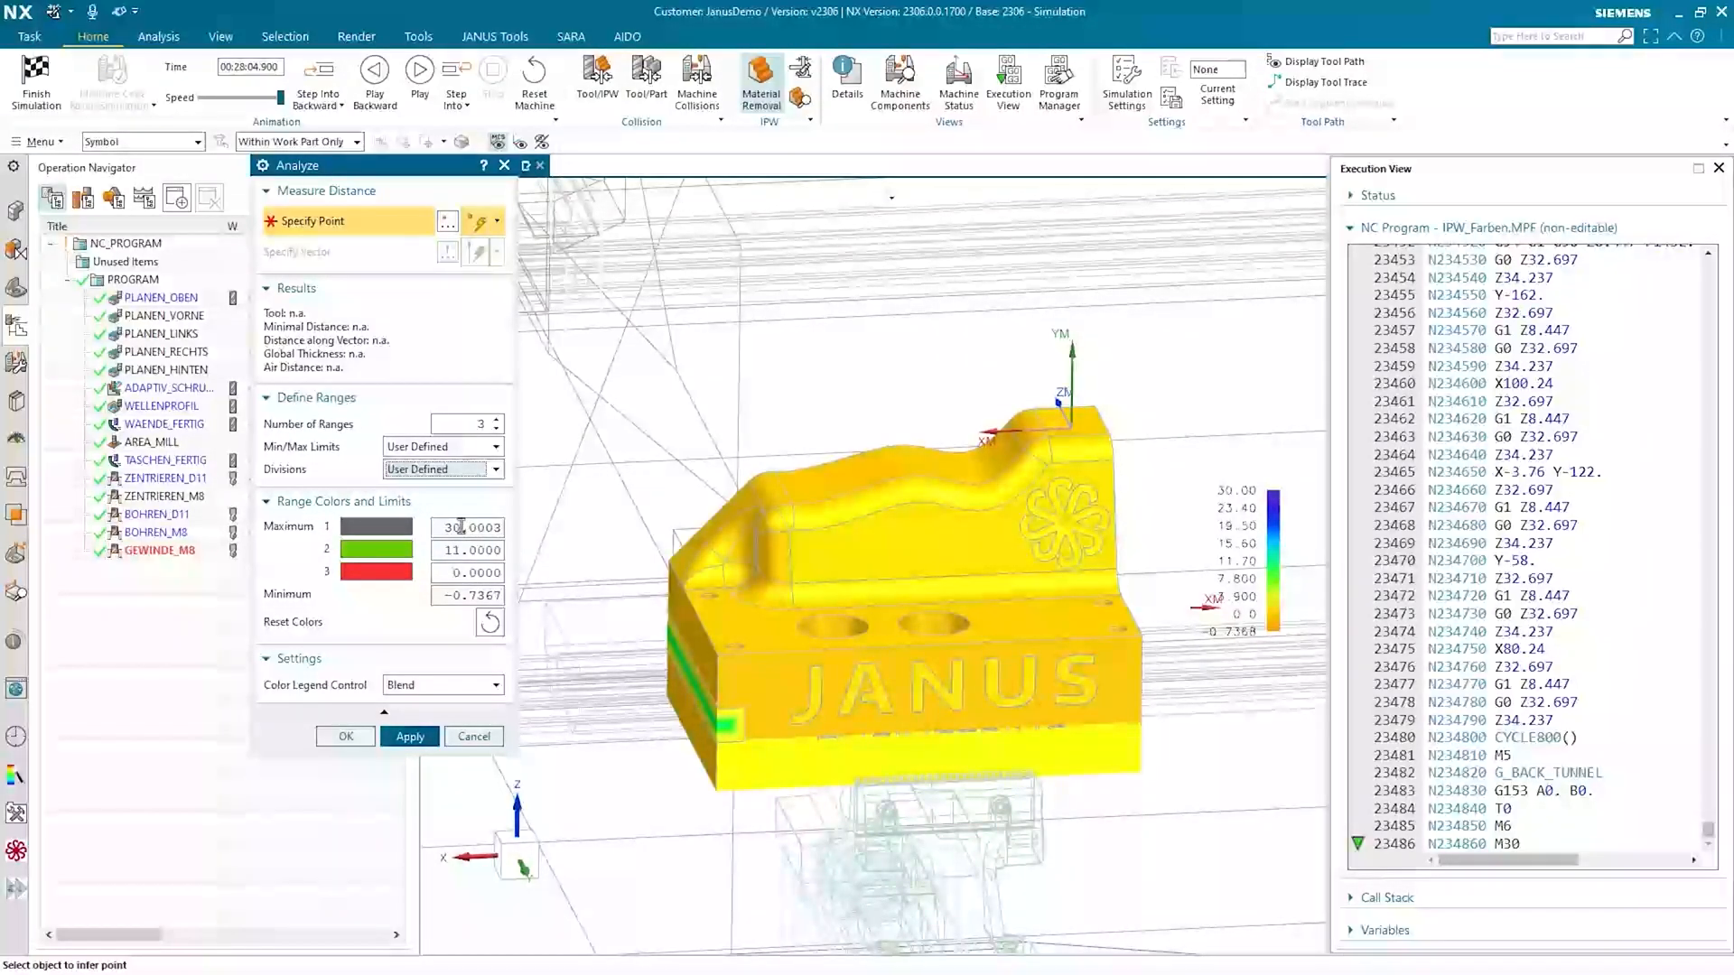
triple_click(467, 527)
type("800.0000")
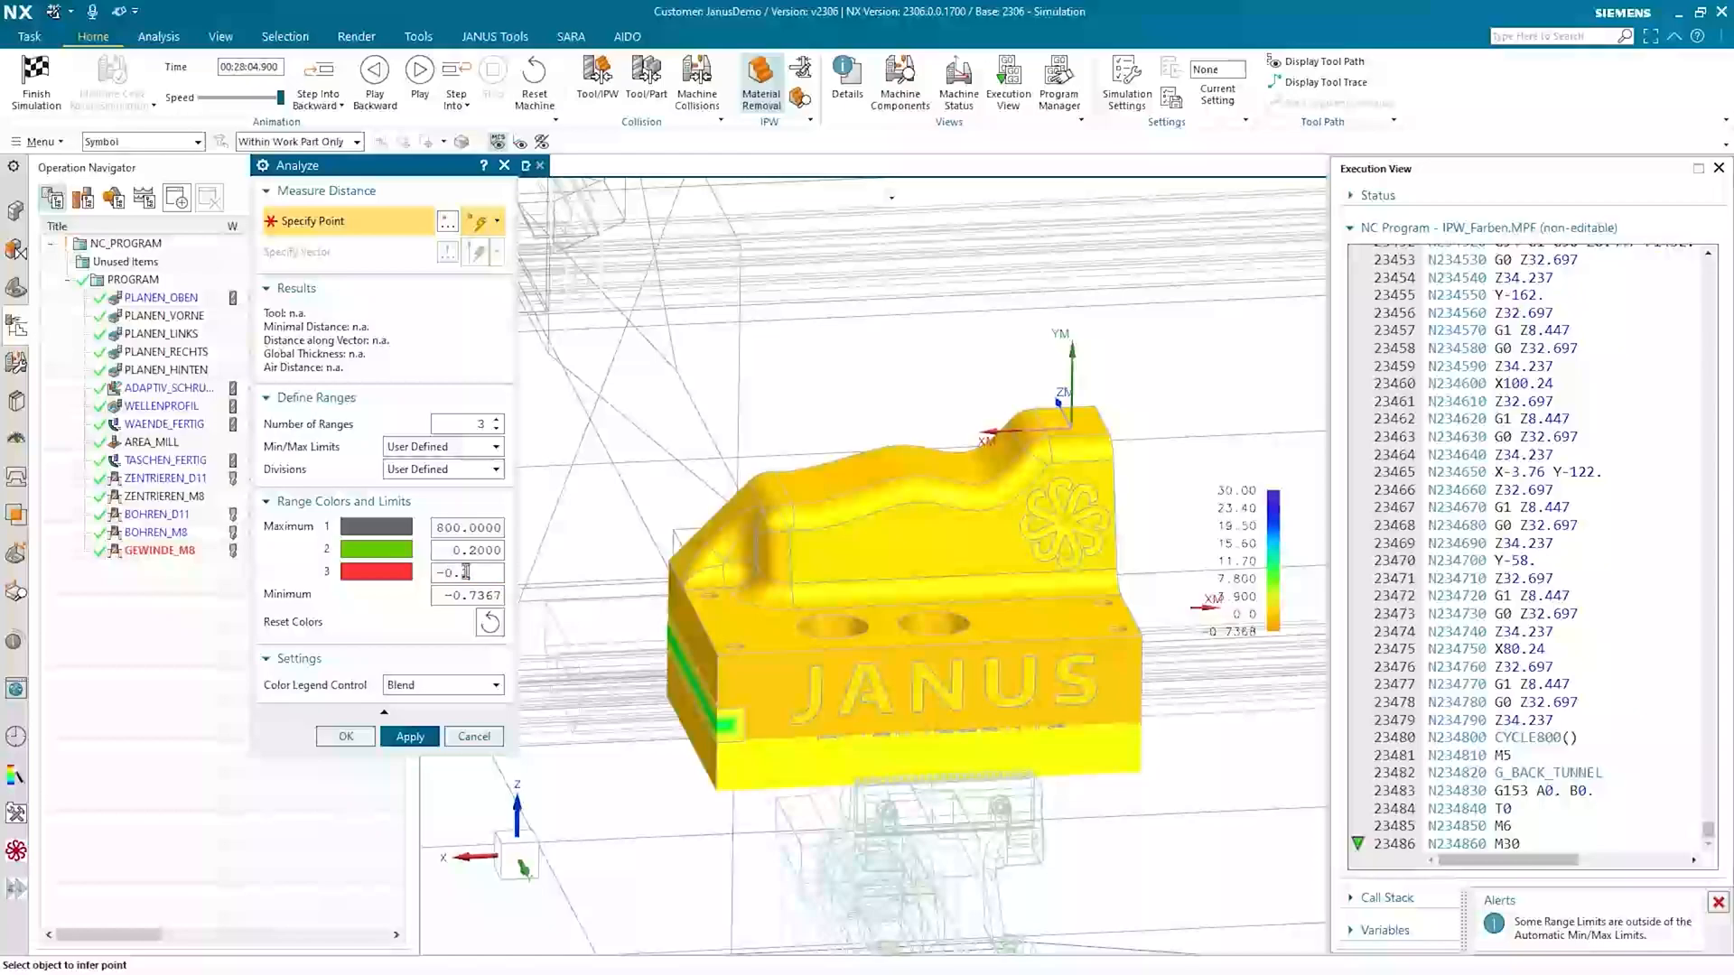
triple_click(452, 573)
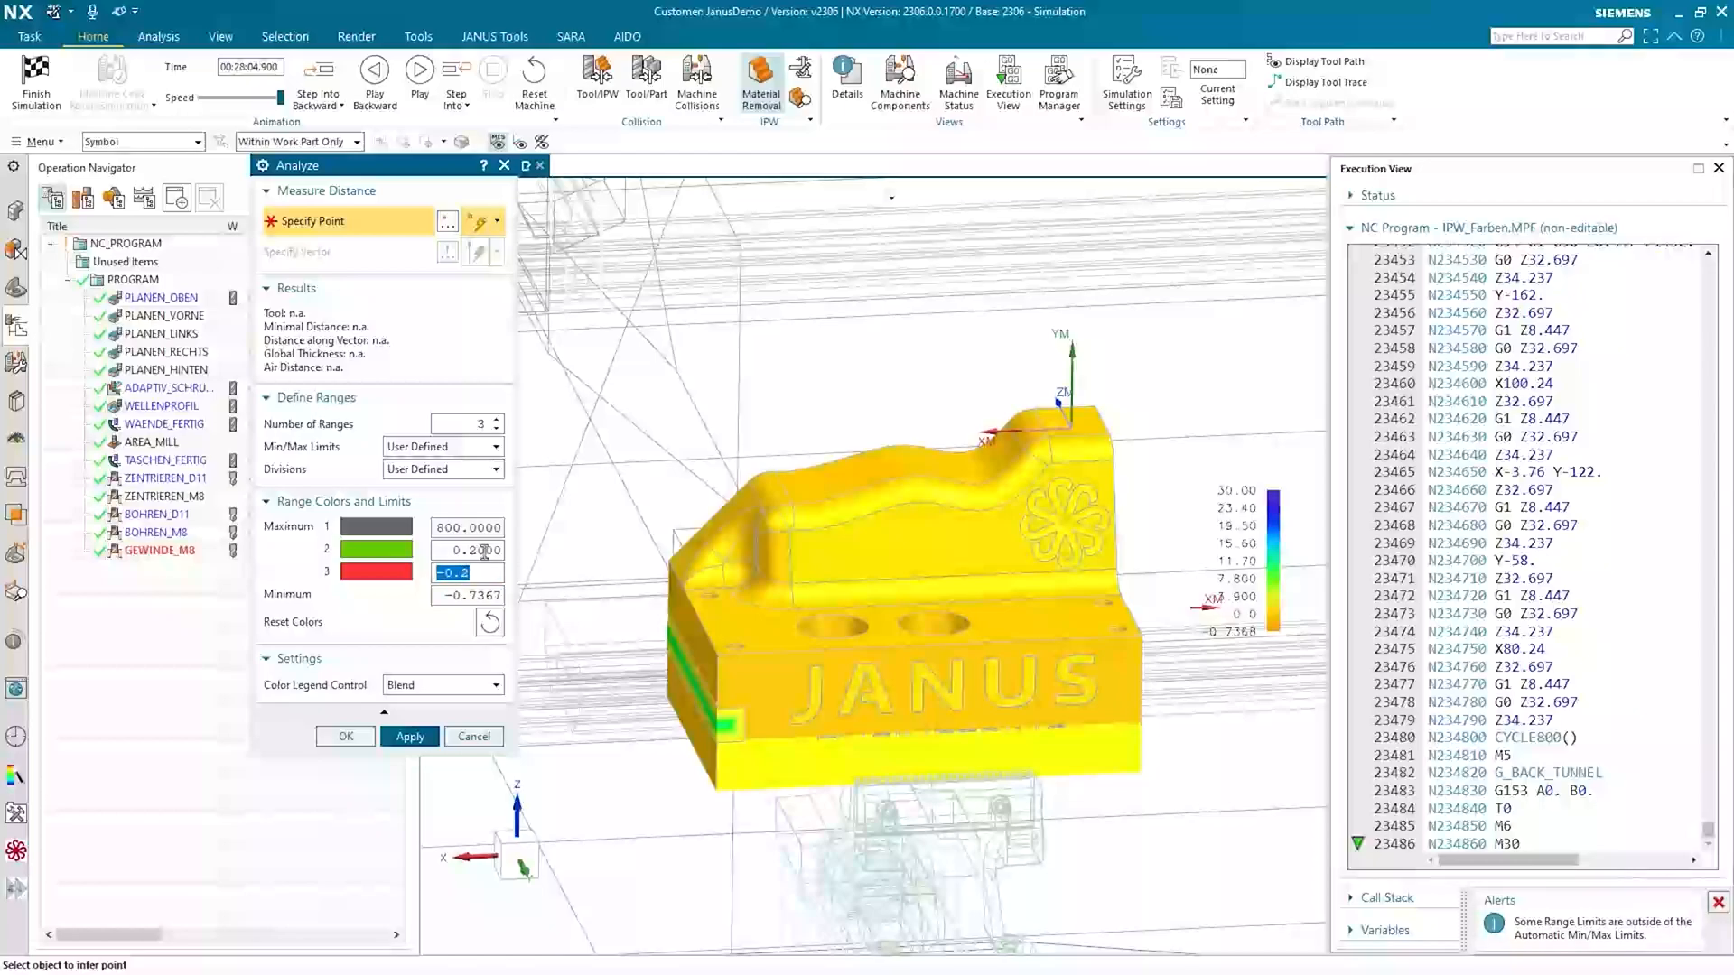
left_click(465, 549)
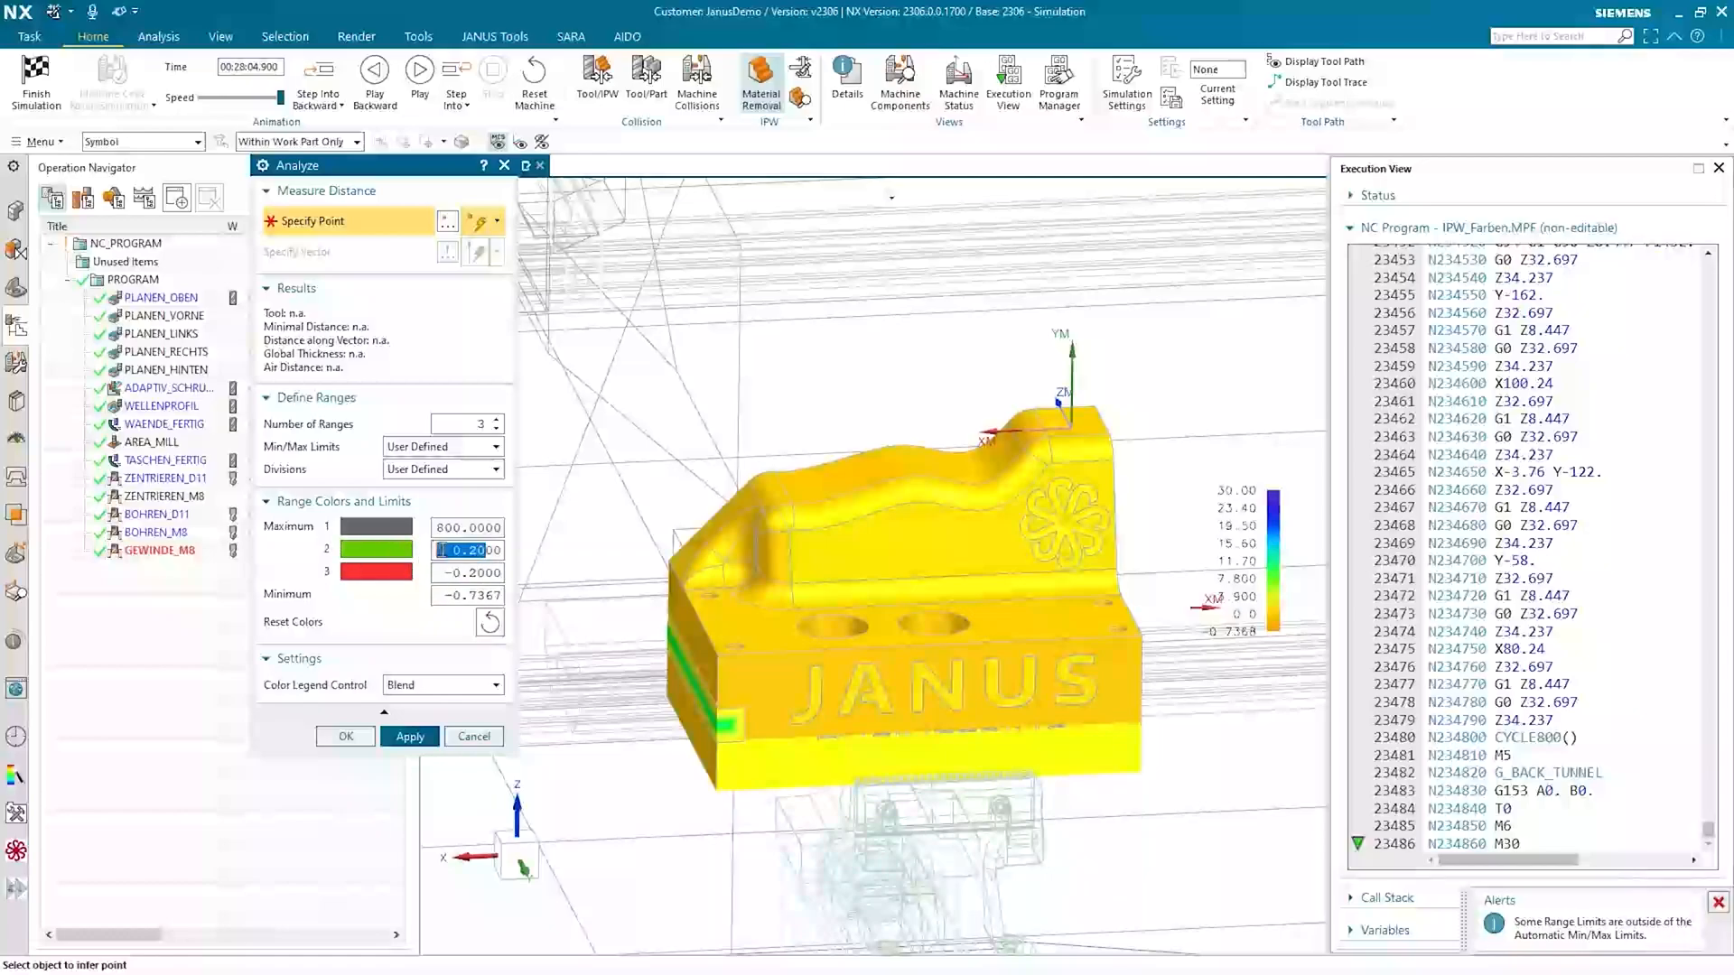
left_click(466, 526)
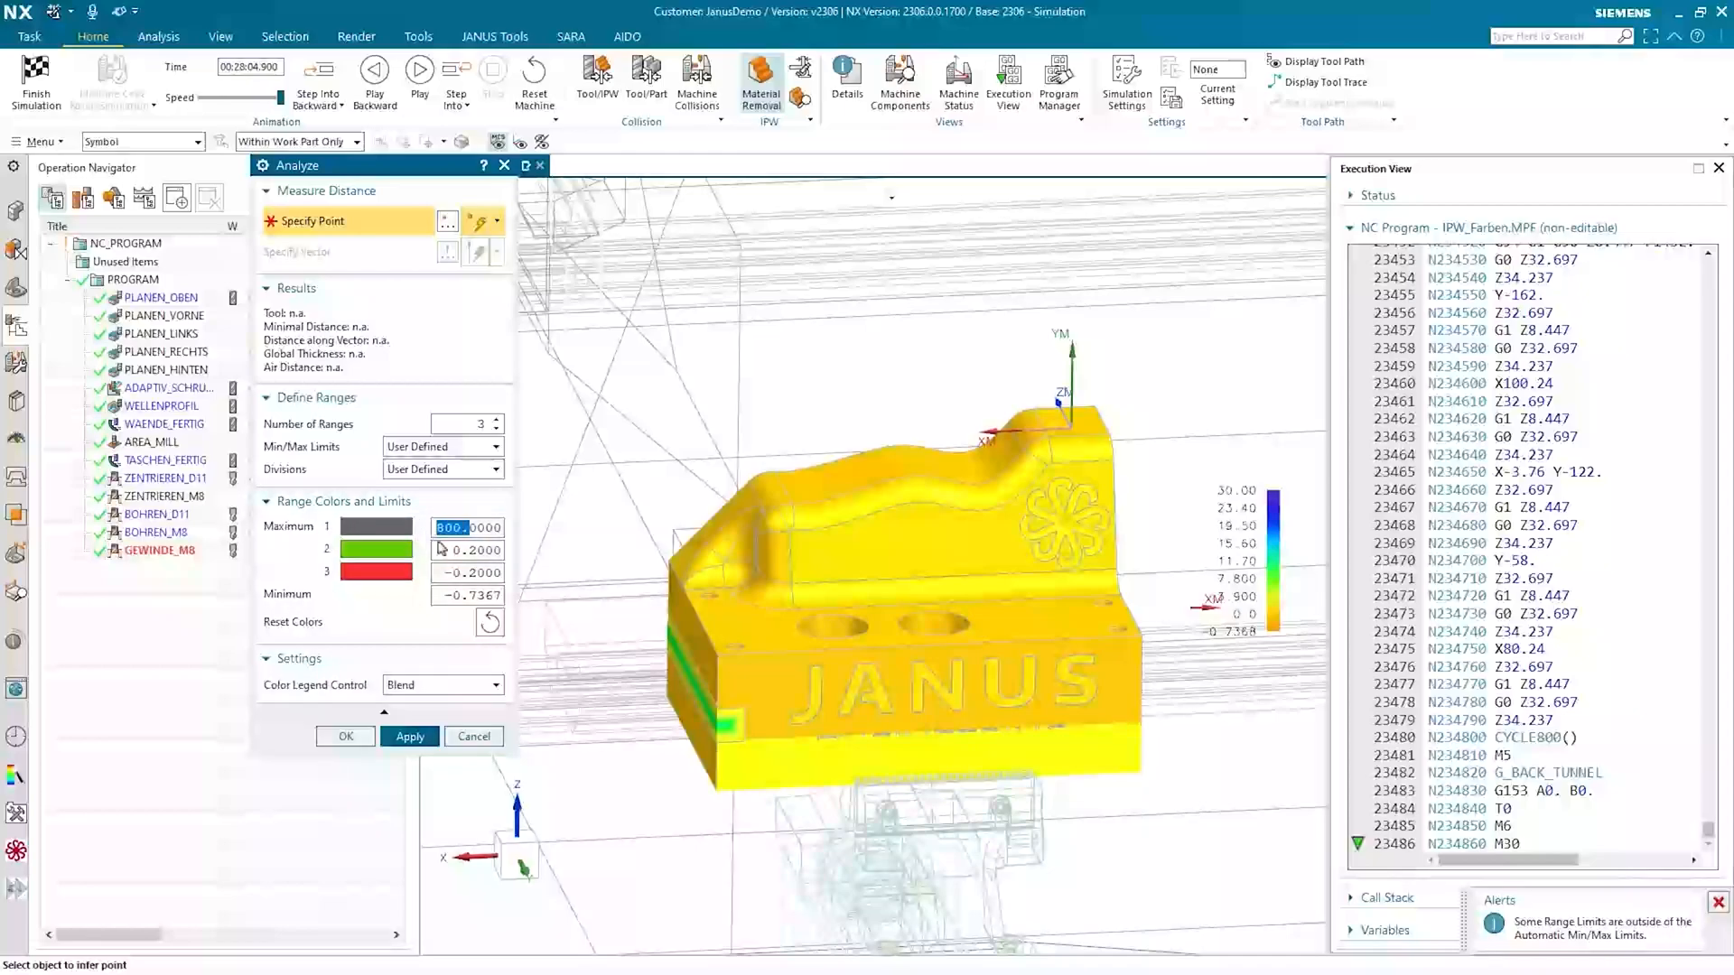
left_click(466, 594)
type("-800")
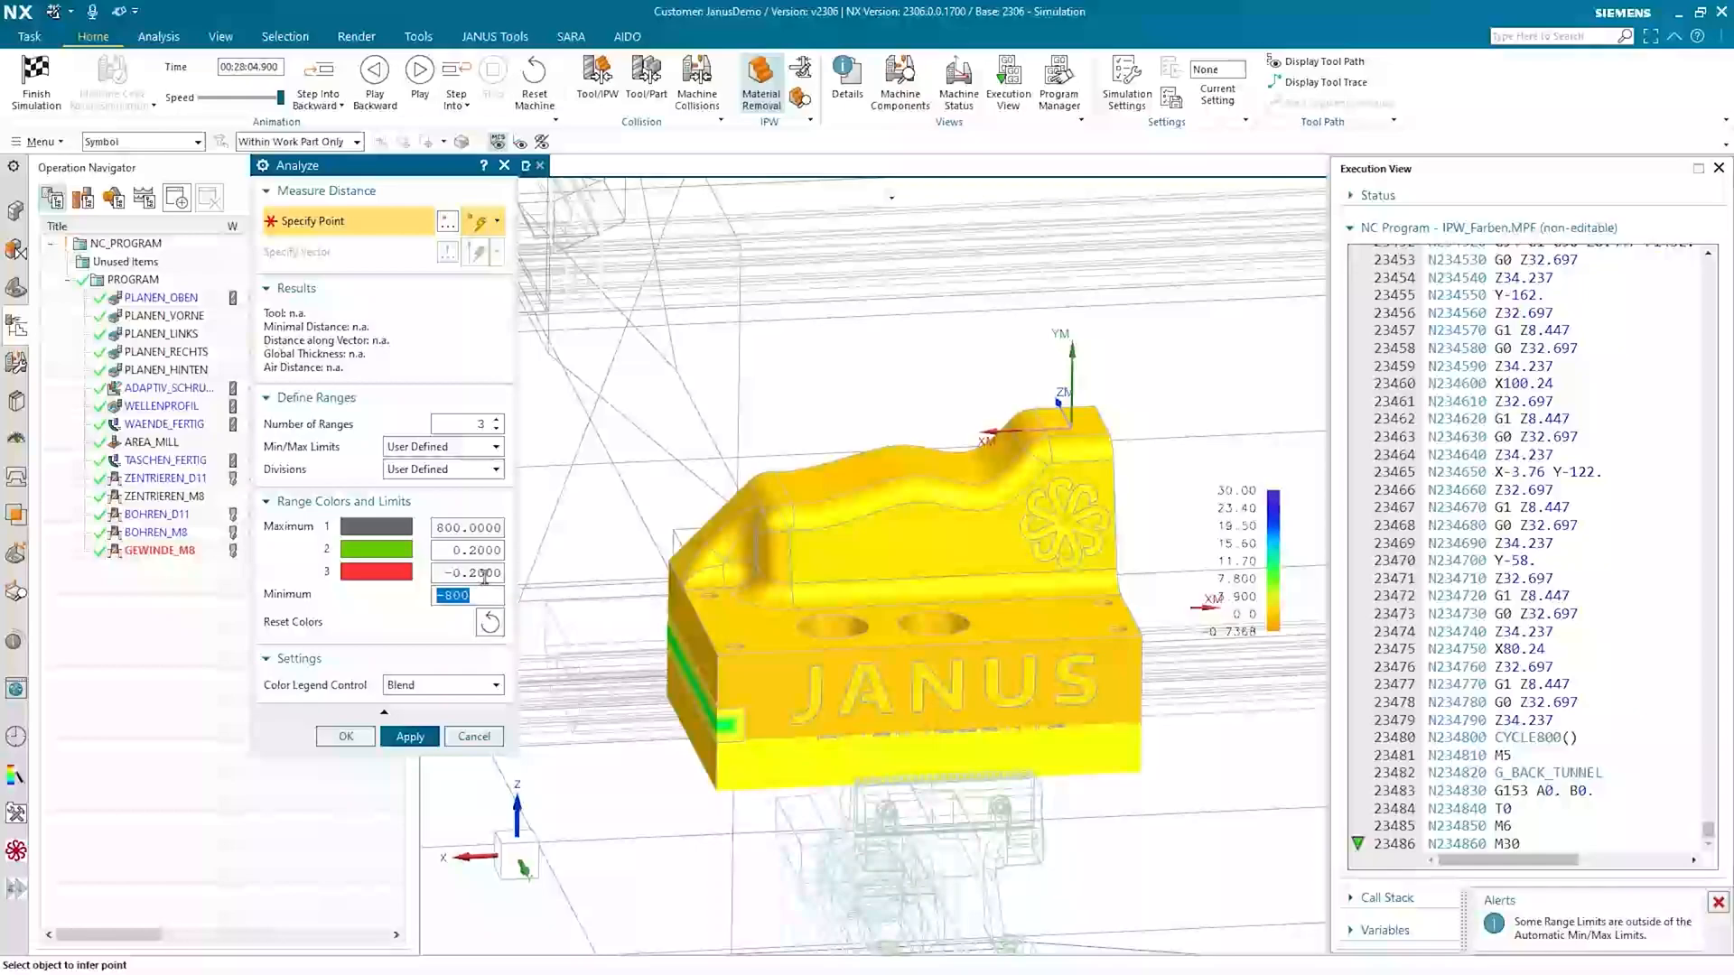
left_click(466, 572)
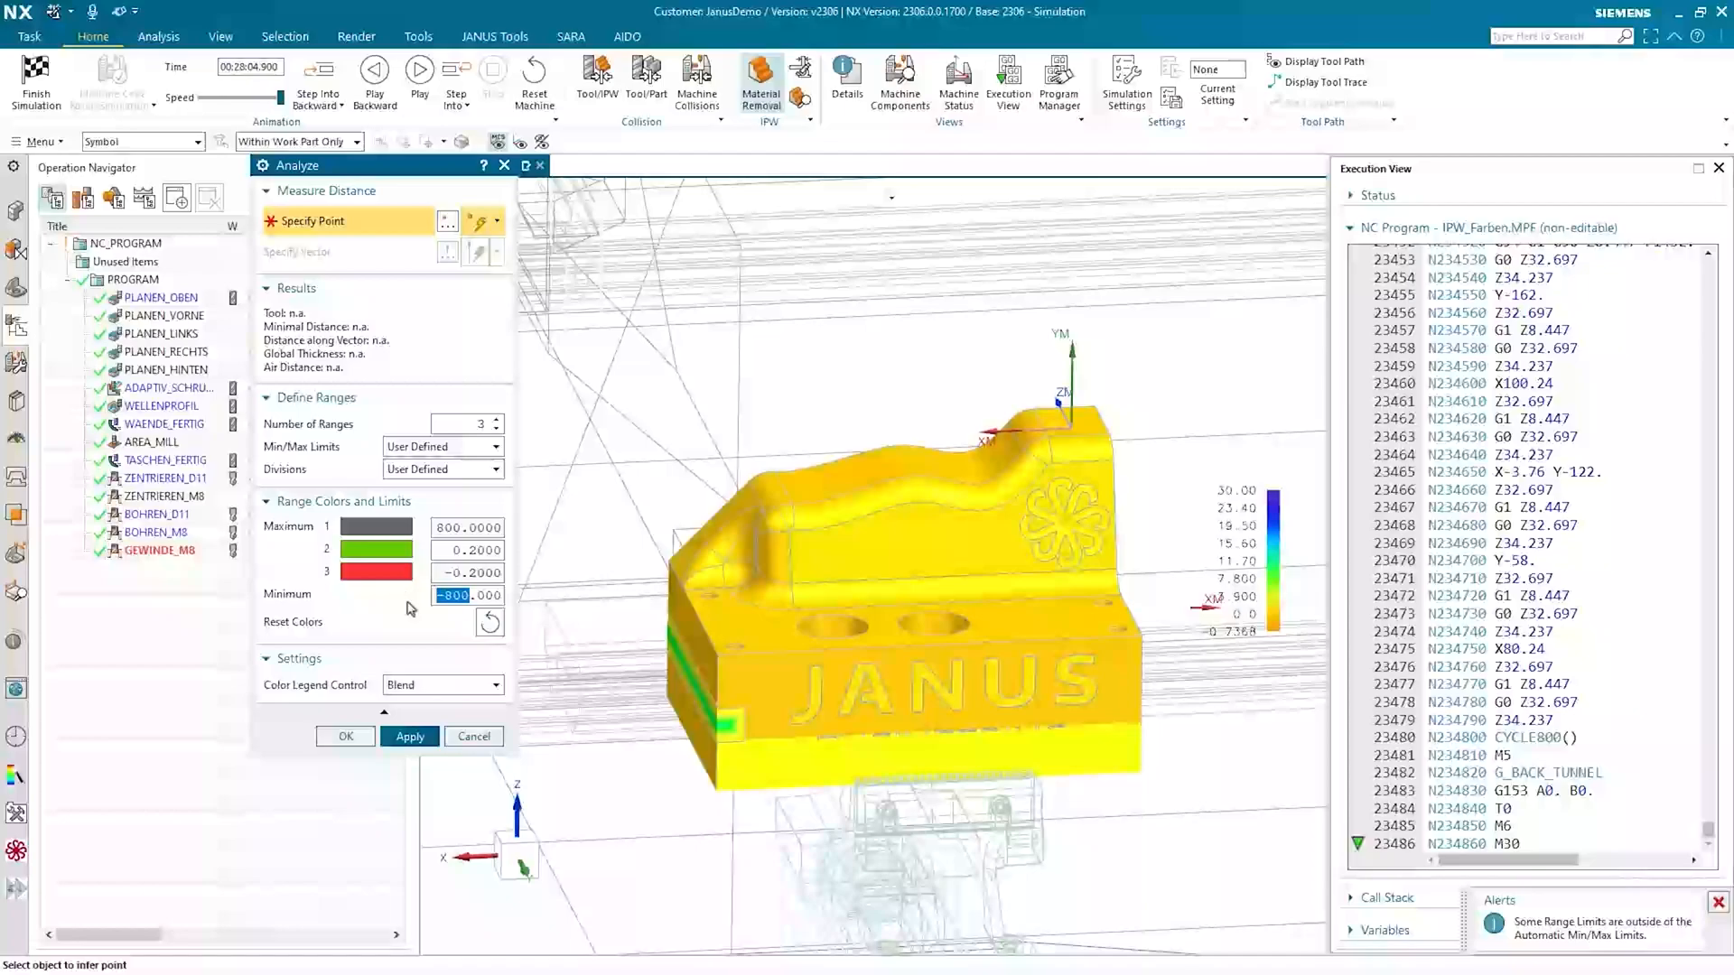
mouse_move(457, 692)
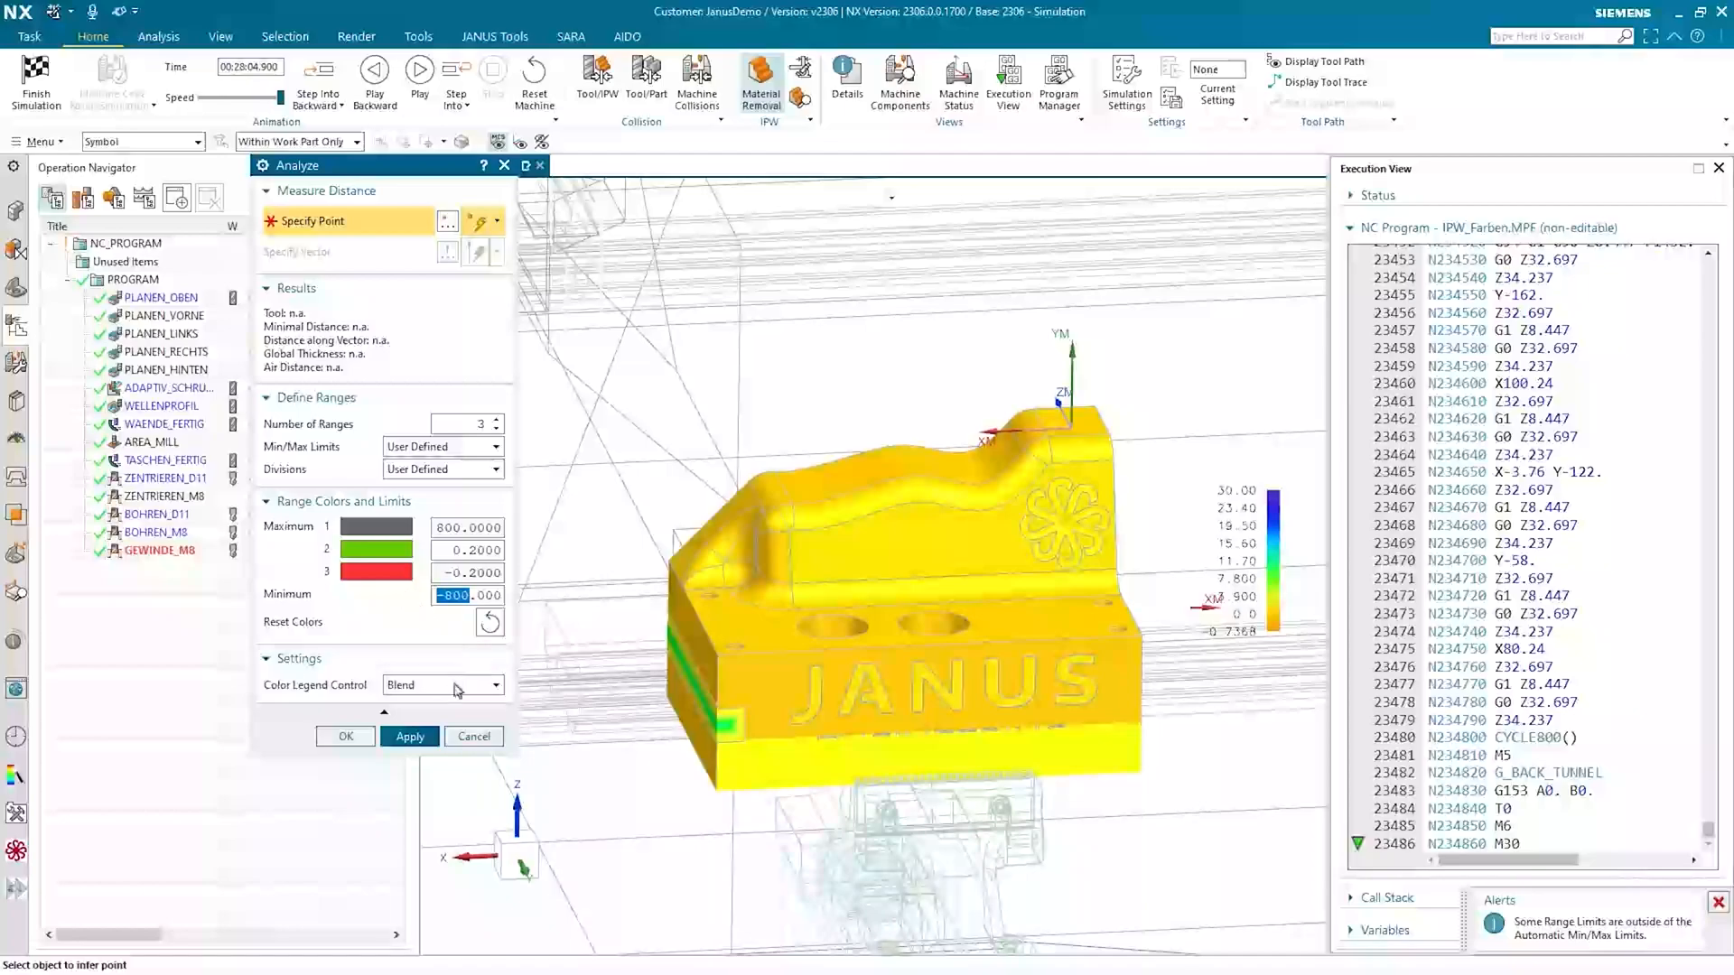
left_click(408, 736)
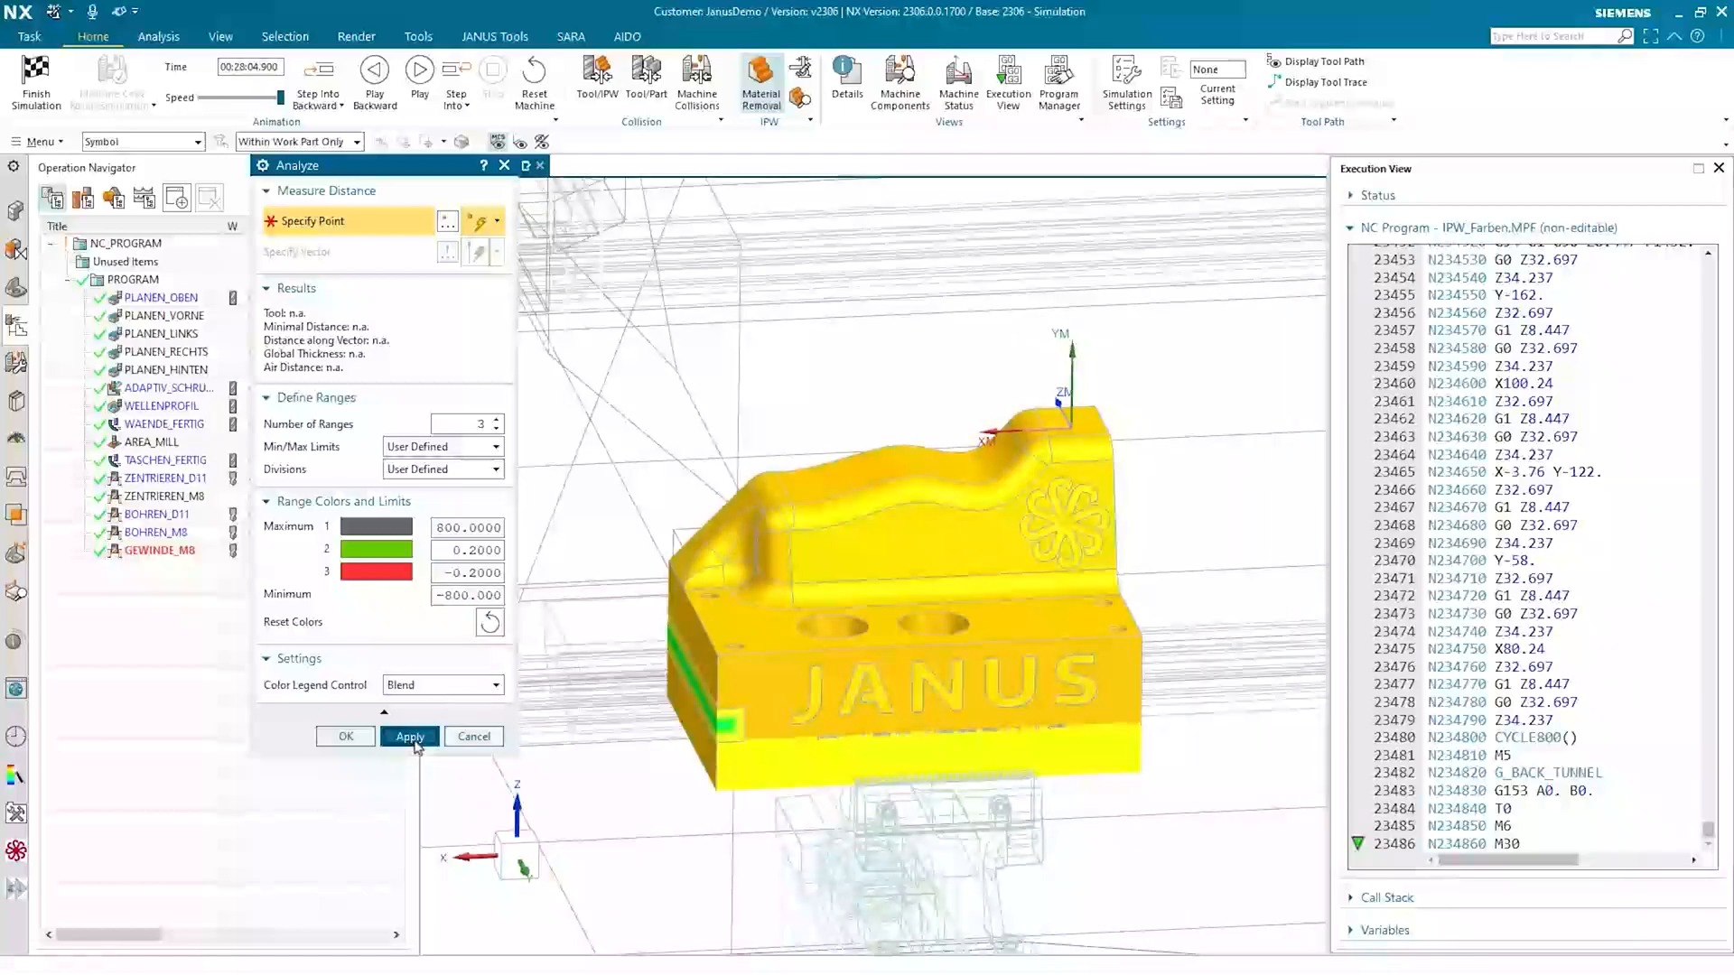
Apply the limits and switch the colour legend from Blend to Sharp bands
left_click(410, 737)
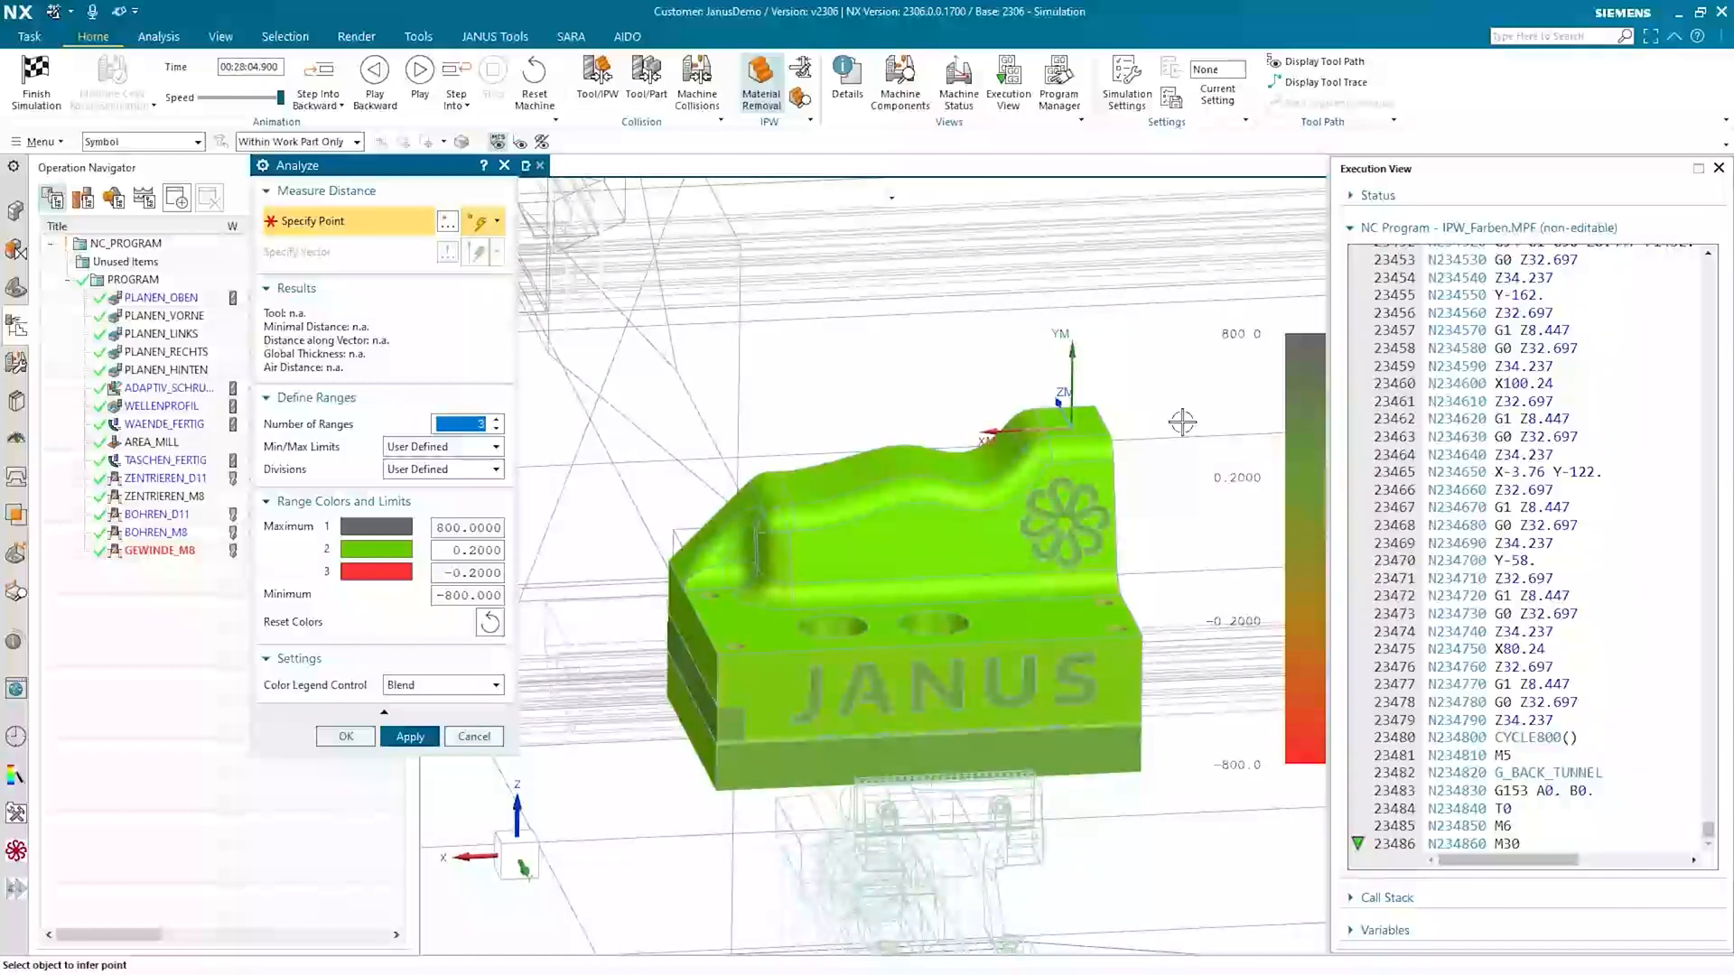
mouse_move(1287, 401)
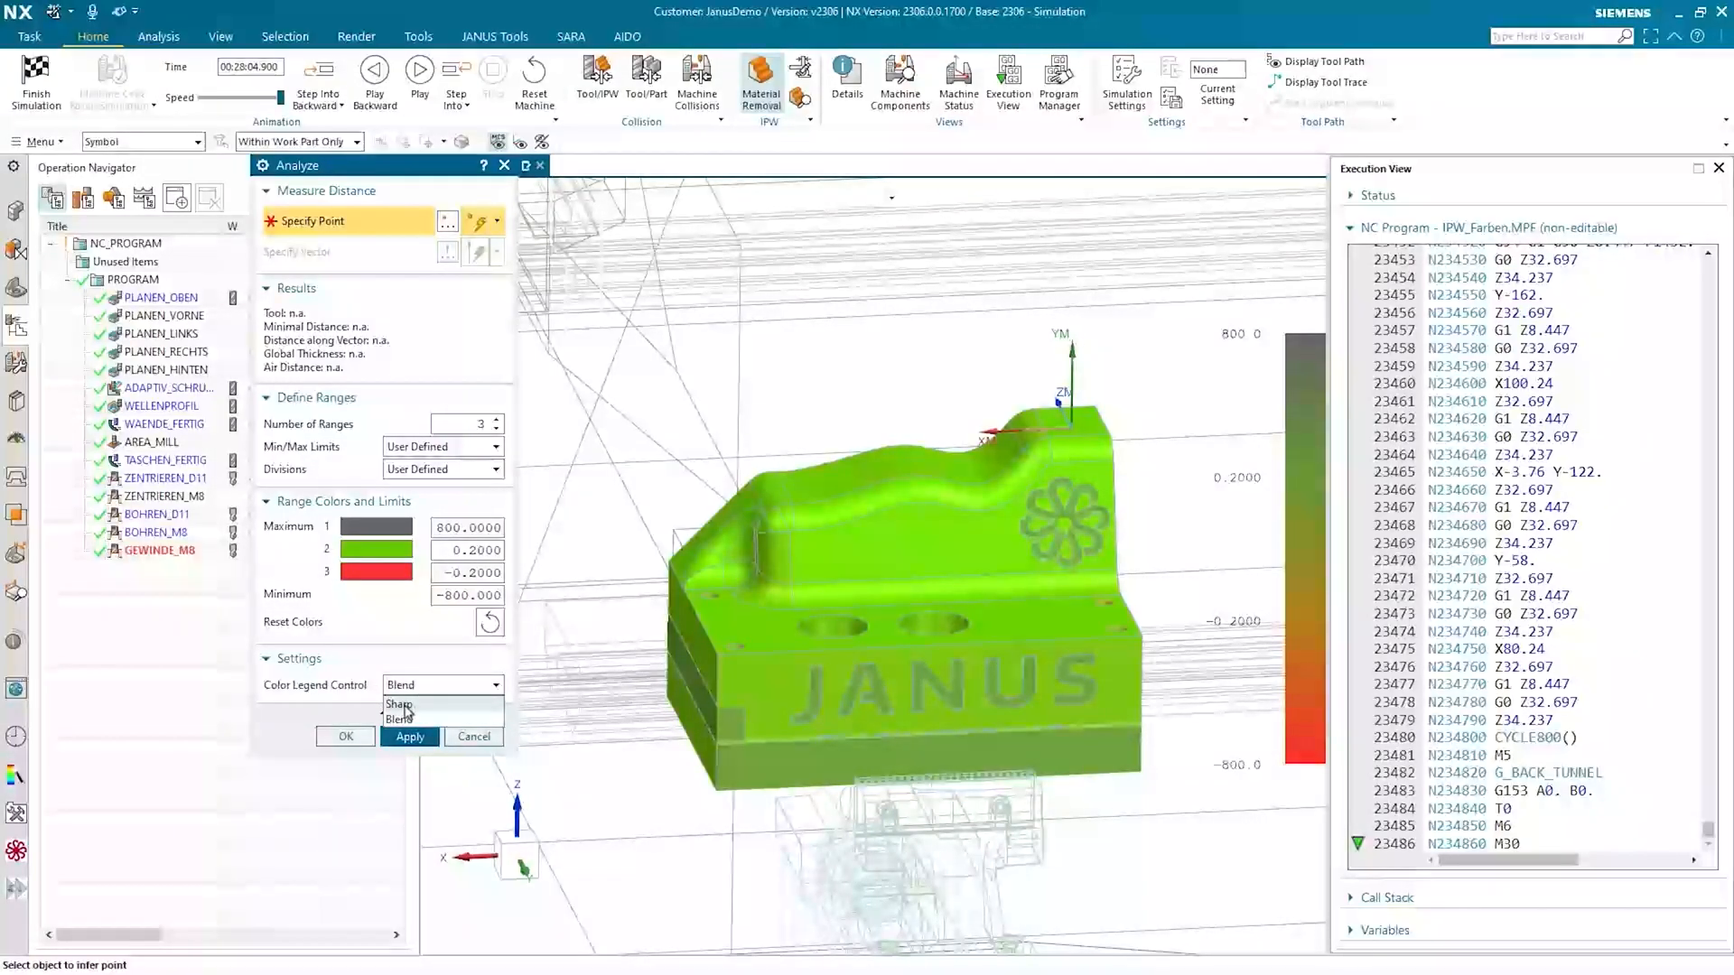
left_click(397, 705)
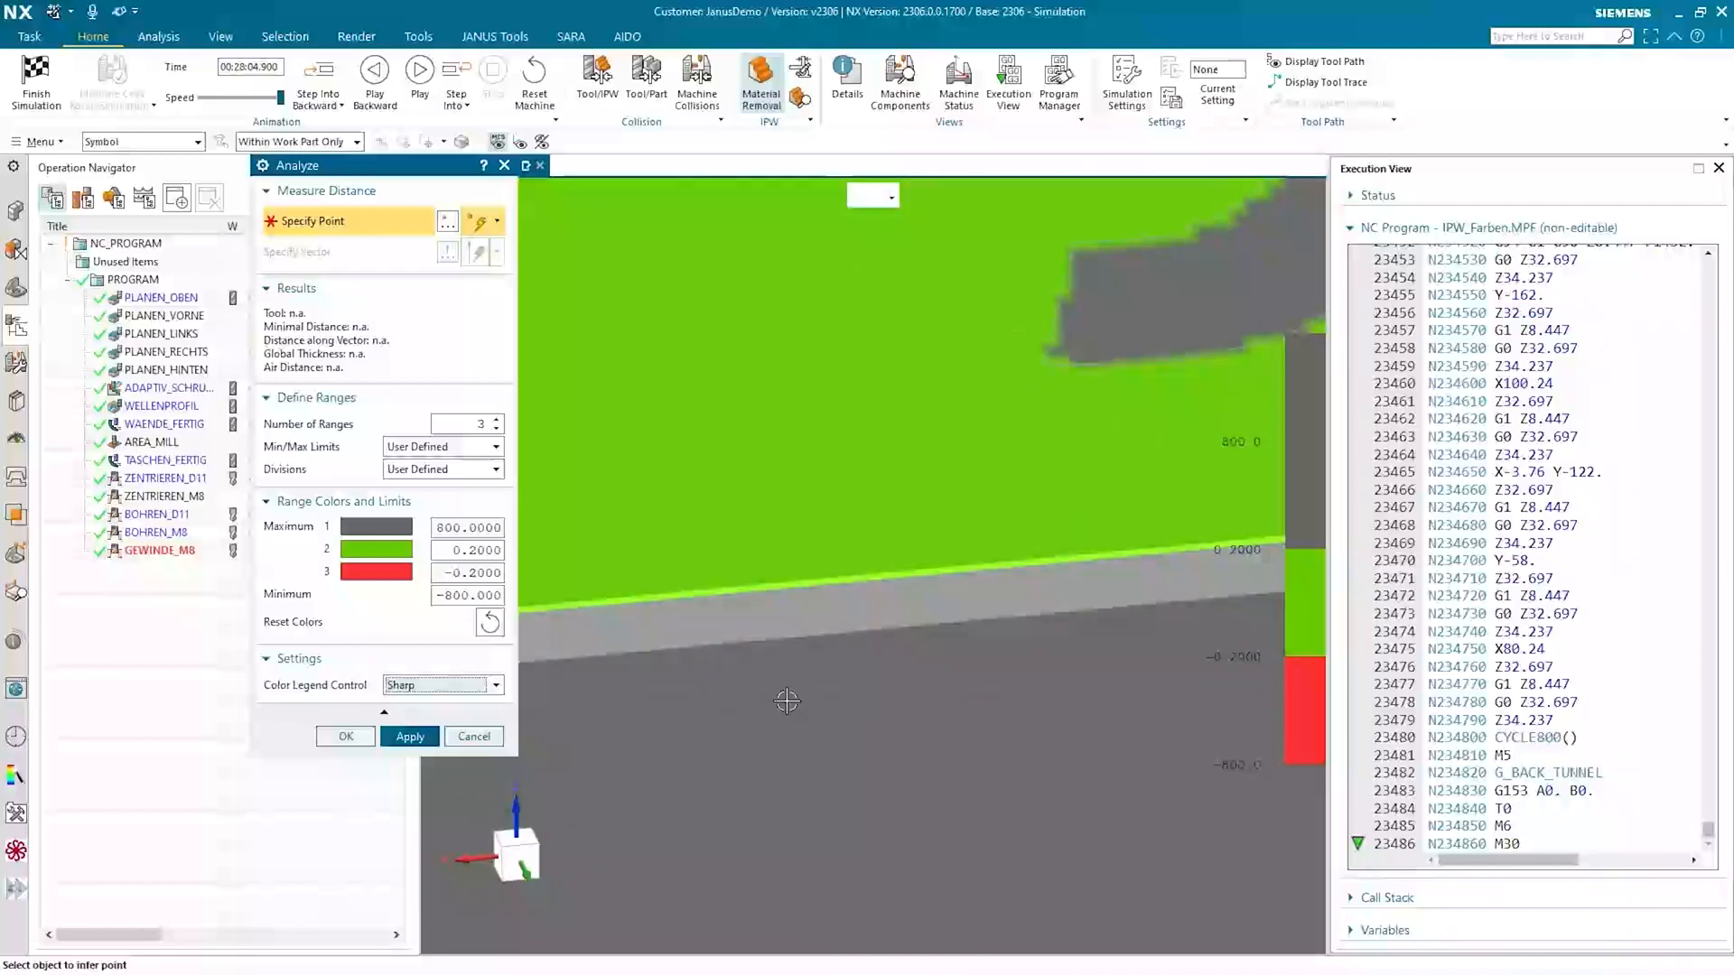
Measure minimal distance at points on the top face and the red hole rim, reading -0.4273 mm
left_click(786, 702)
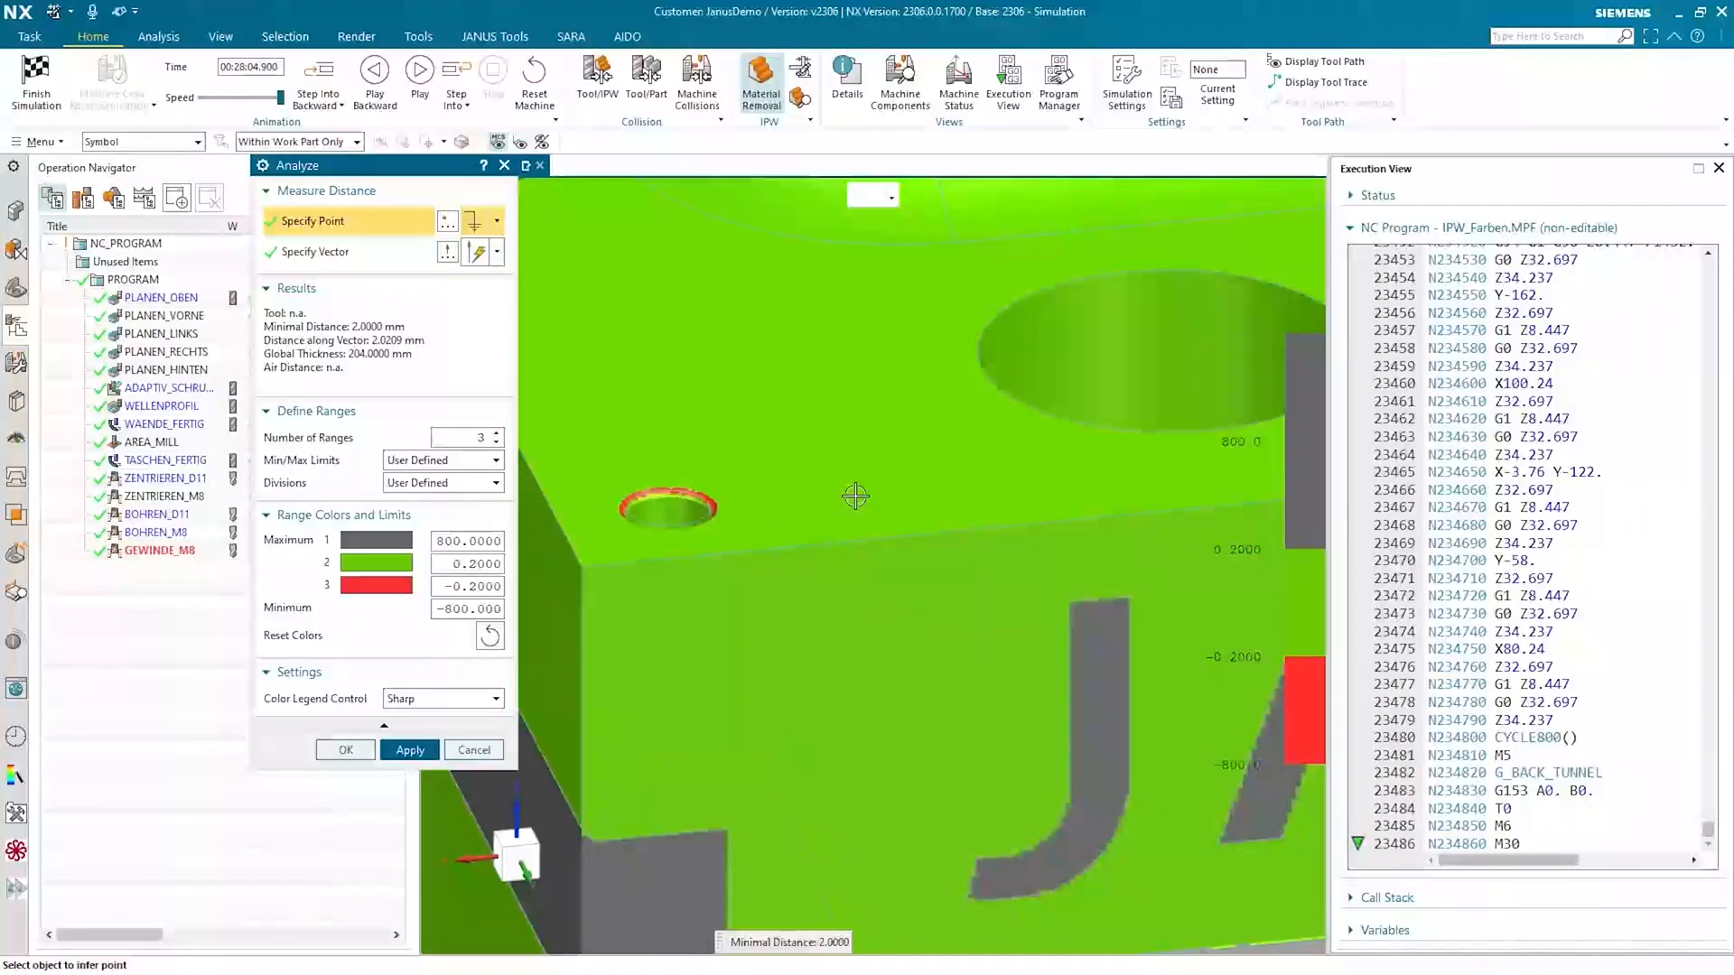
left_click(854, 495)
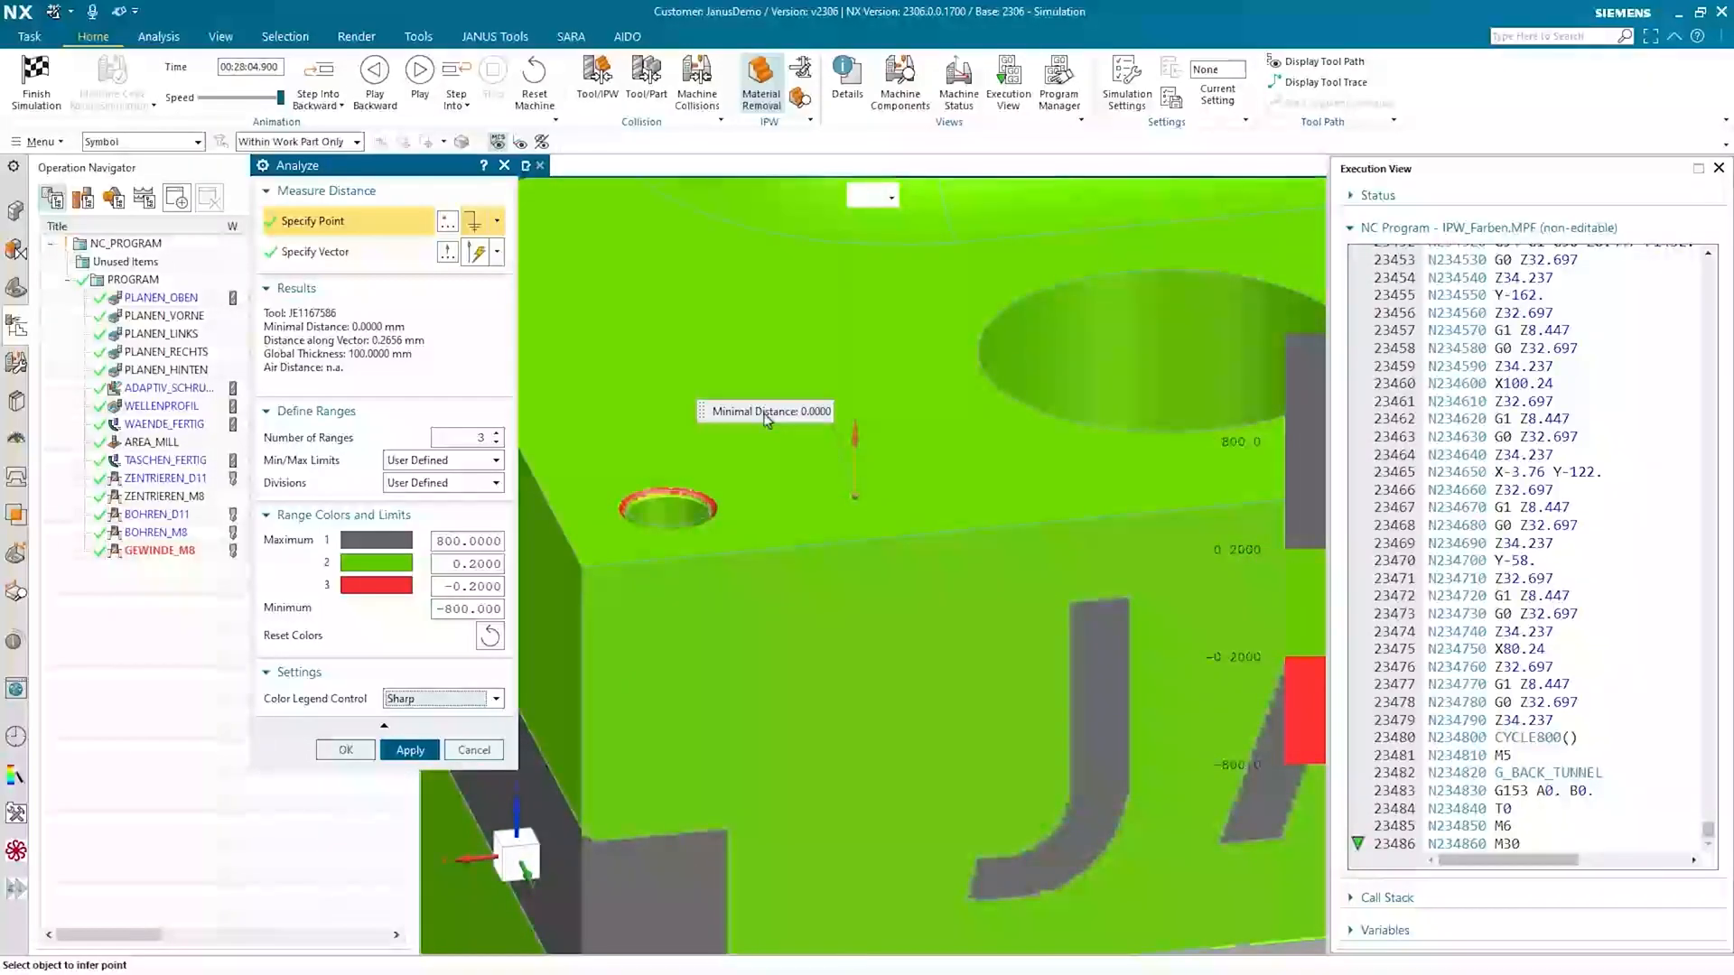
mouse_move(795, 423)
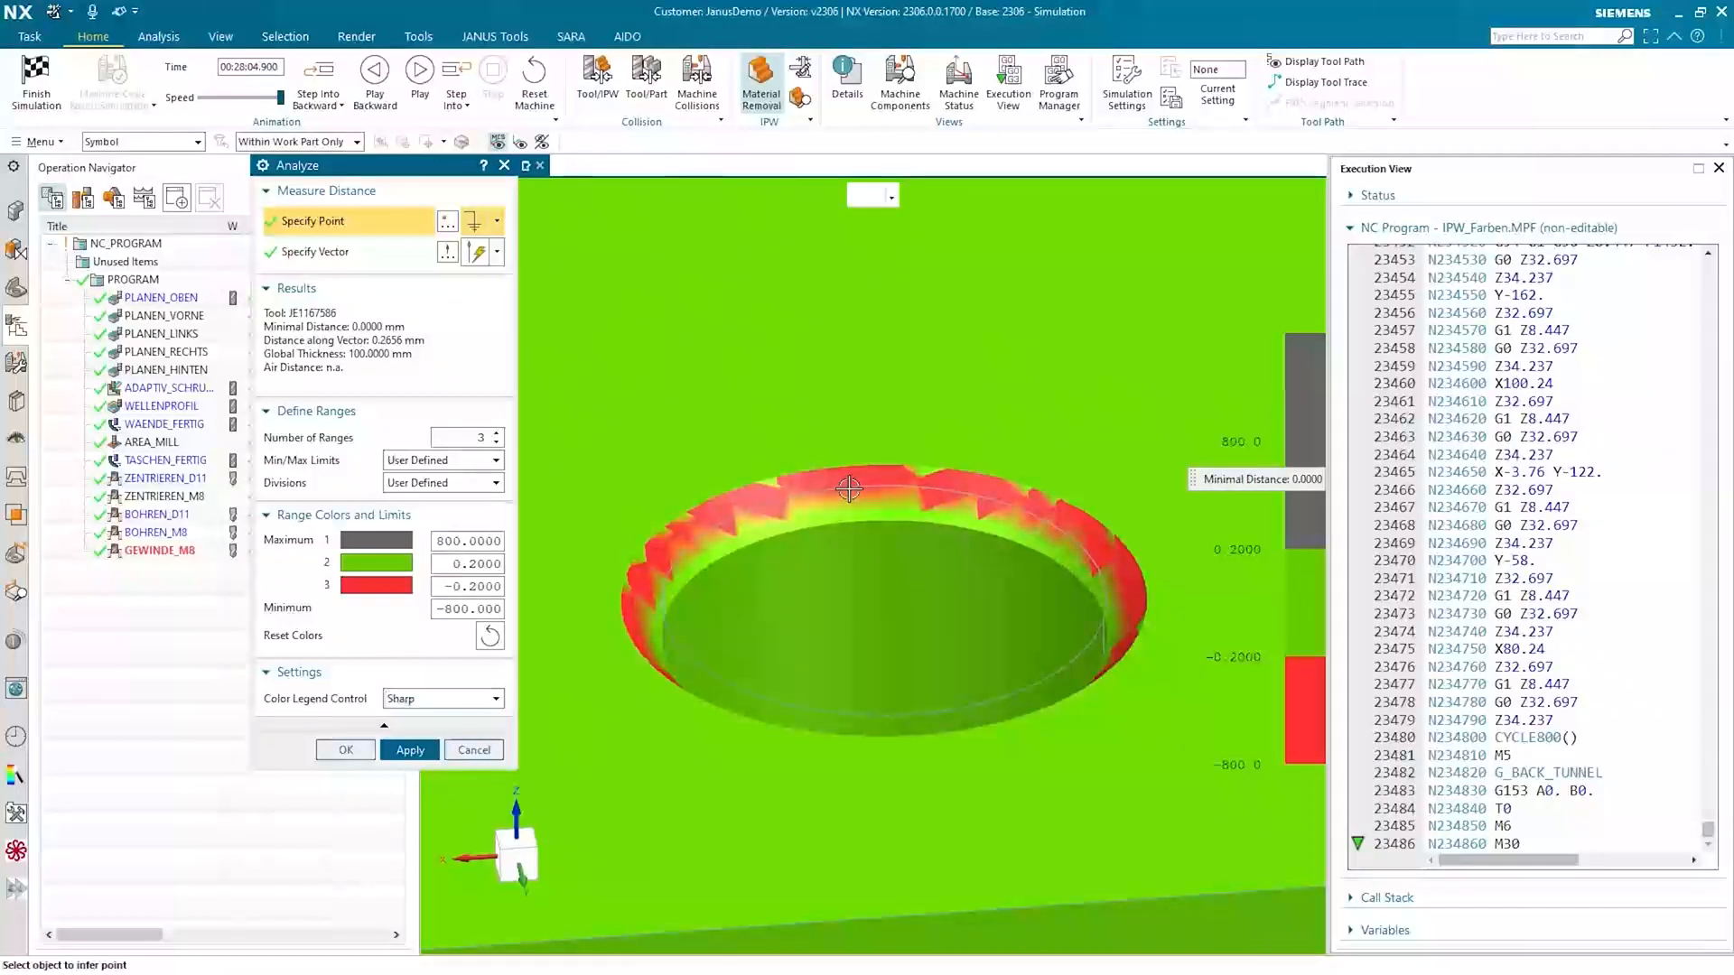
left_click(848, 490)
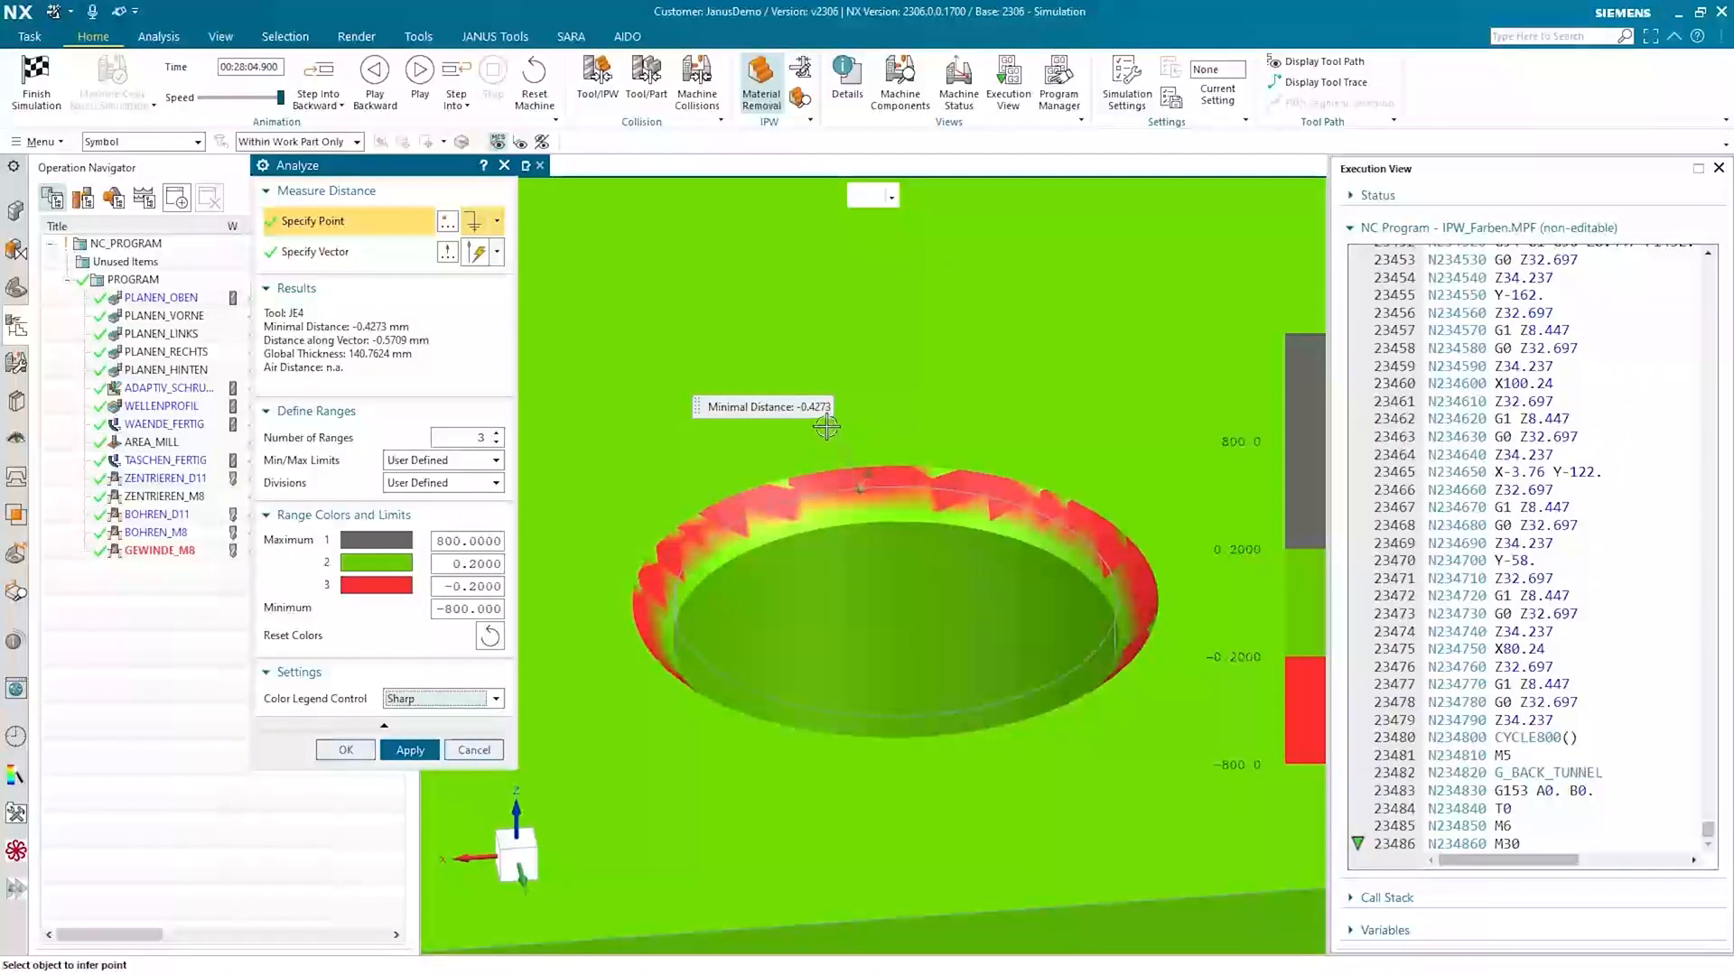
mouse_move(905, 378)
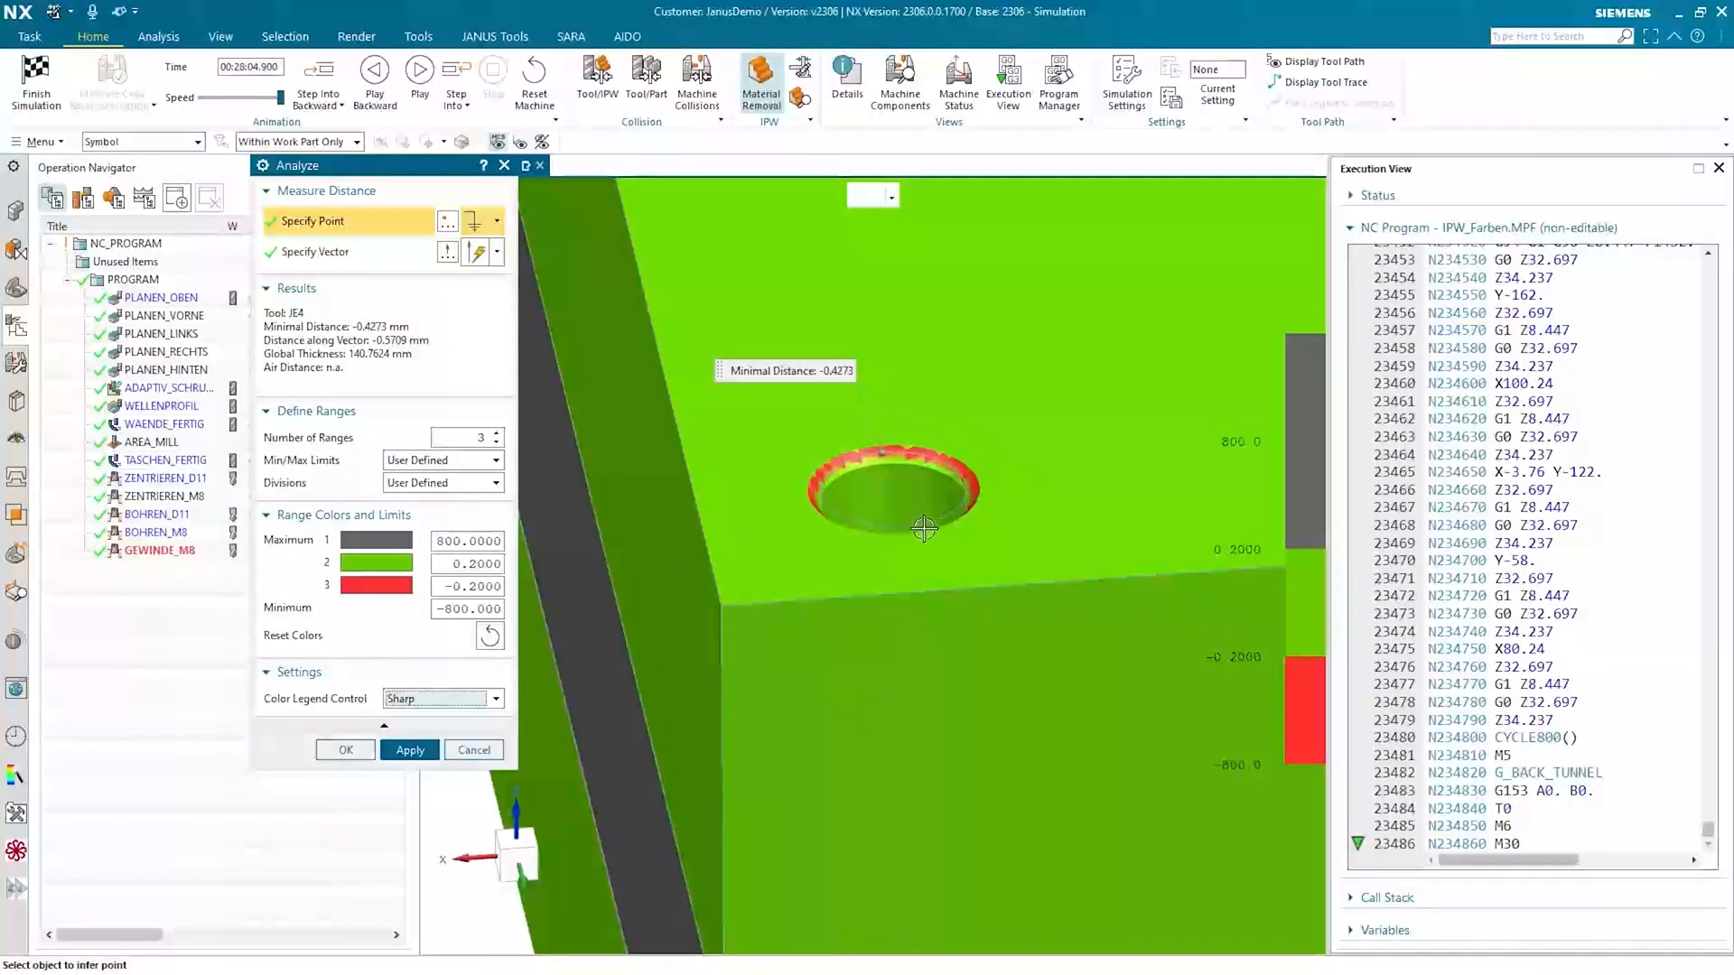
mouse_move(953, 455)
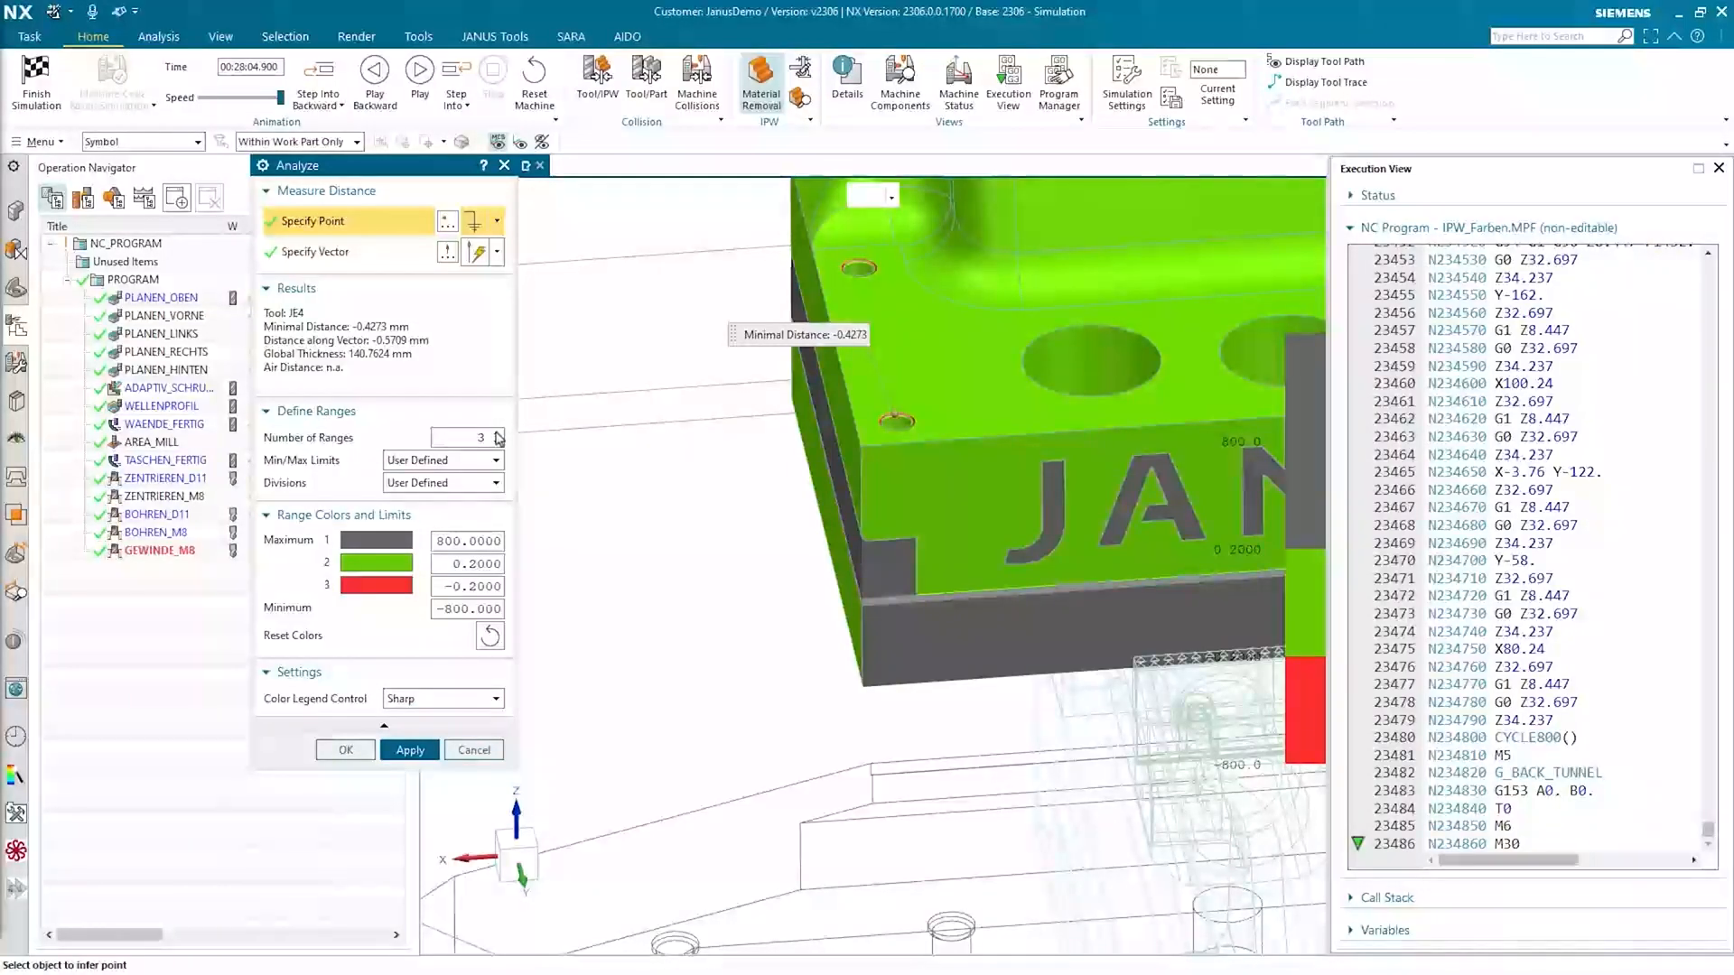
Add a fourth range at 1.0, colouring it blue and the lowest band orange via the Object Color palette
left_click(497, 432)
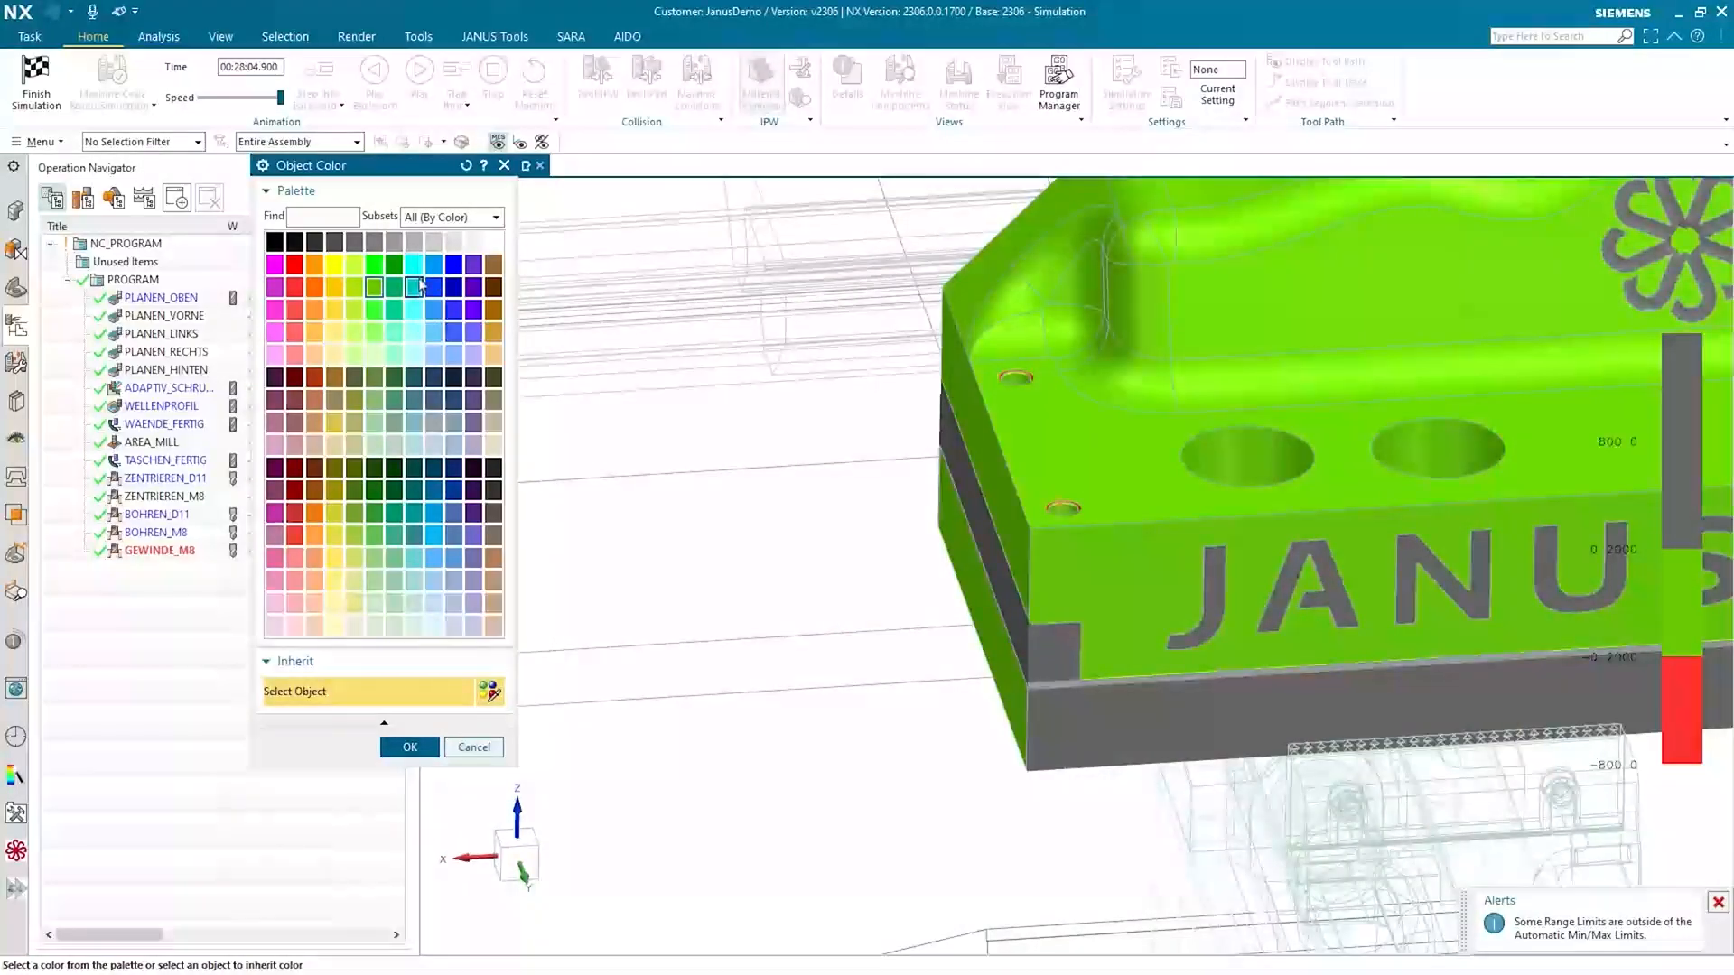
left_click(434, 287)
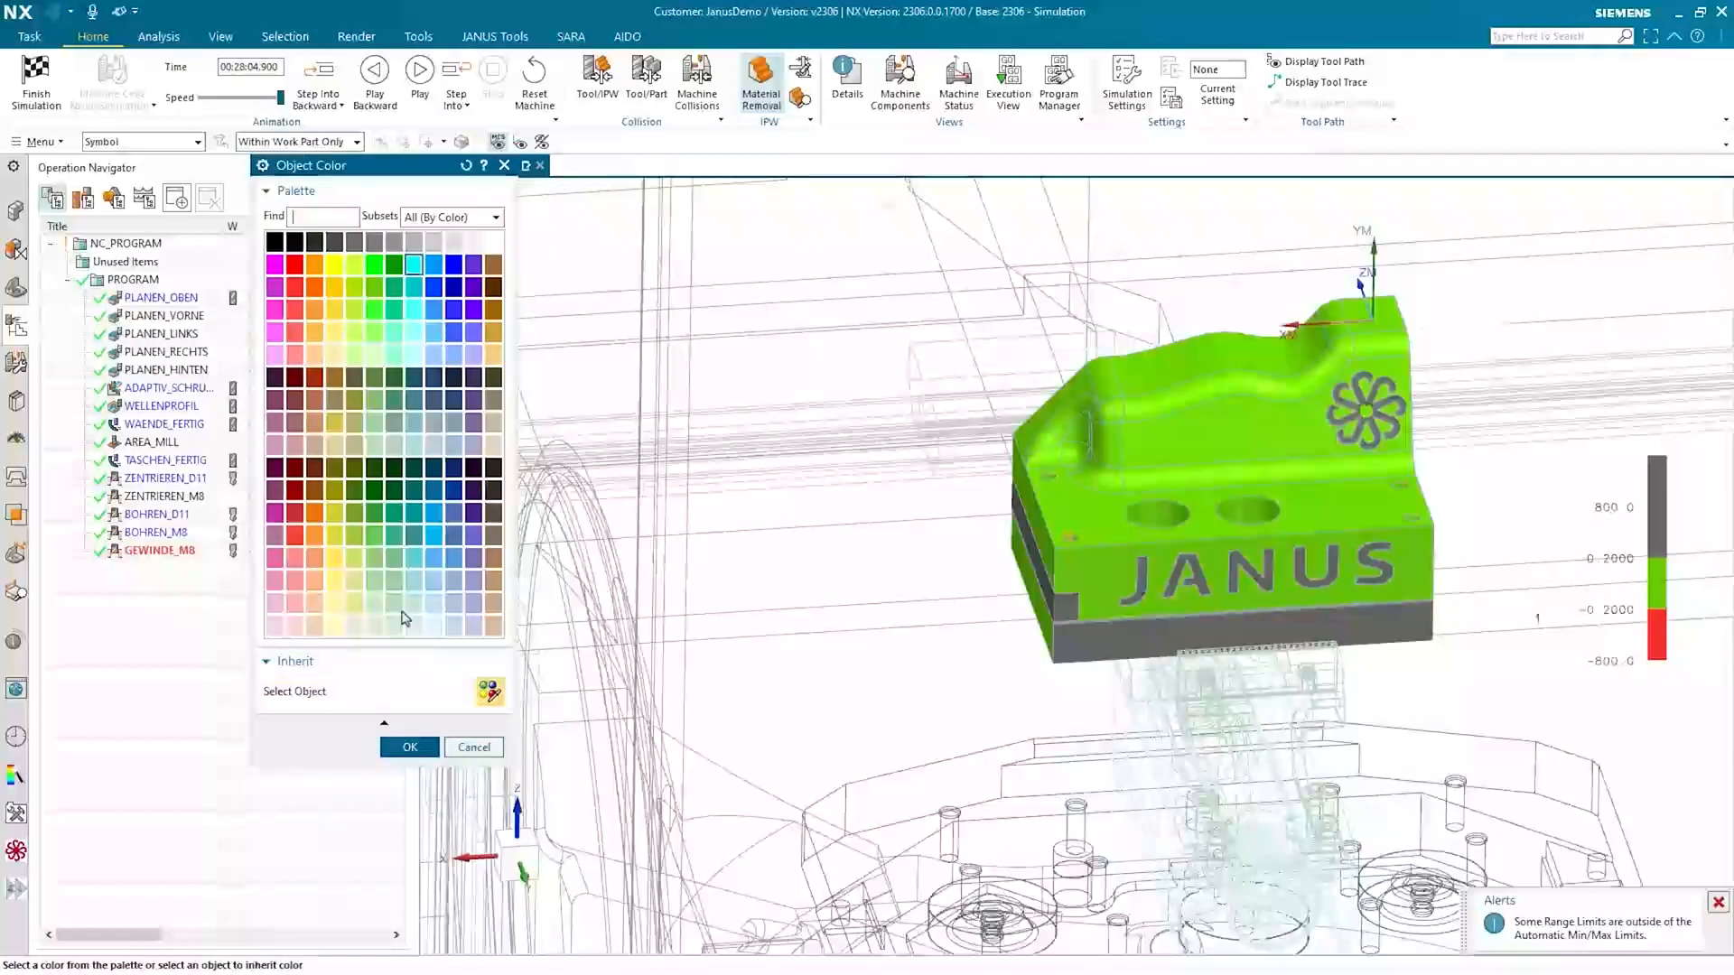
left_click(312, 287)
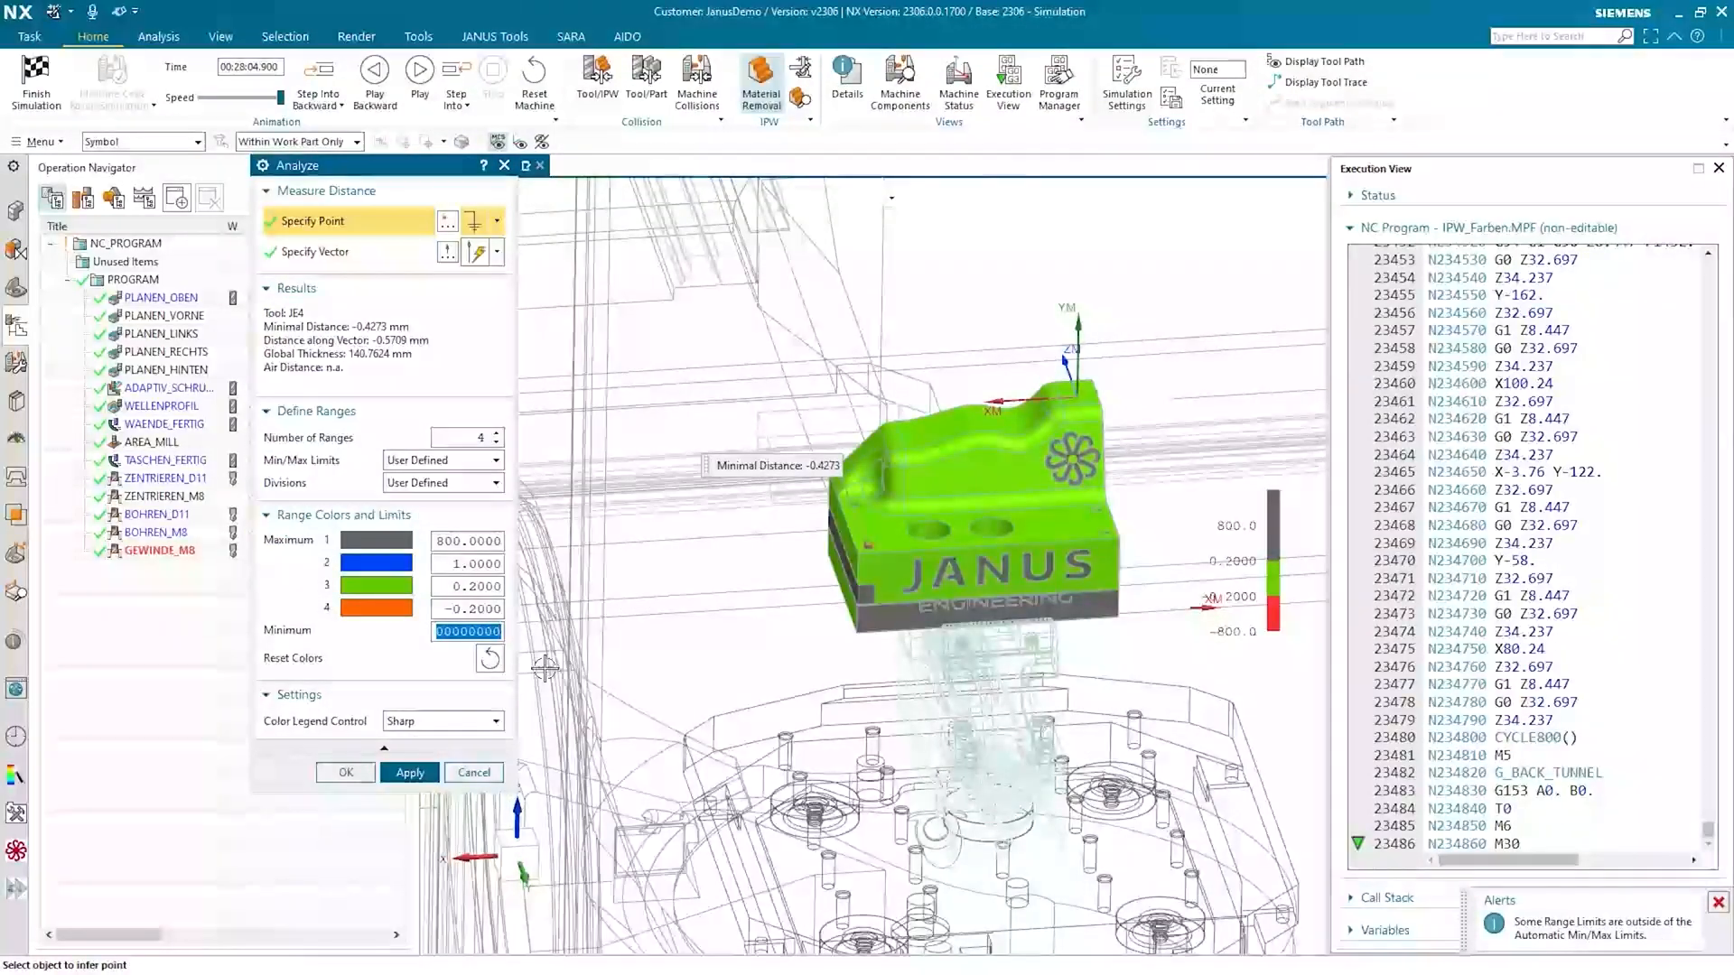
Apply the four-range colouring and measure the blue letter J at 0.9996 mm minimal distance
left_click(410, 771)
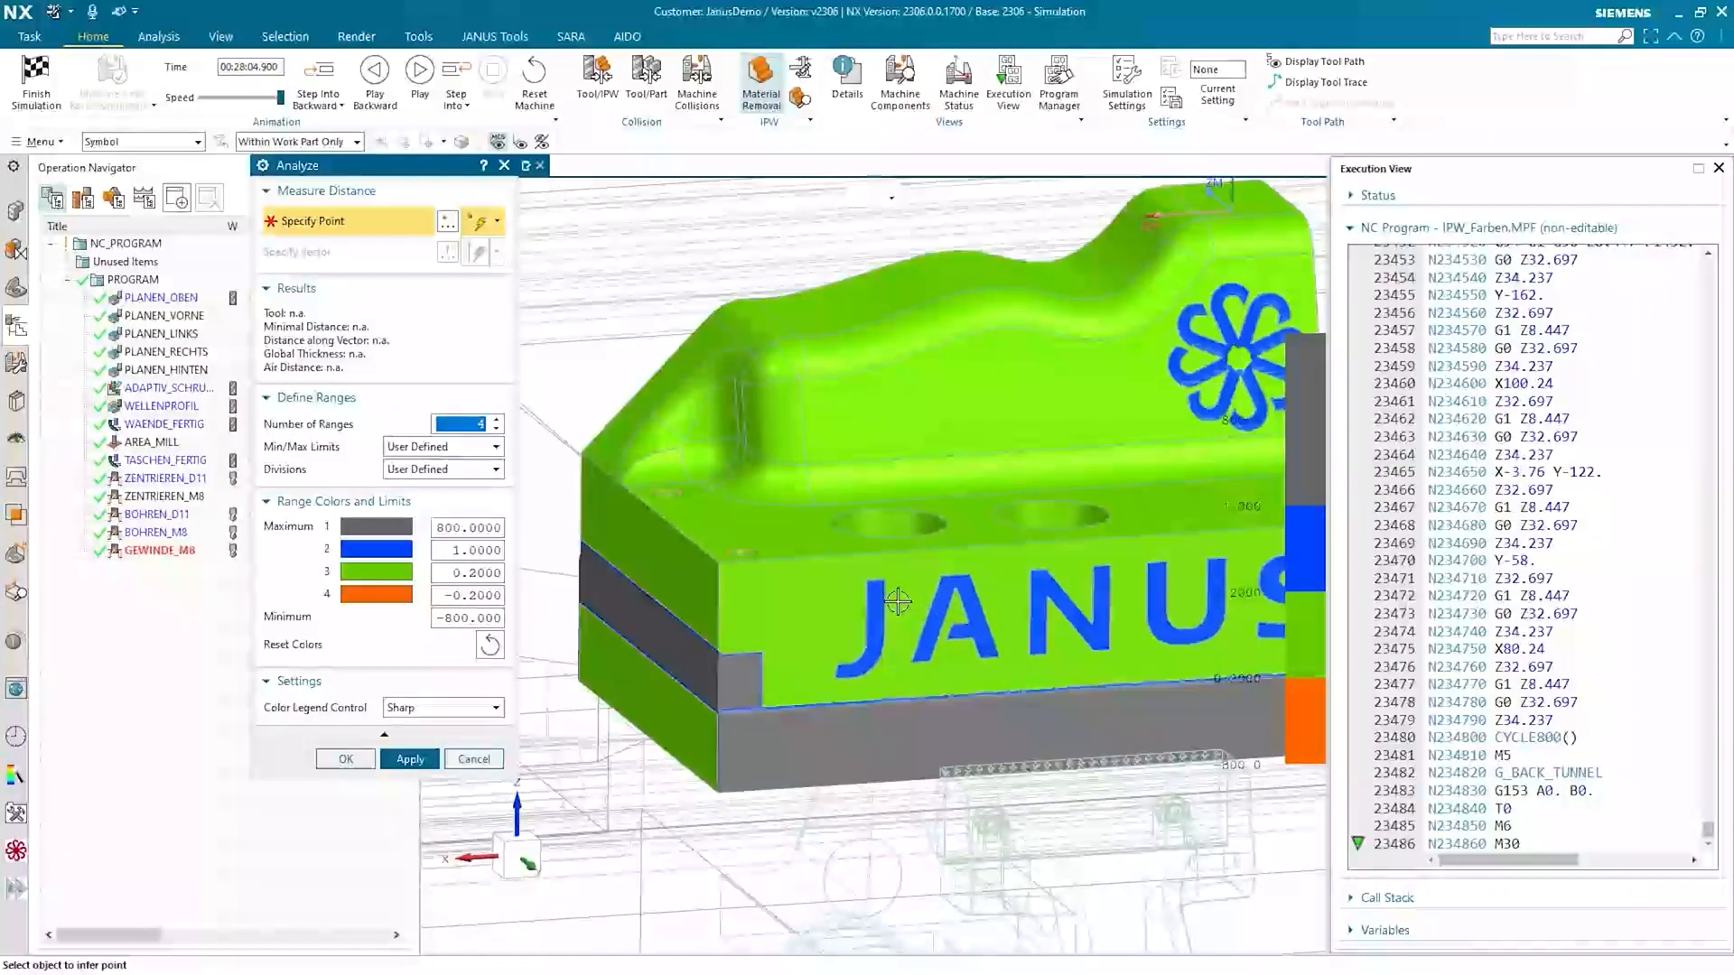
scroll("up", 3)
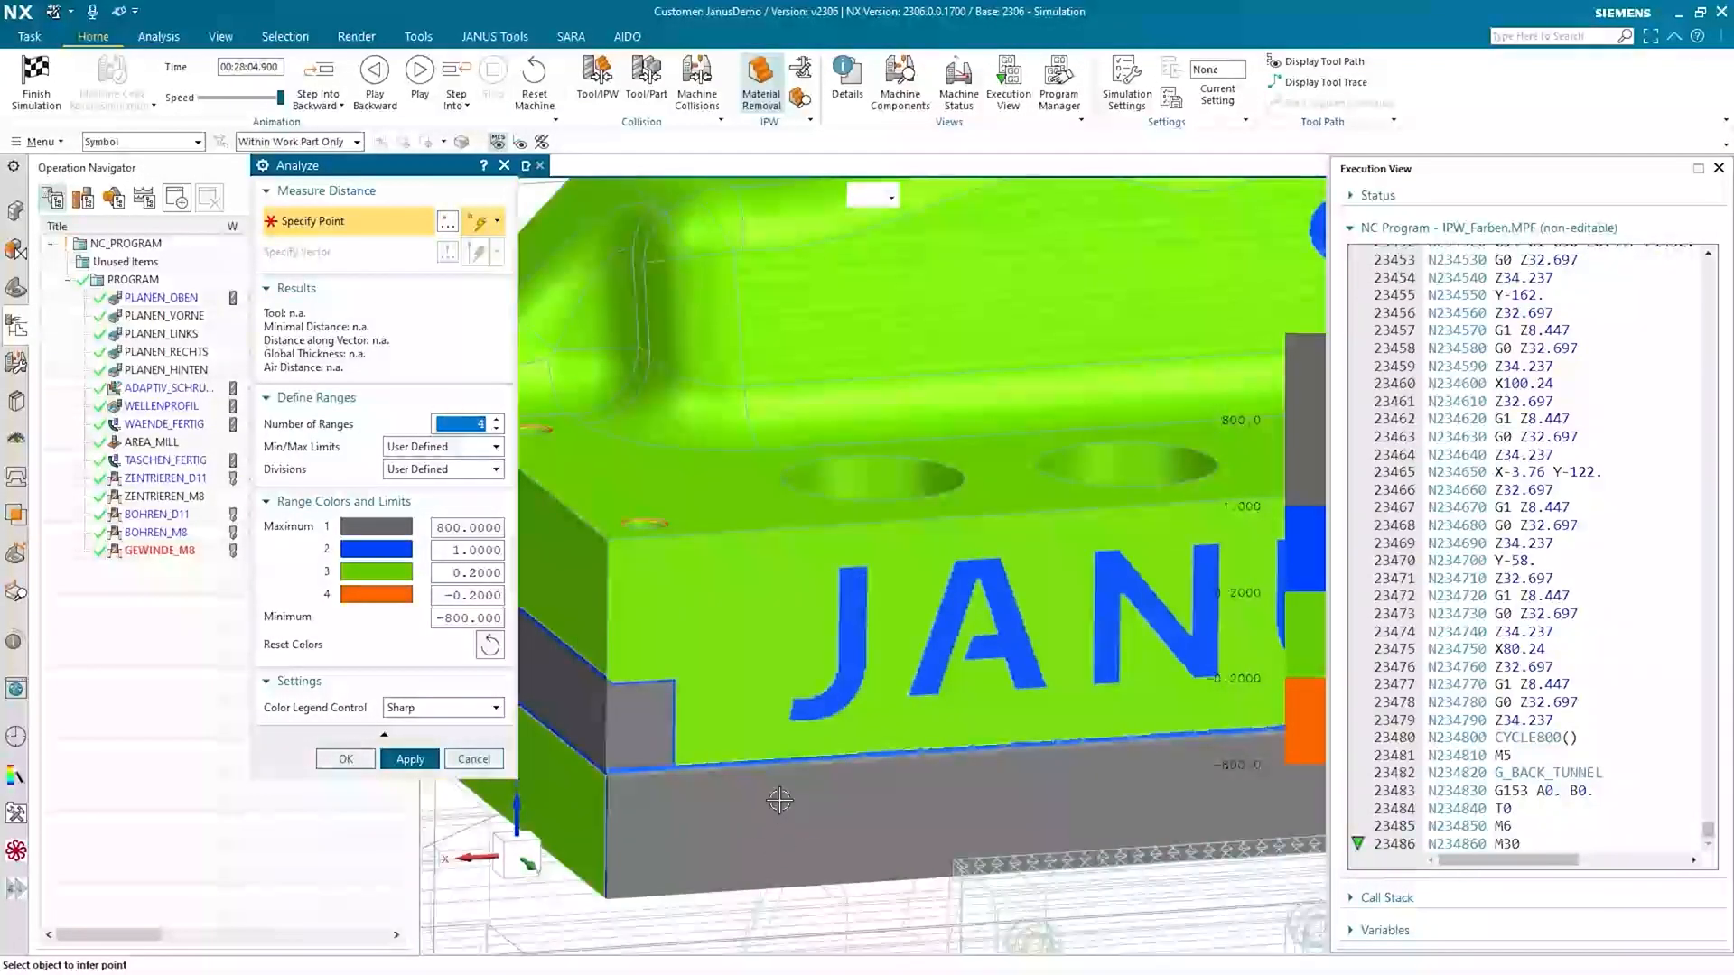
triple_click(467, 549)
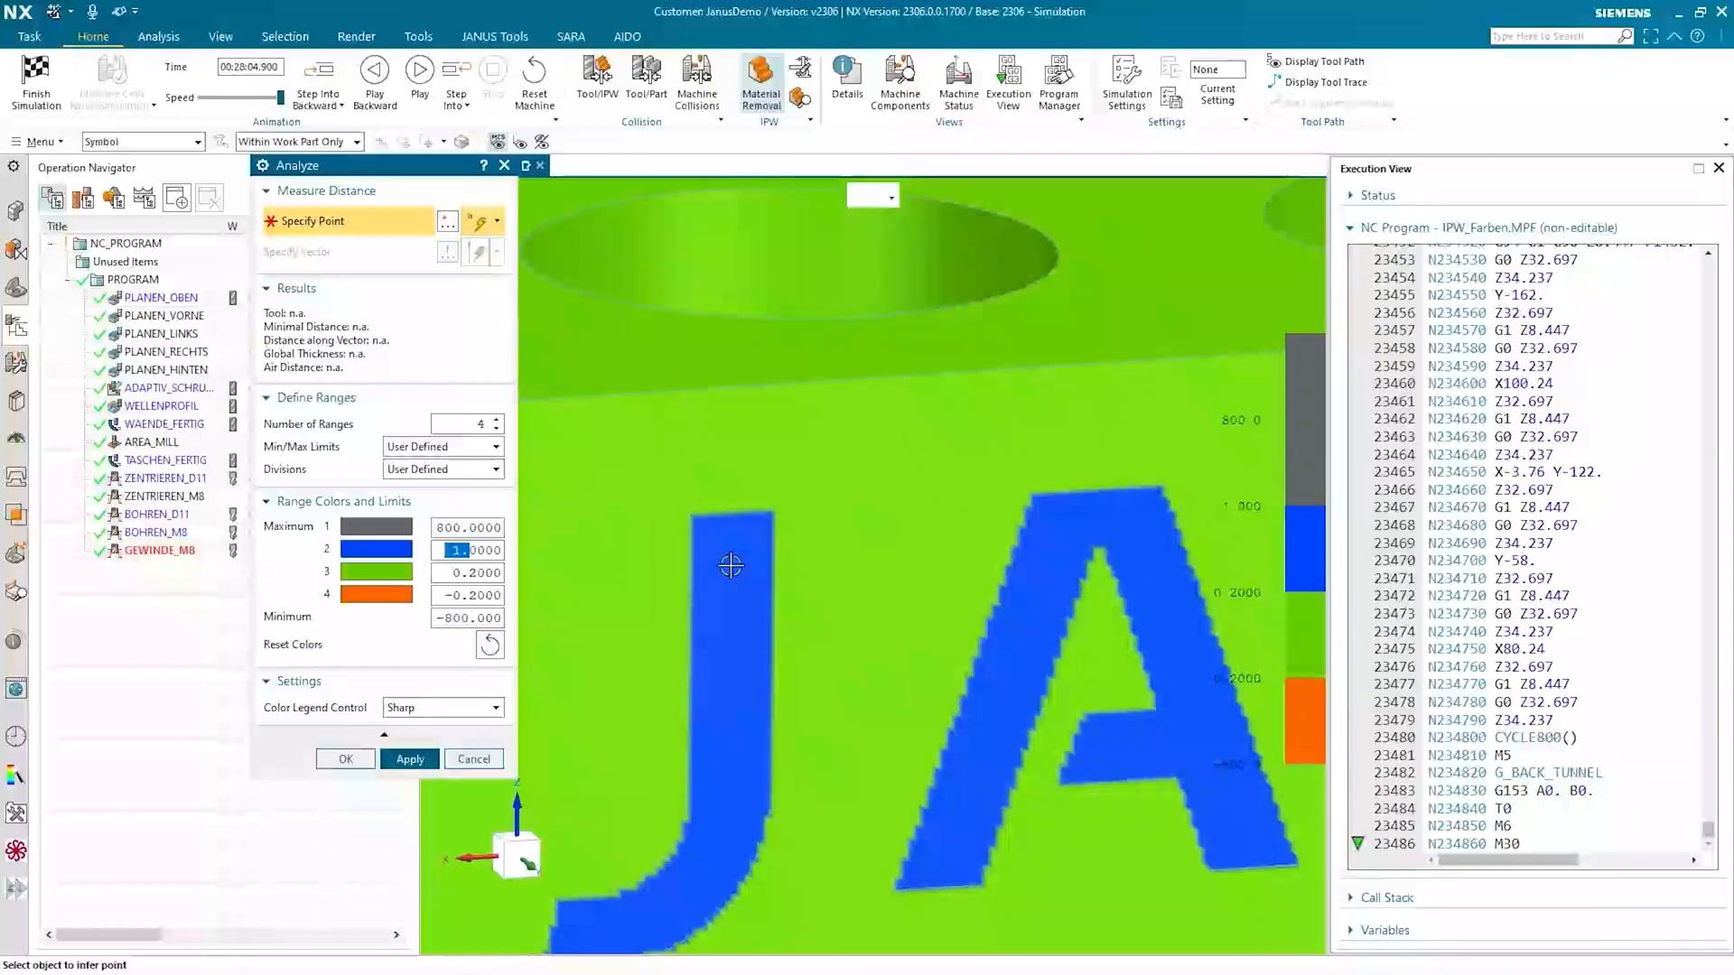
left_click(727, 565)
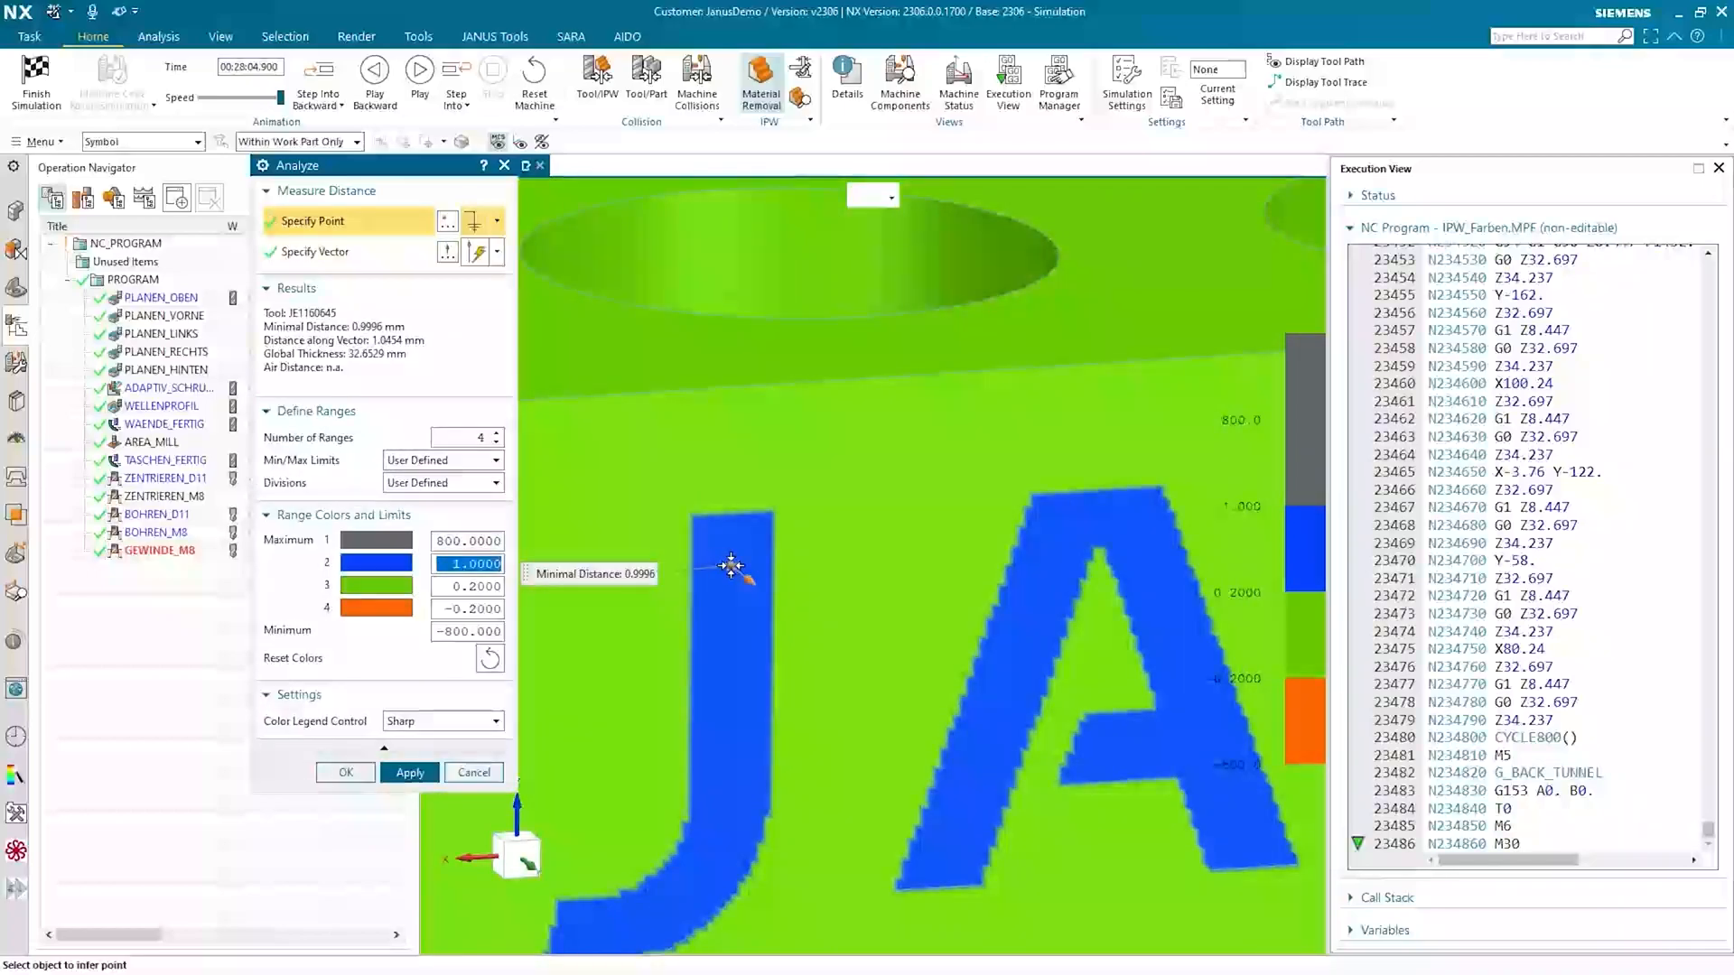